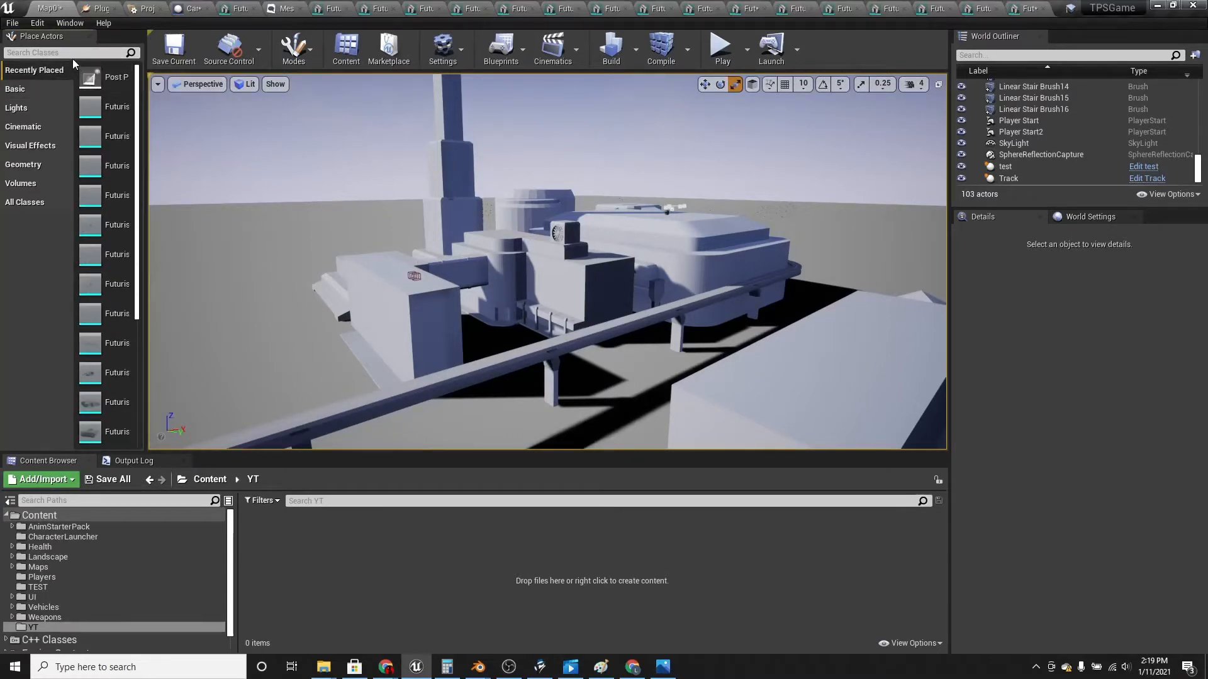
Place a Post Process Volume found via 'pos' and set its scale to 1000 on all axes
text(pos)
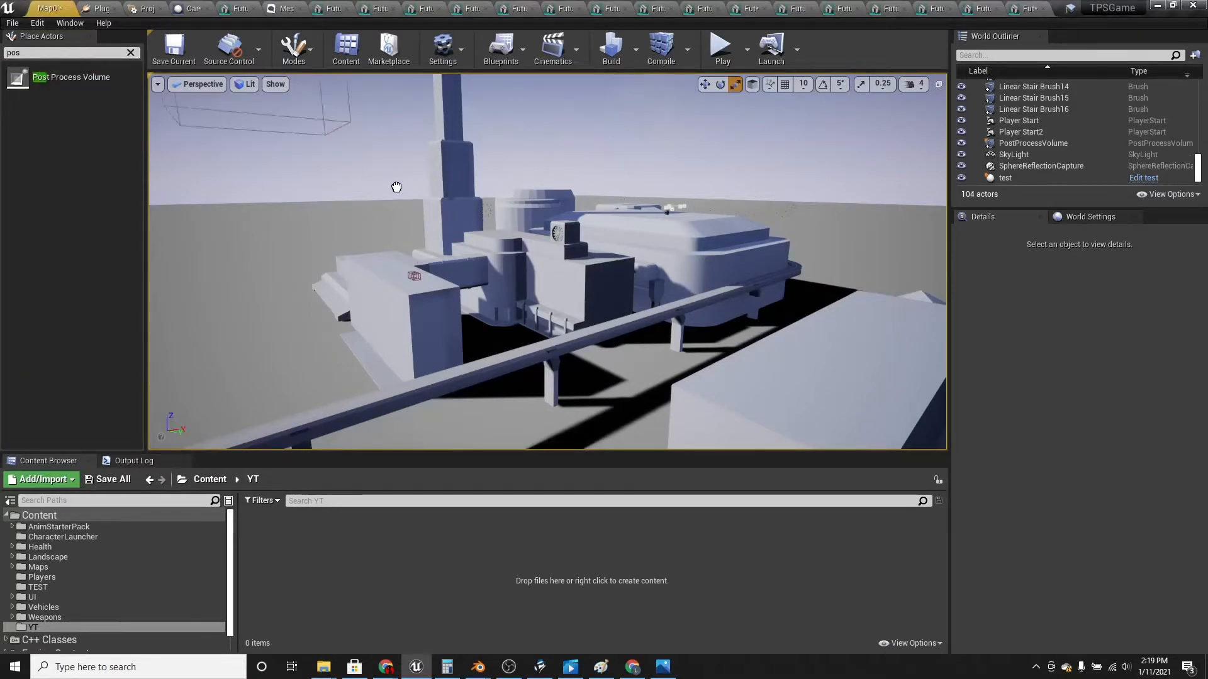
click(1033, 143)
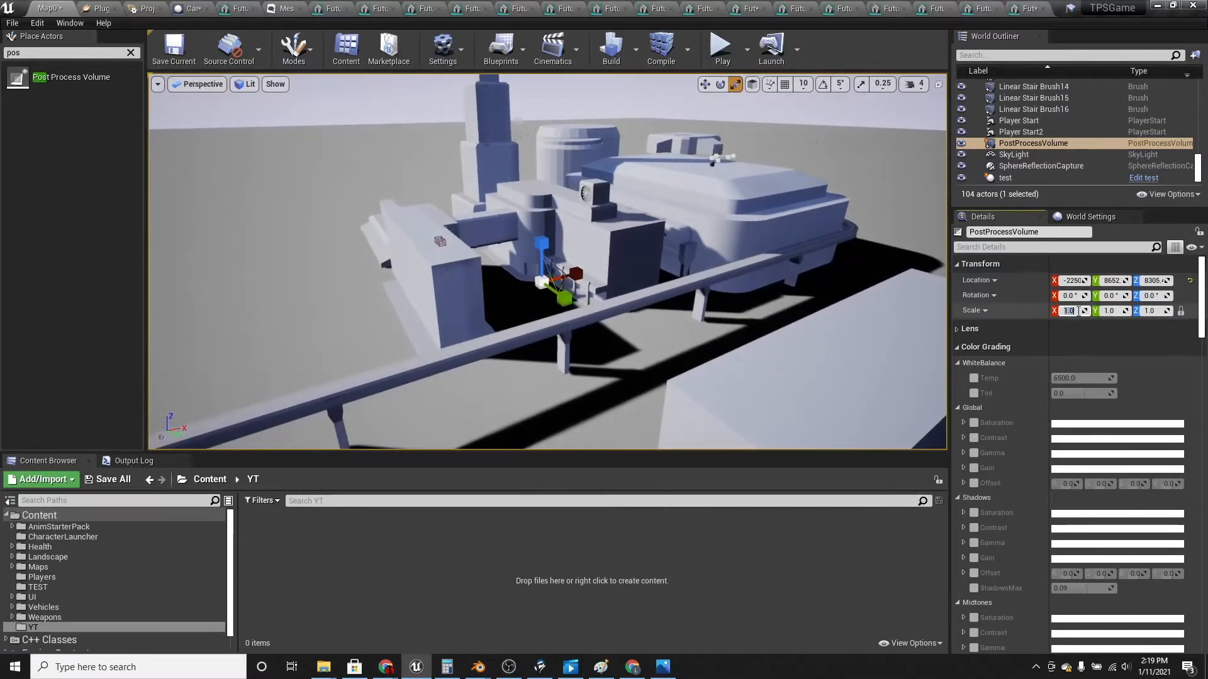
text(1000)
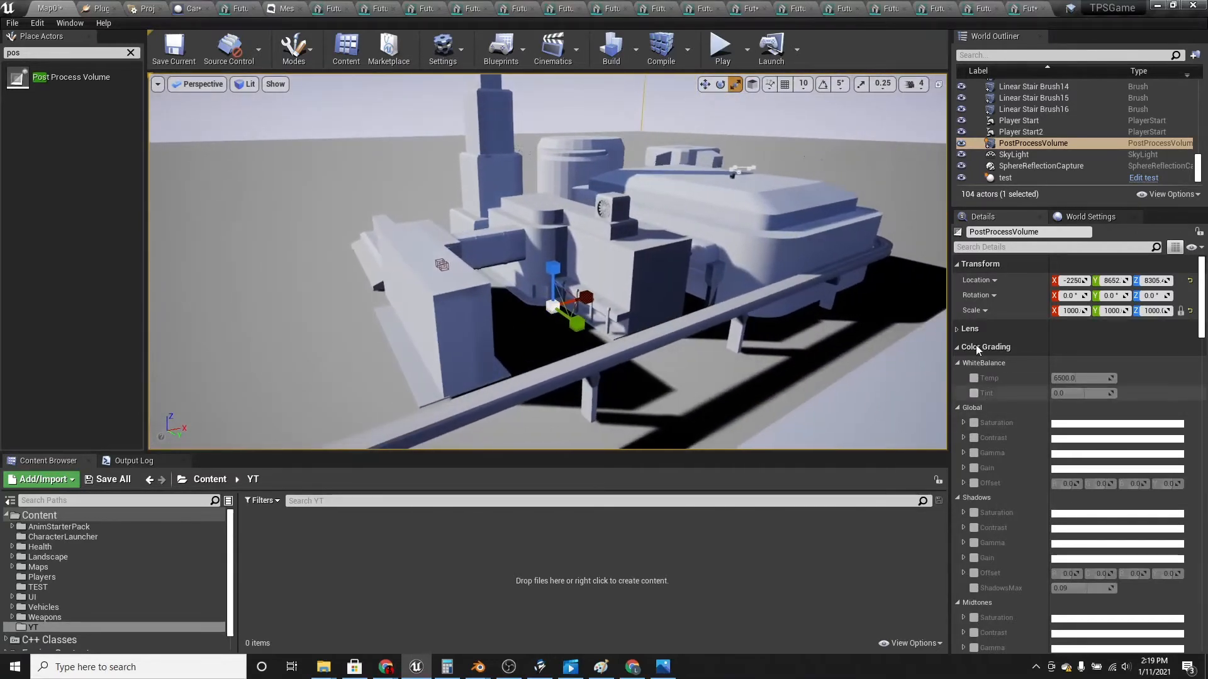
click(974, 392)
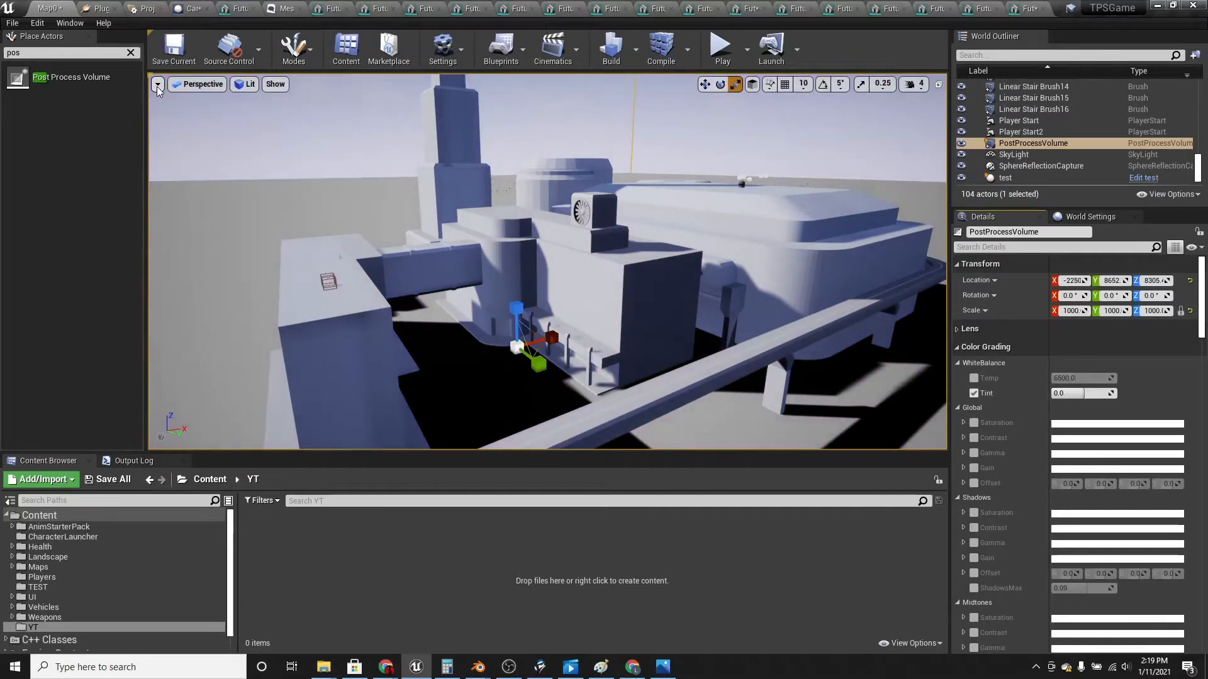
Take a High Resolution Screenshot of the viewport from the viewport options menu
click(157, 85)
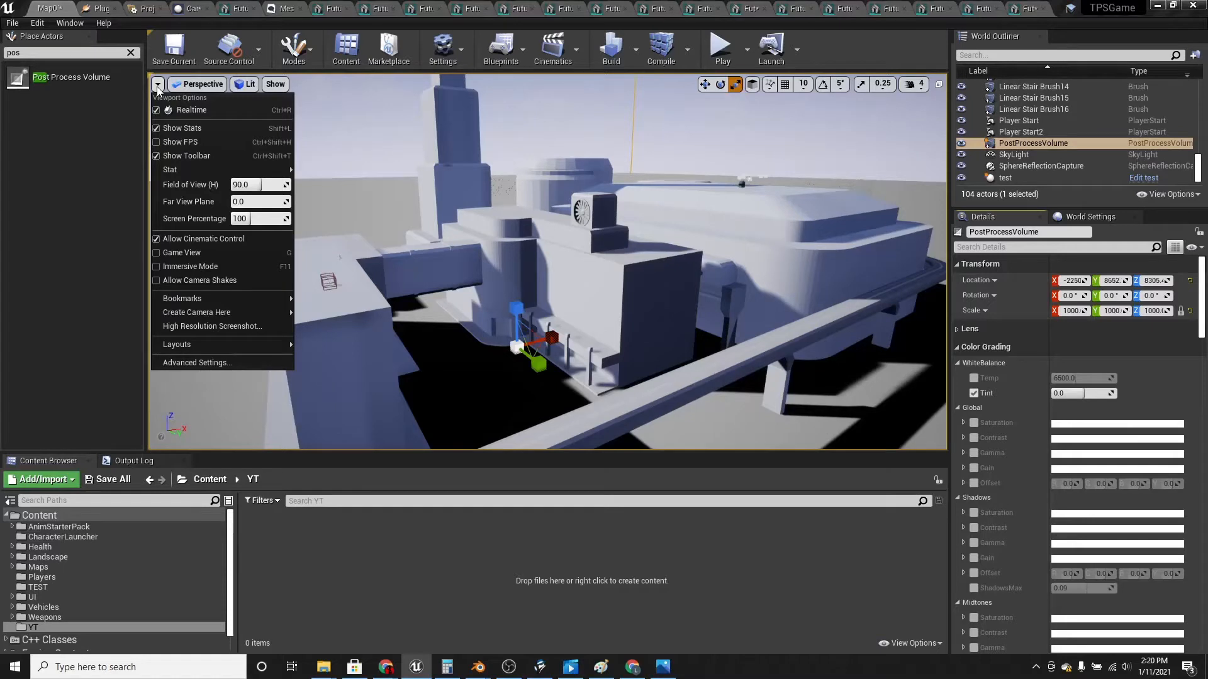
mouse_move(211, 326)
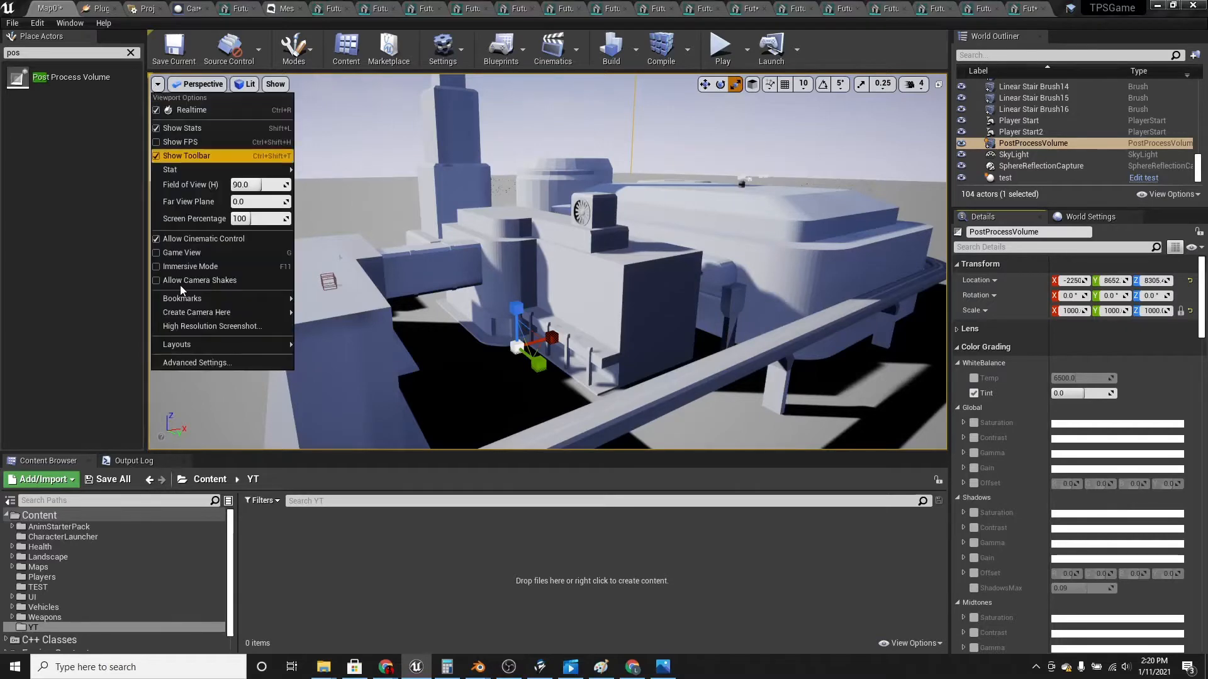
click(211, 326)
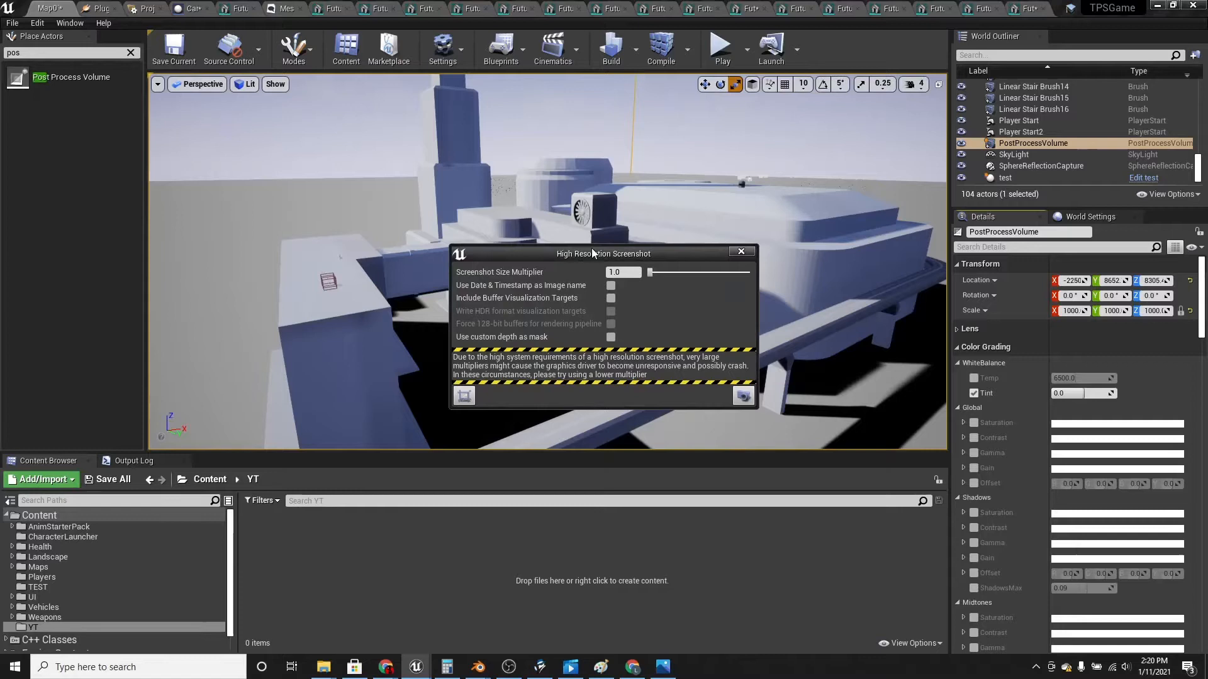
mouse_move(742, 395)
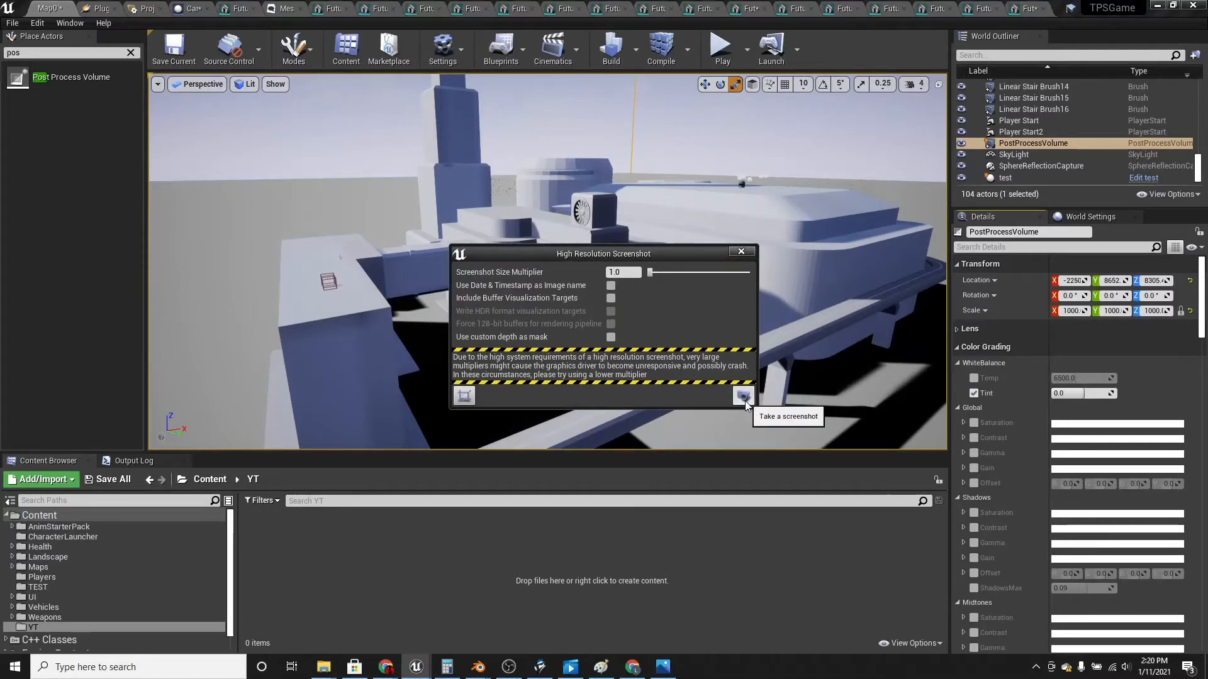
click(742, 395)
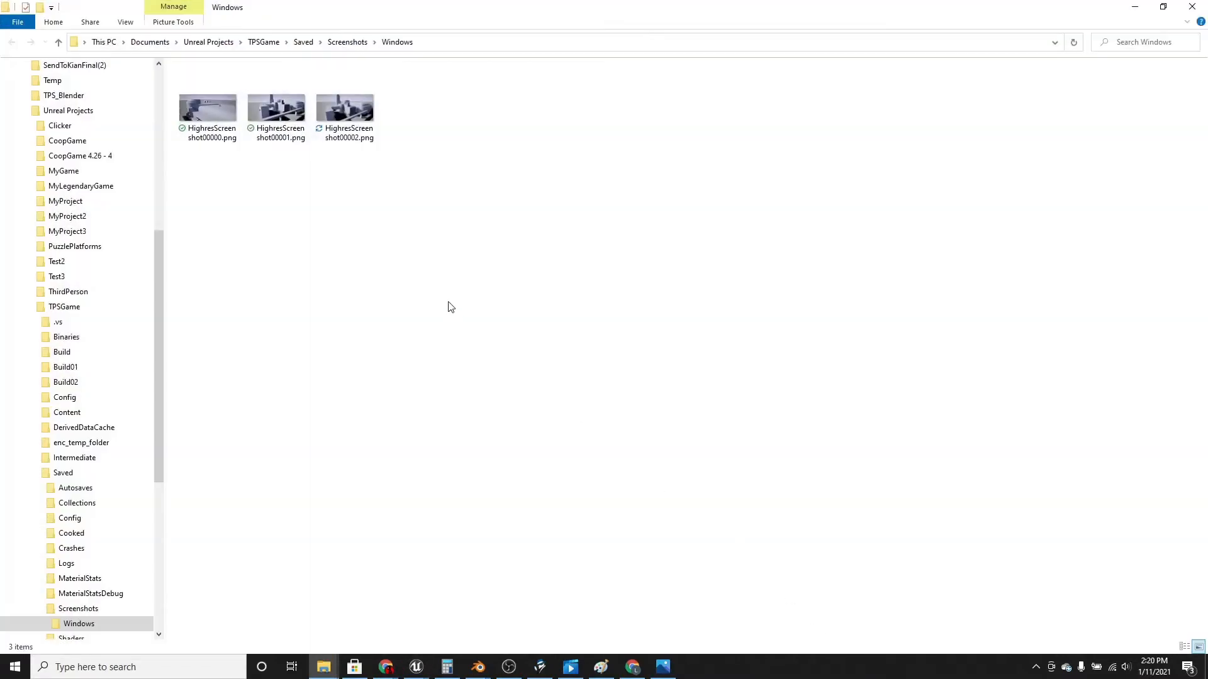
Open HighresScreenshot00002.png with Adobe Photoshop 2020 via Open with
click(345, 83)
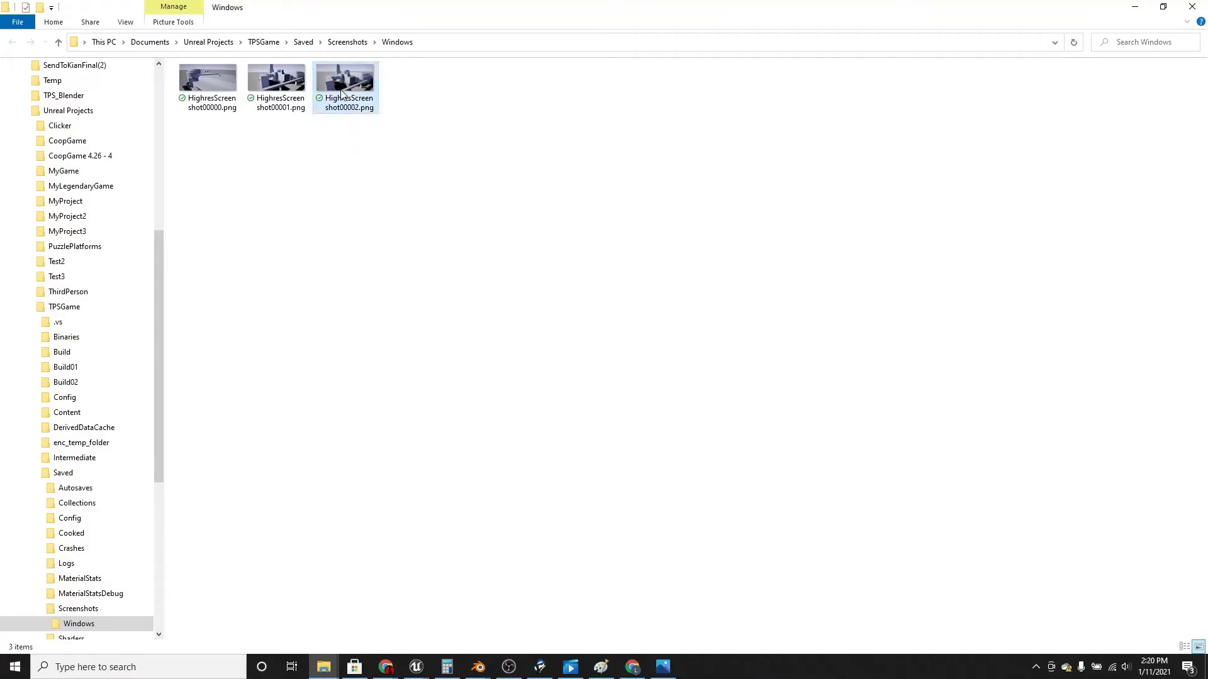
right_click(345, 79)
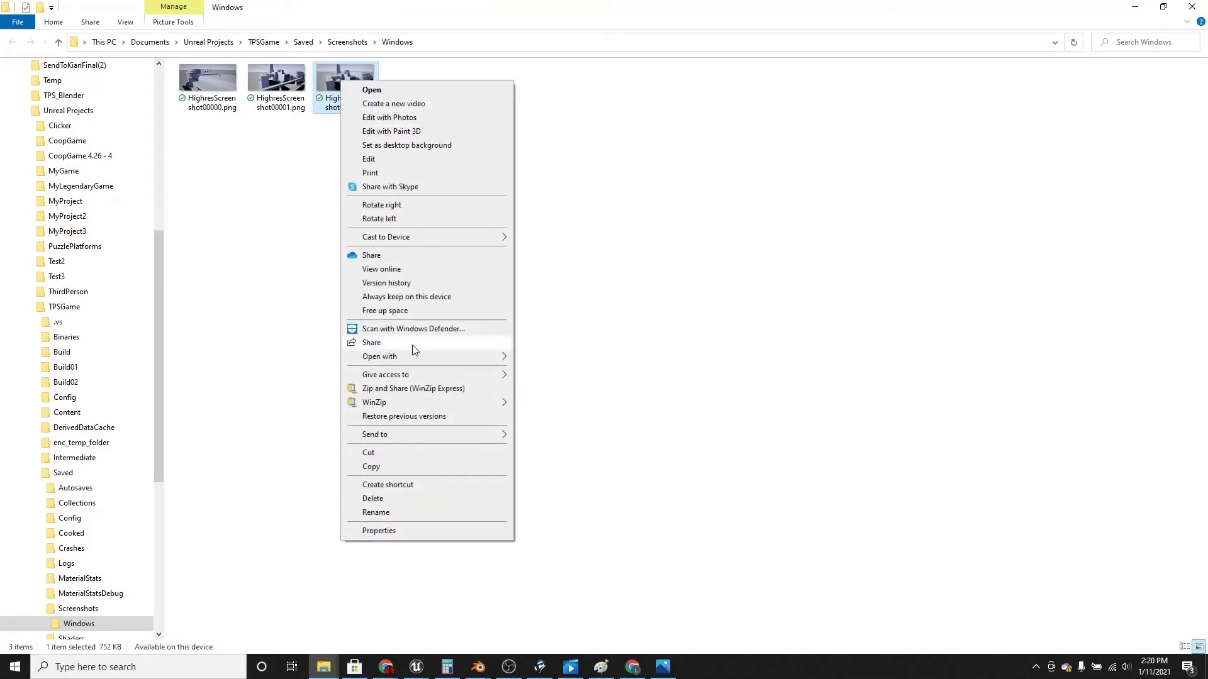
click(378, 356)
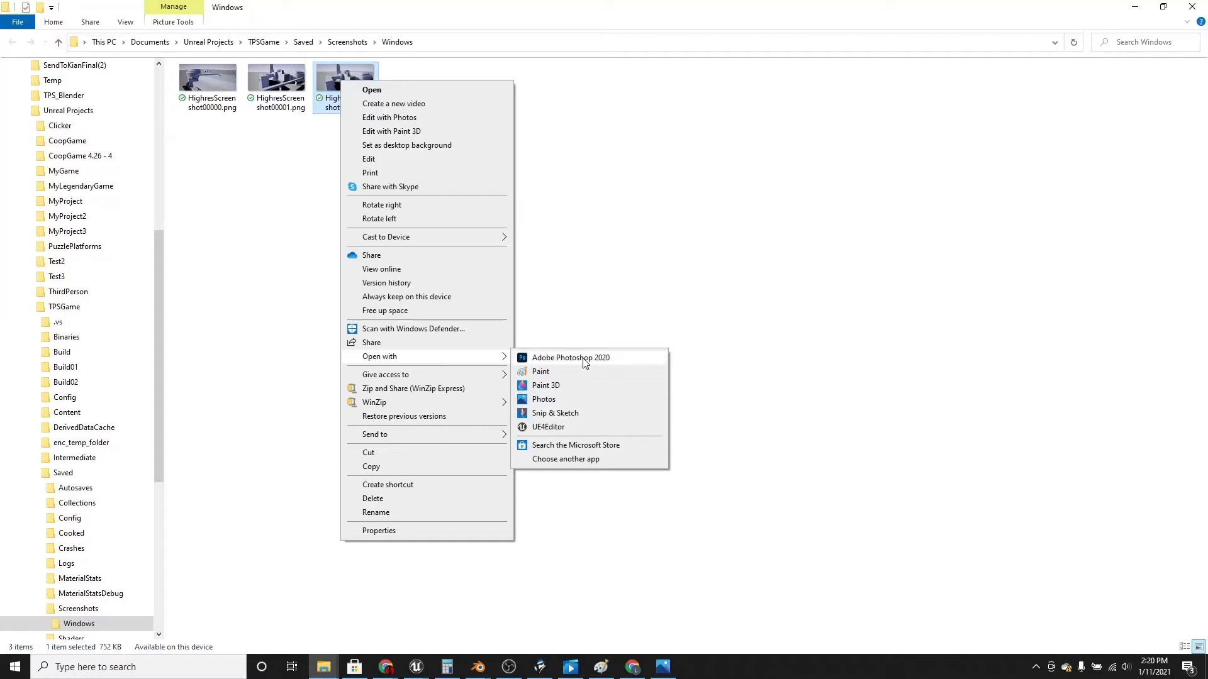
click(570, 357)
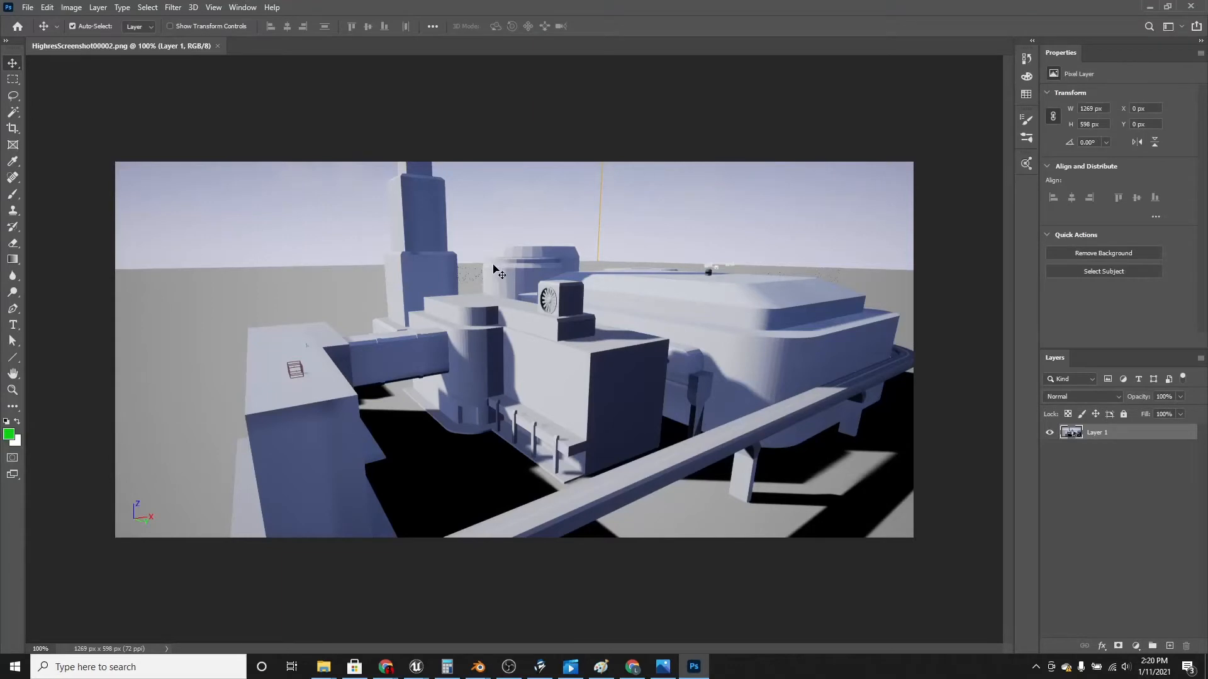
mouse_move(423, 570)
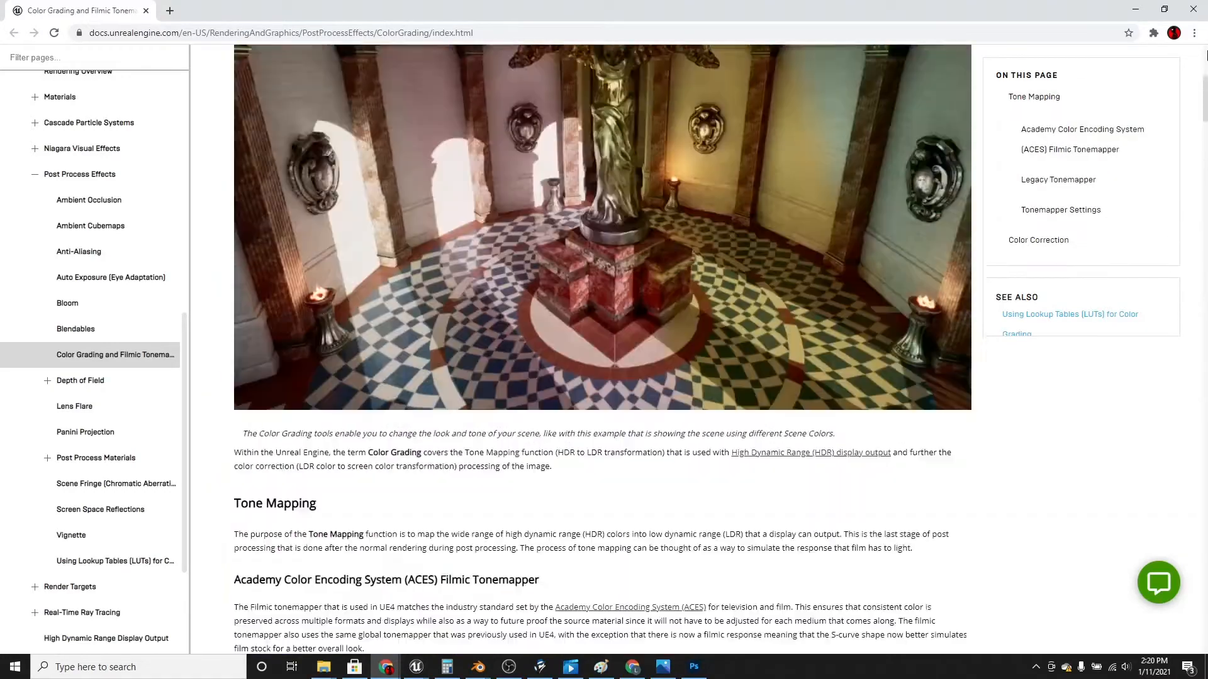
Scroll the Color Grading page down to the Color Grading LUT row and example strips
scroll(up, 3)
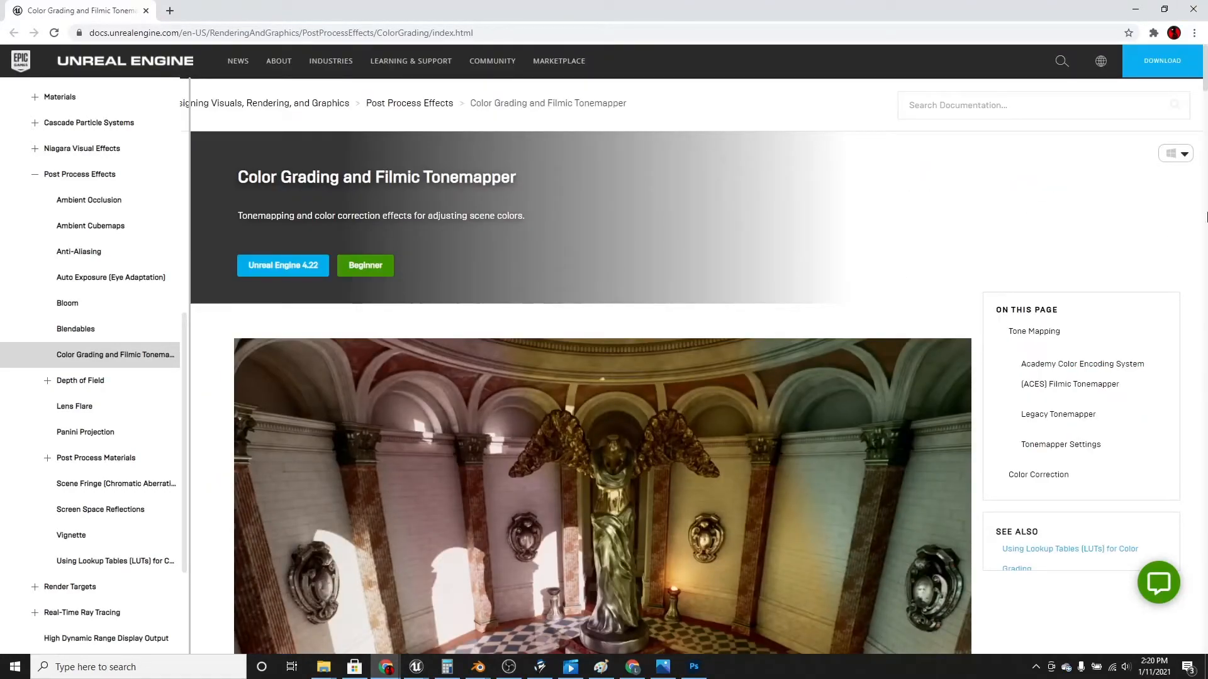
scroll(down, 3)
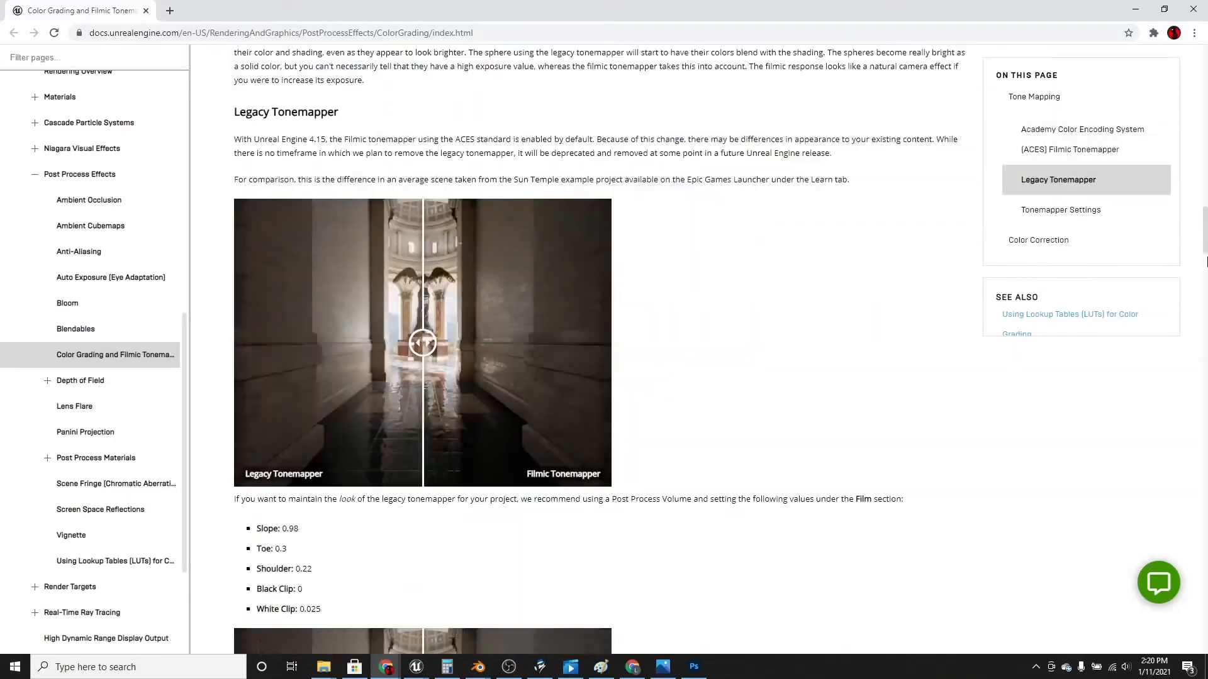
scroll(down, 3)
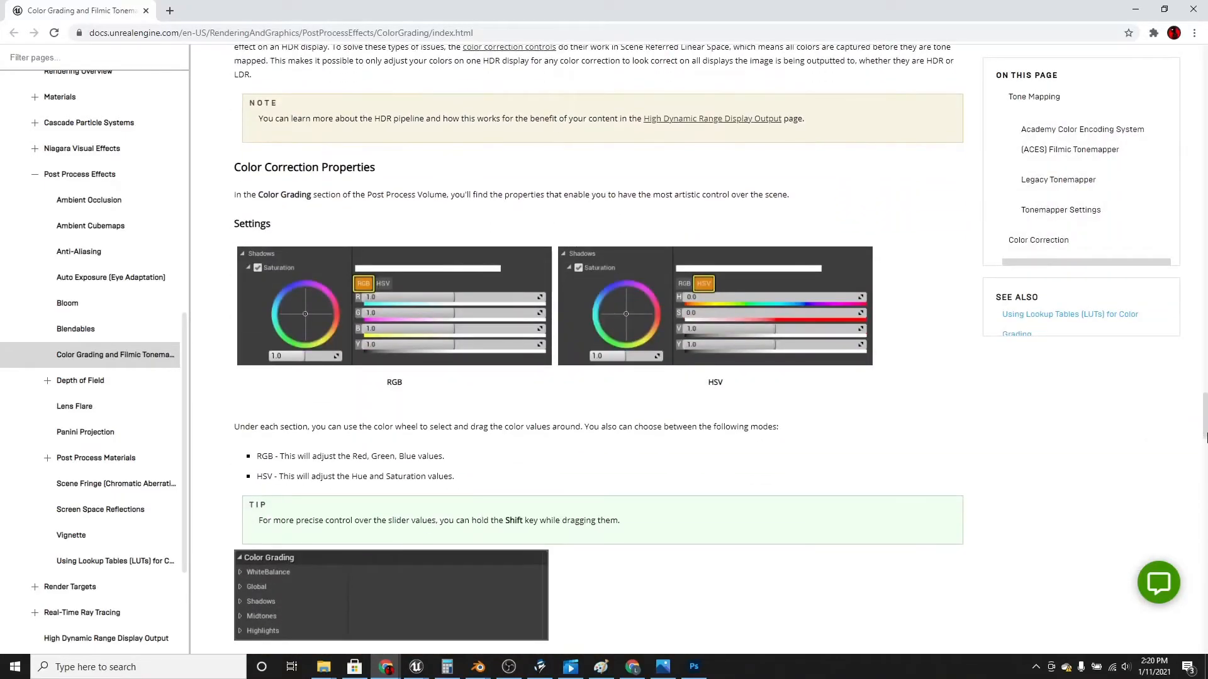
scroll(down, 3)
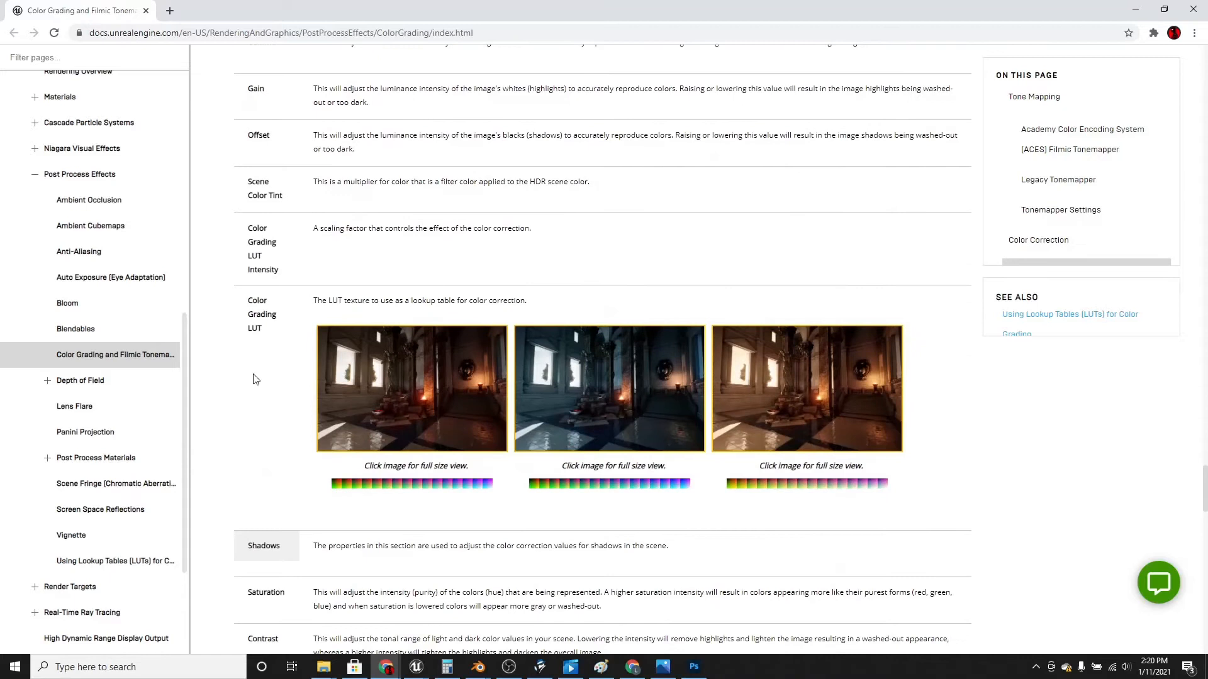
mouse_move(629, 389)
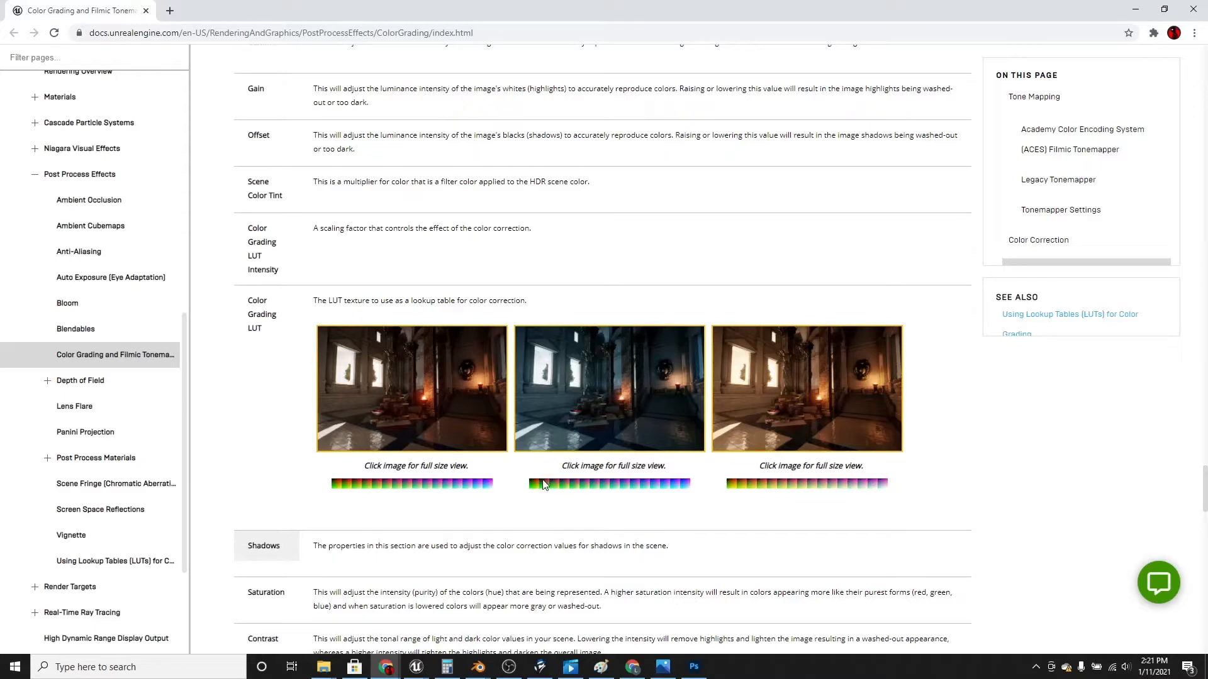
Save the middle LUT strip image as LUT_Greenish.png and open the downloaded file
right_click(543, 483)
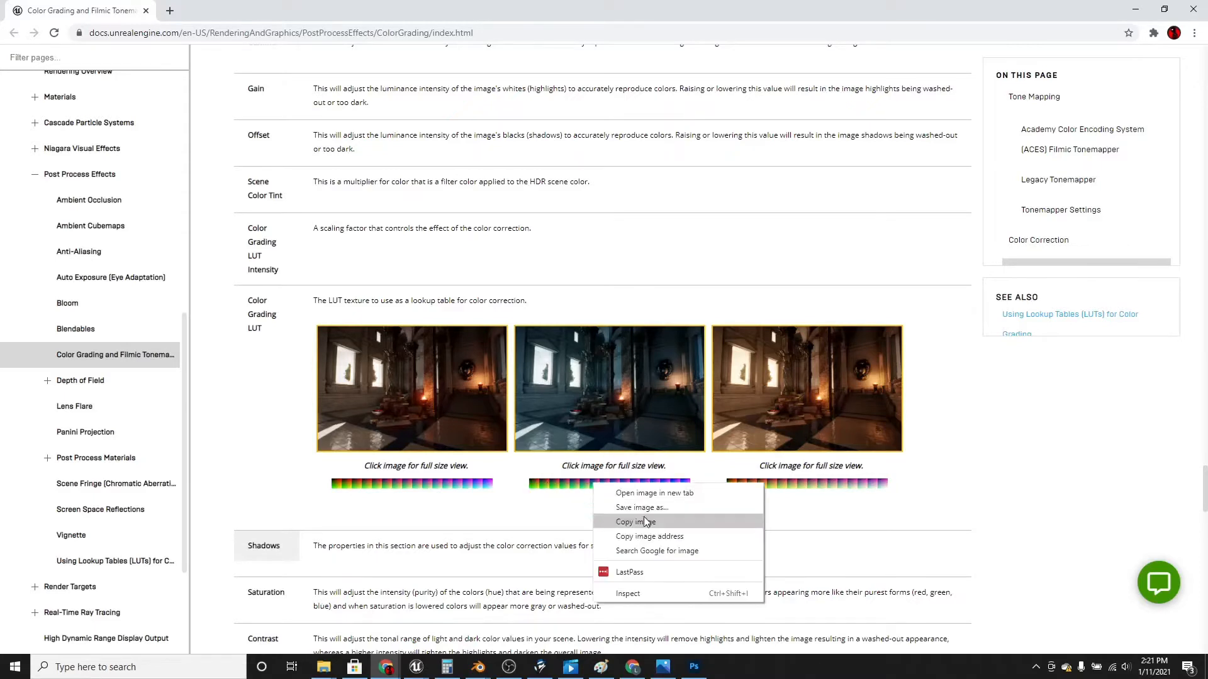
mouse_move(650, 527)
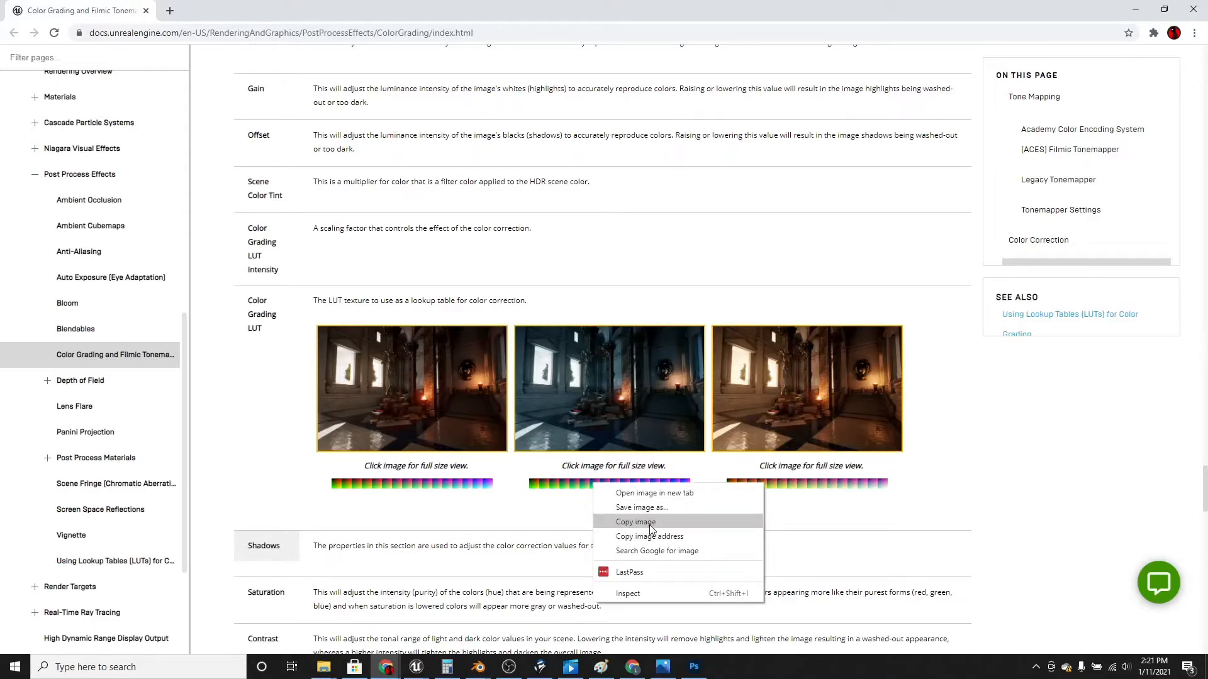
mouse_move(643, 507)
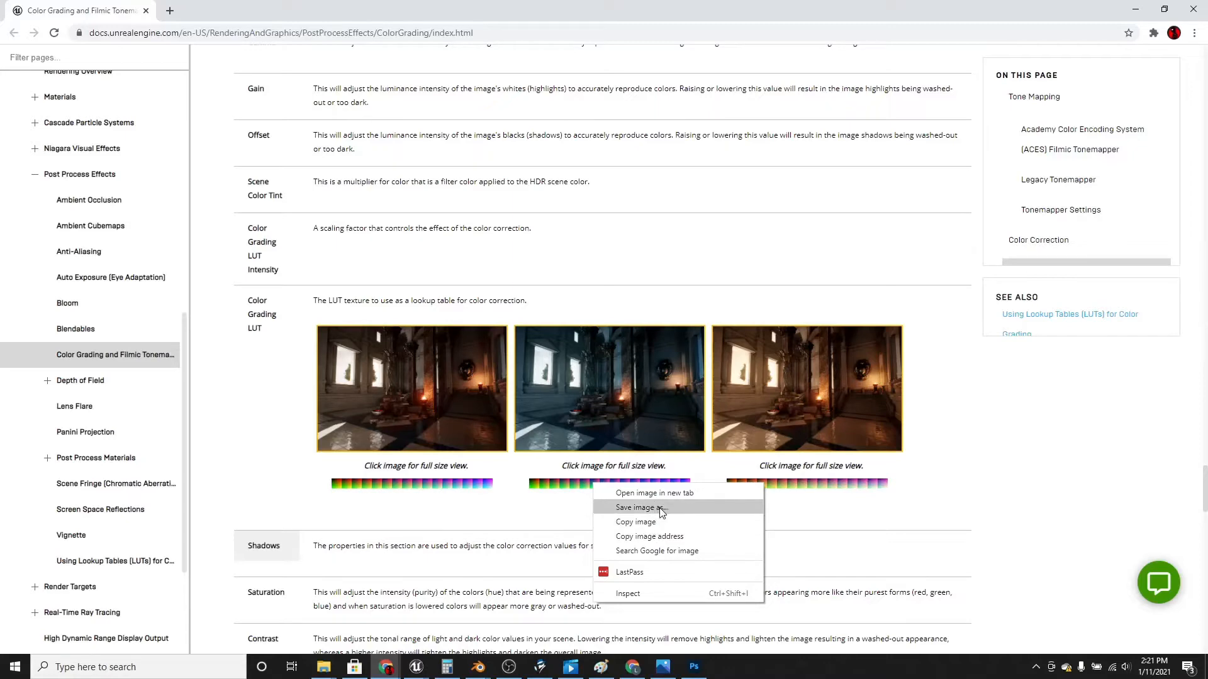
click(640, 507)
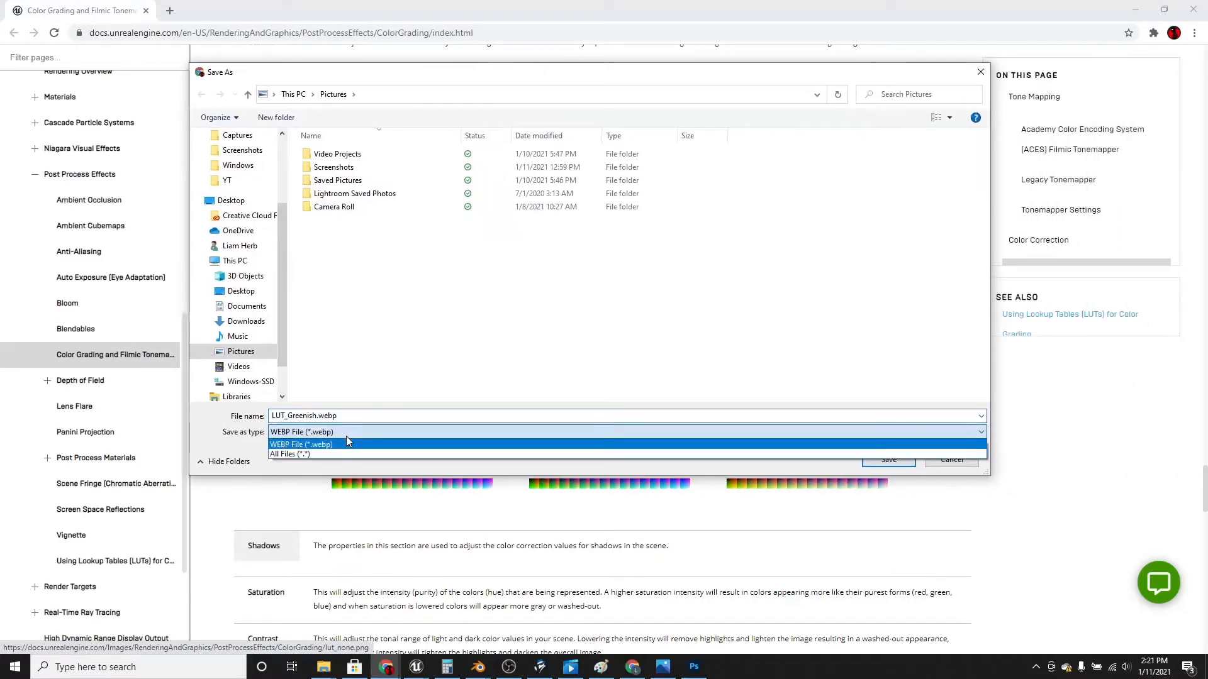
click(301, 432)
text(ng)
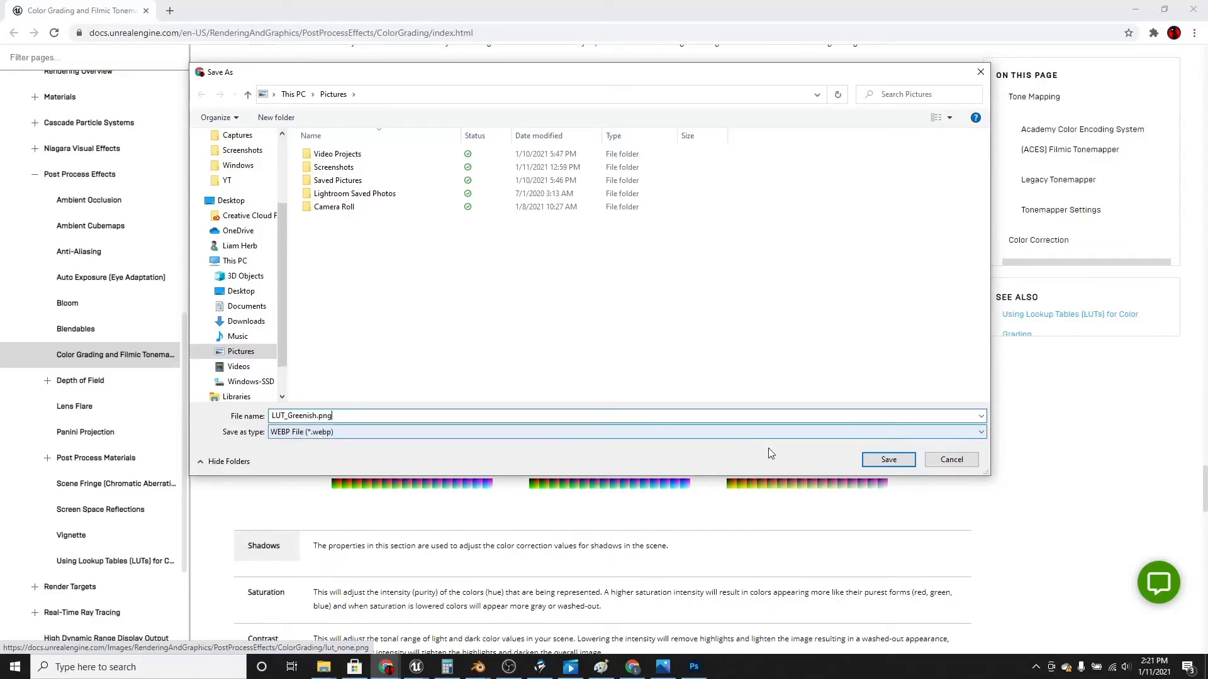
click(887, 460)
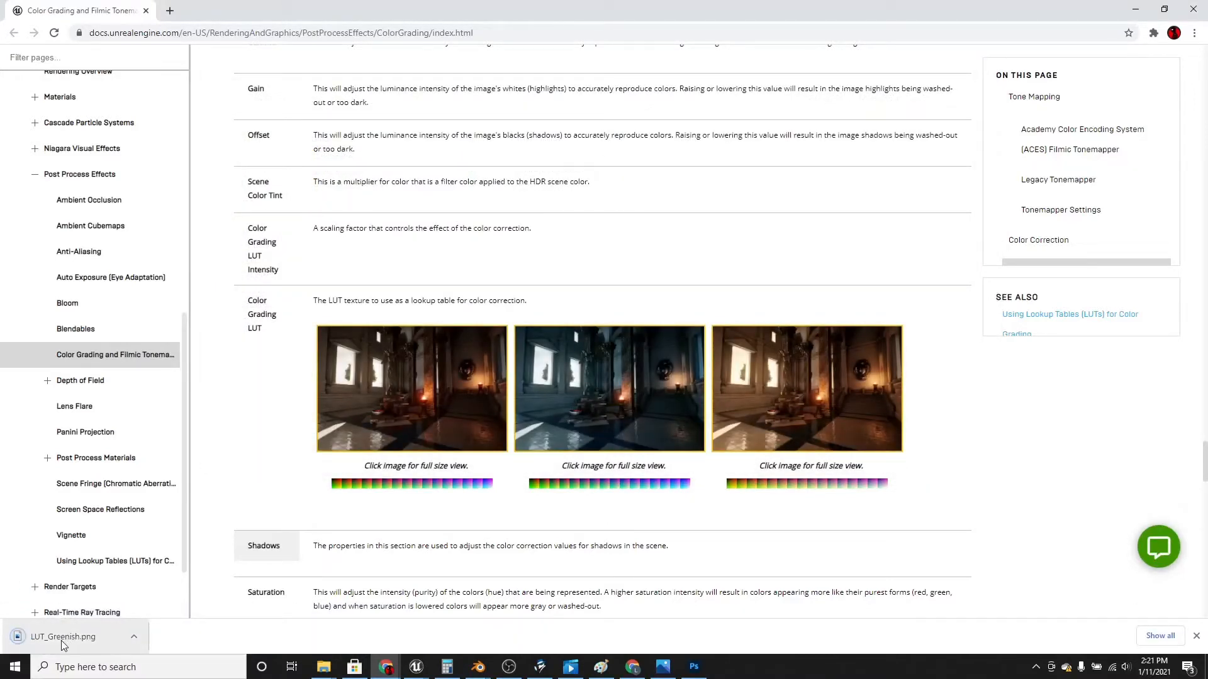
mouse_move(61, 643)
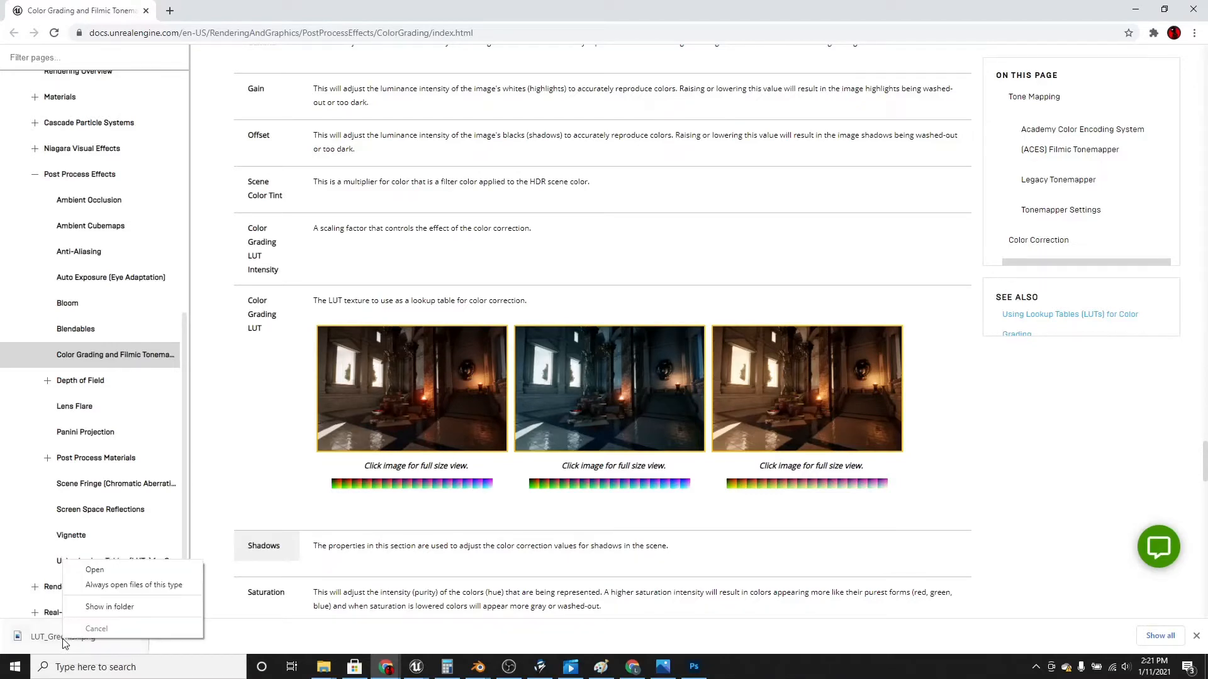
click(95, 570)
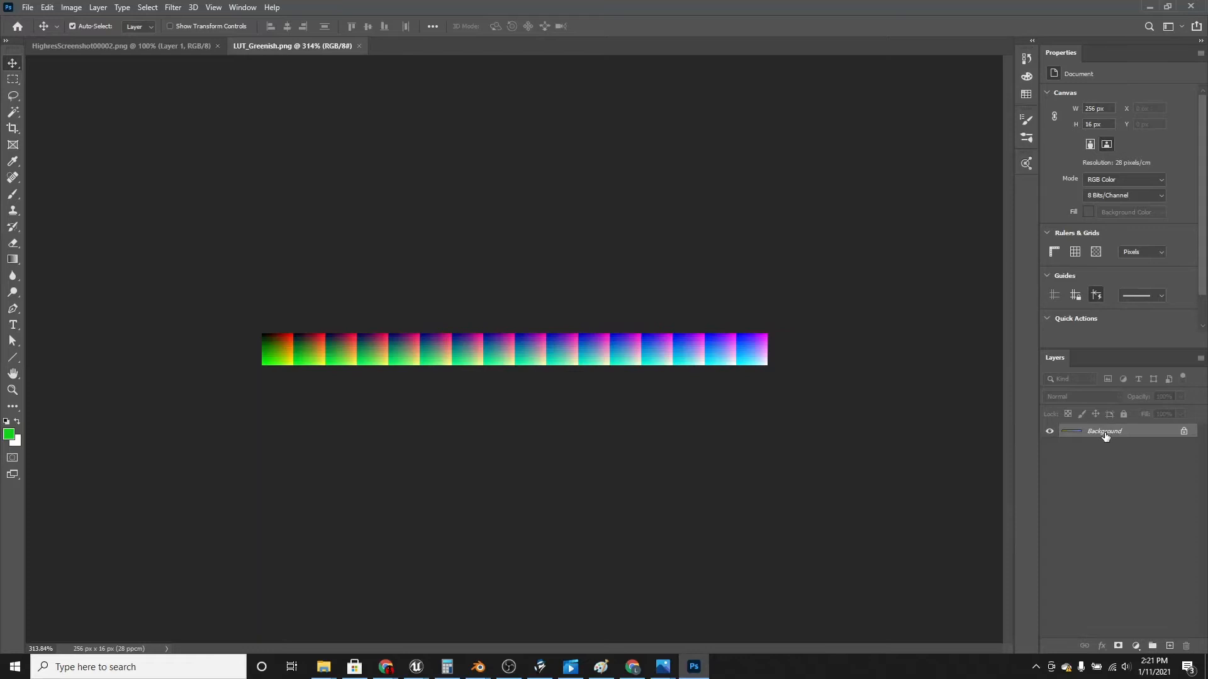
Copy the LUT strip into the screenshot as Layer 2 at the bottom-right corner
click(85, 45)
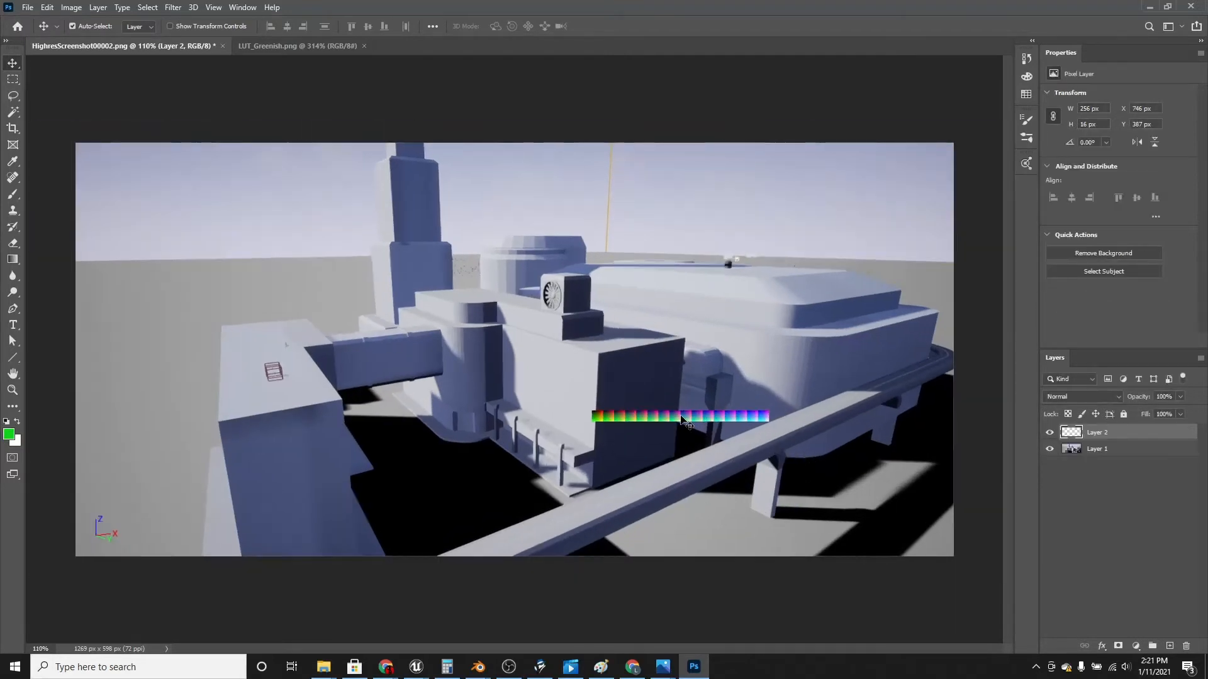
drag(682, 416, 852, 540)
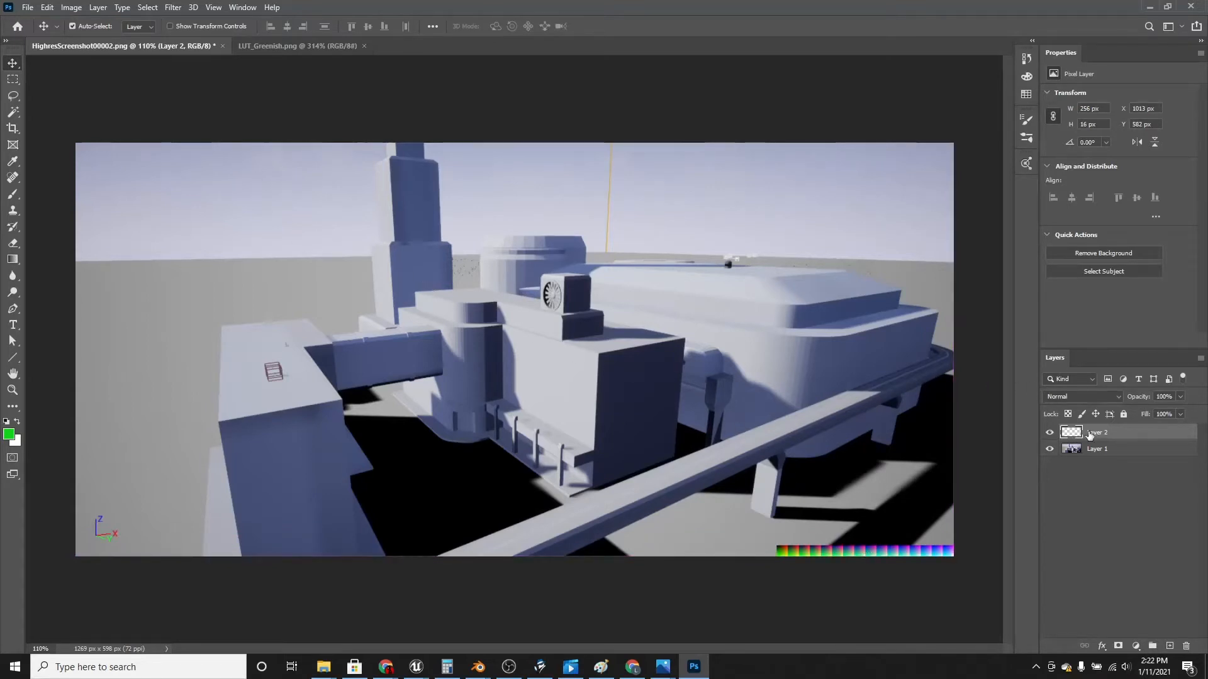
click(70, 8)
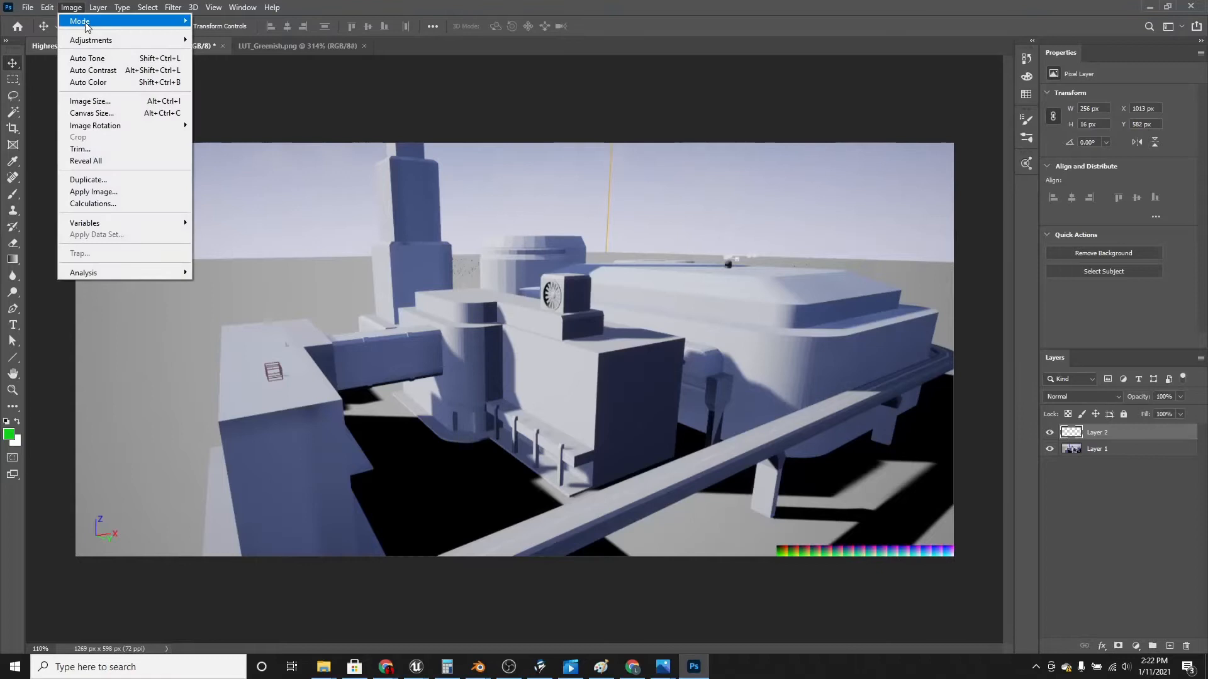
mouse_move(90, 40)
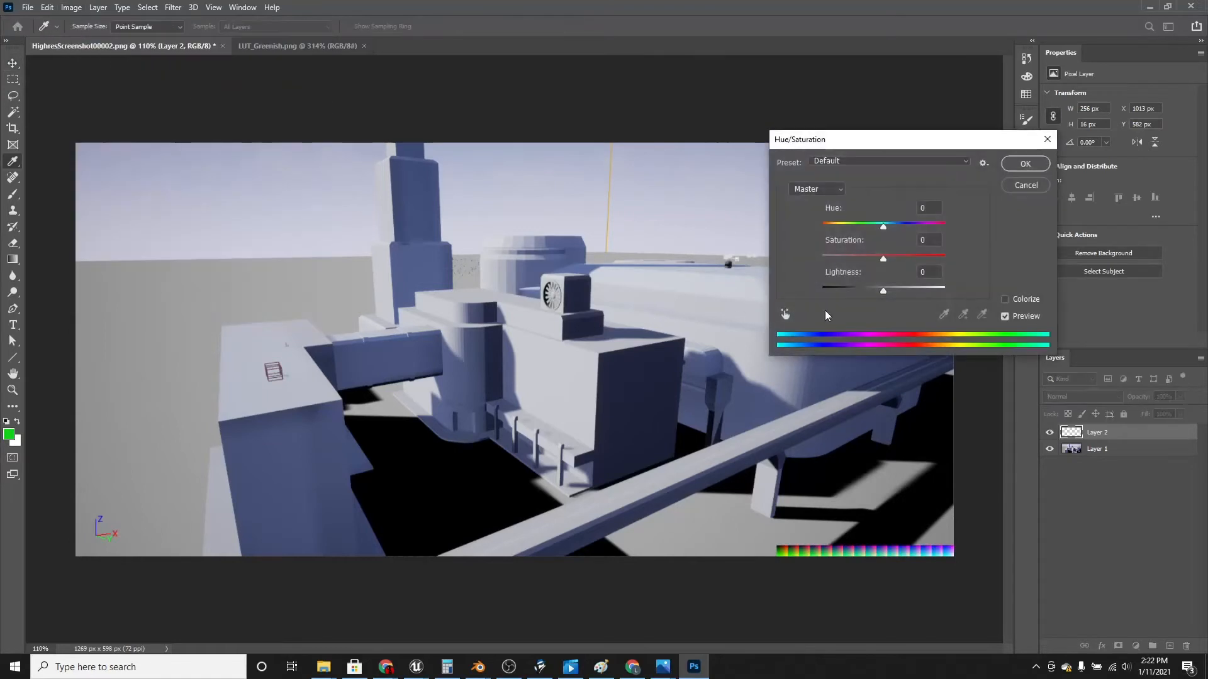
drag(883, 224, 836, 224)
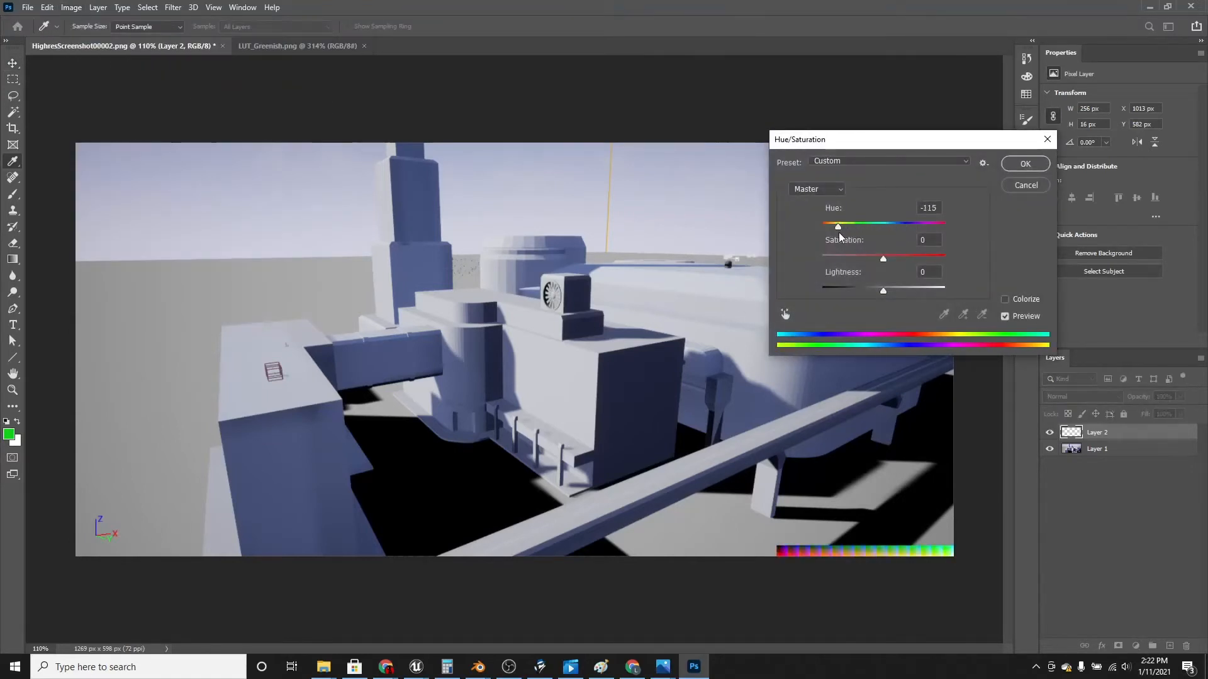
drag(837, 224, 856, 224)
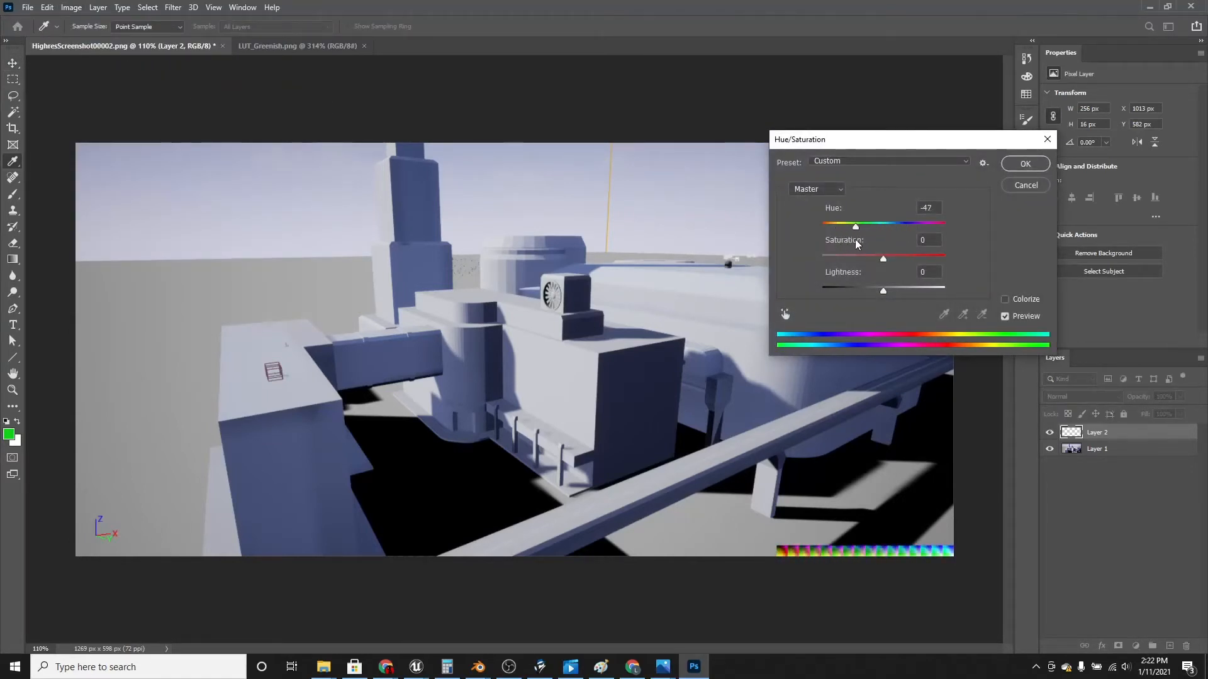
click(1024, 163)
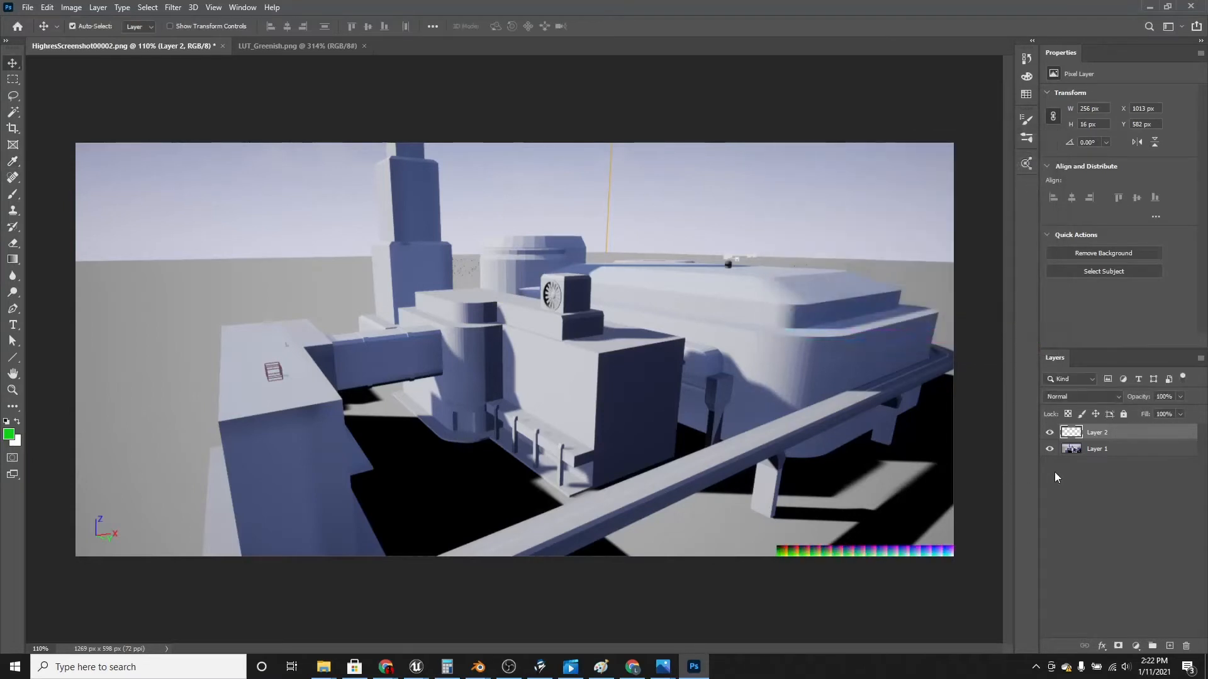
right_click(1097, 432)
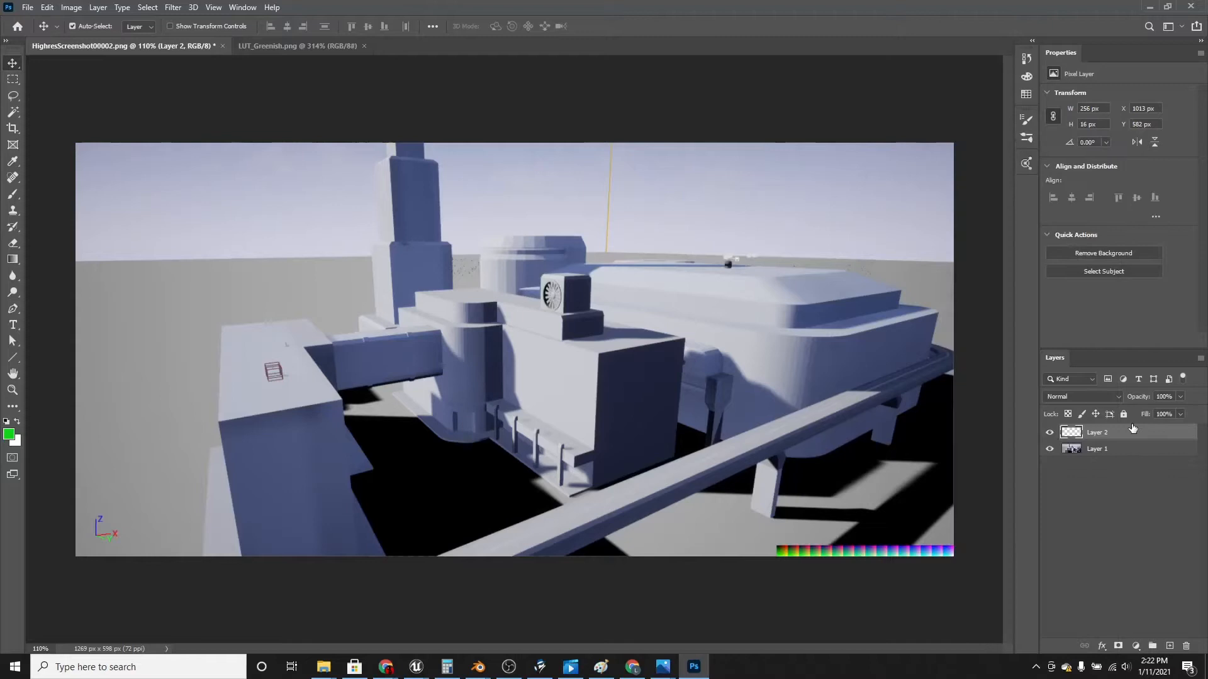
Merge Layer 2 down so the strip and screenshot become one layer
right_click(1097, 431)
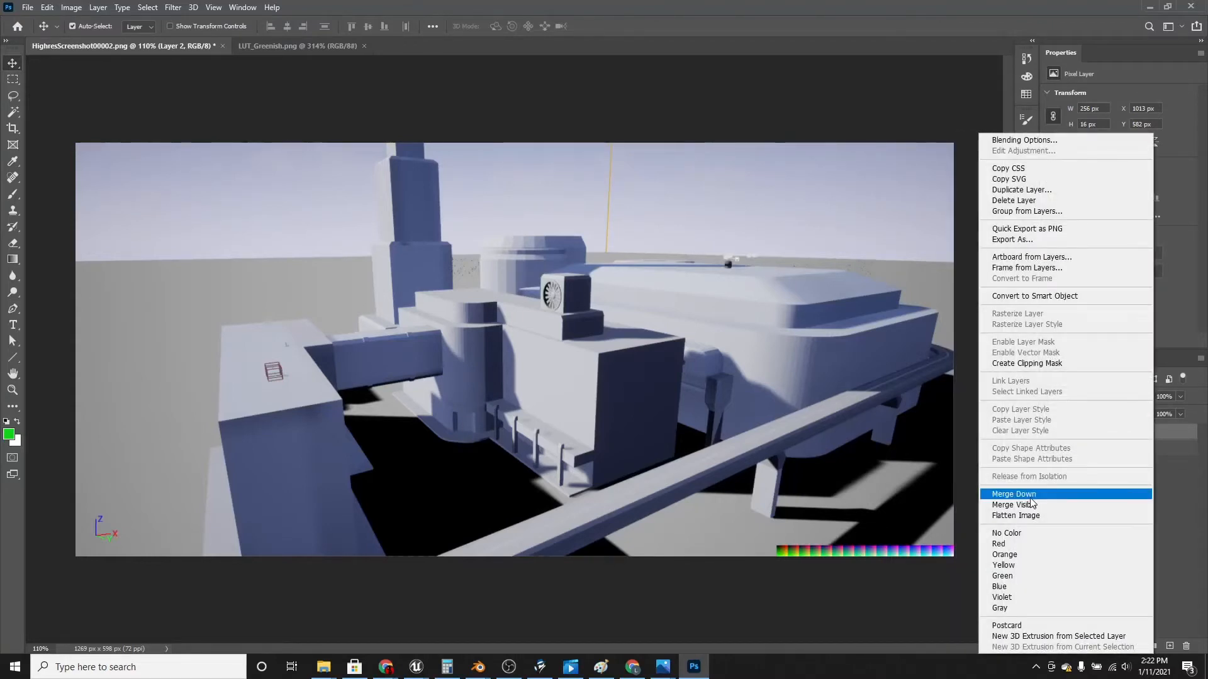
click(1014, 493)
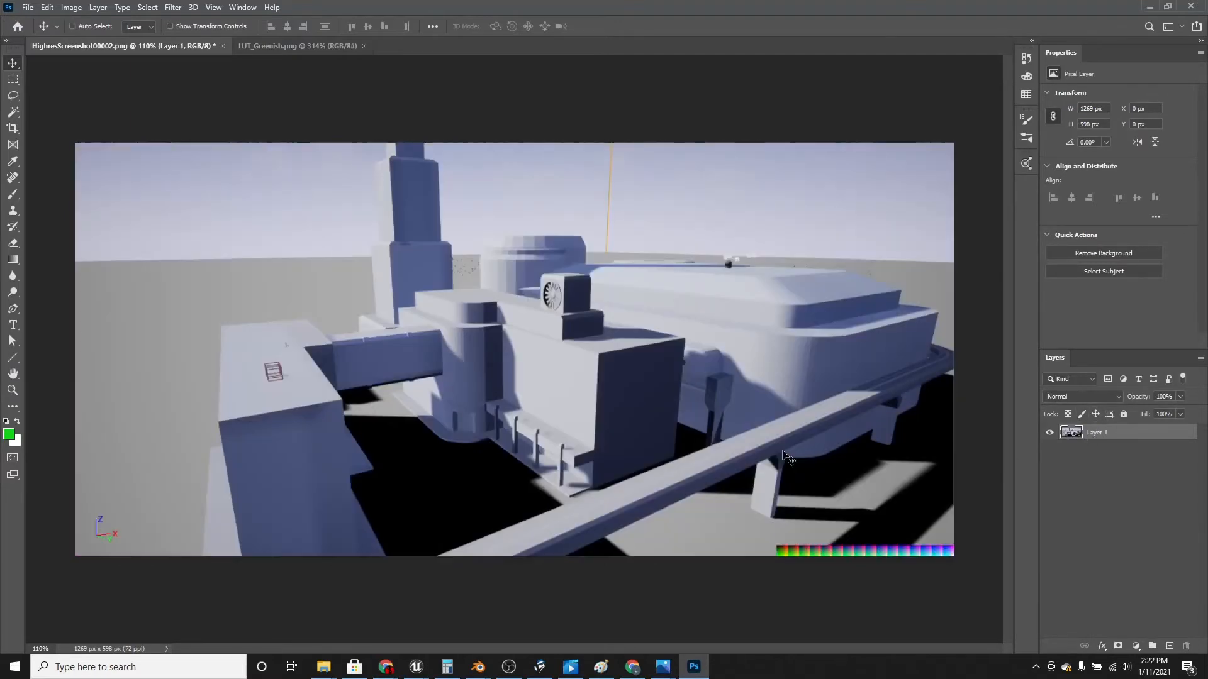
click(71, 7)
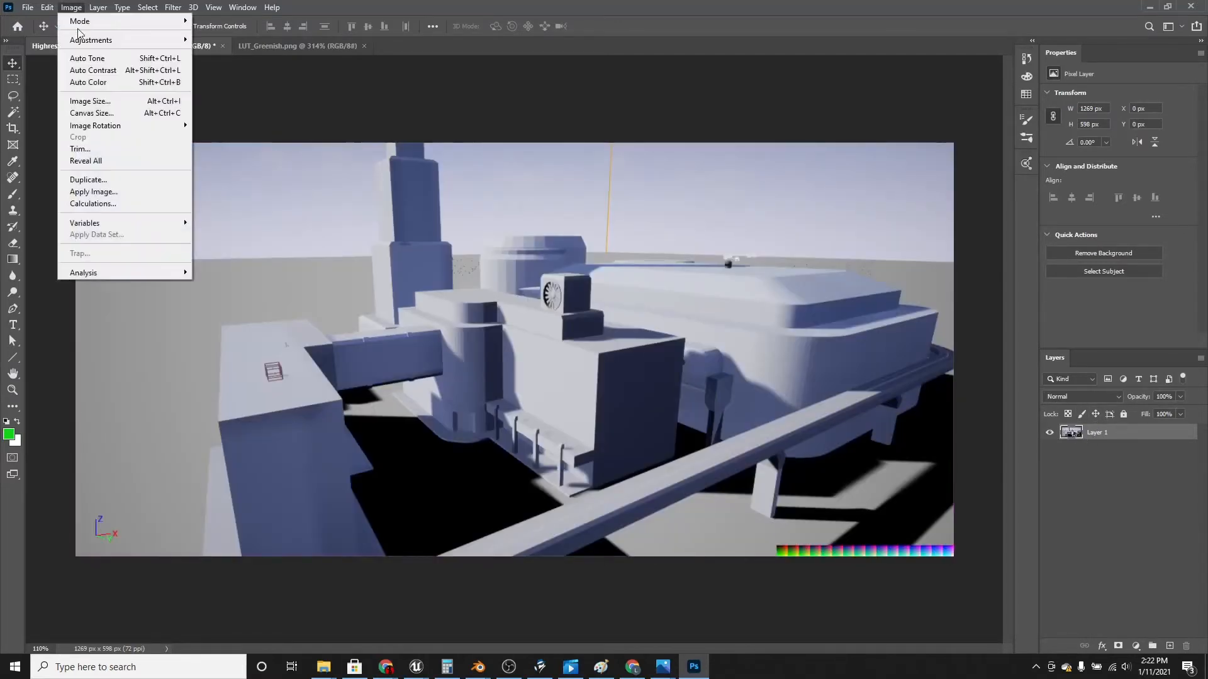
mouse_move(91, 39)
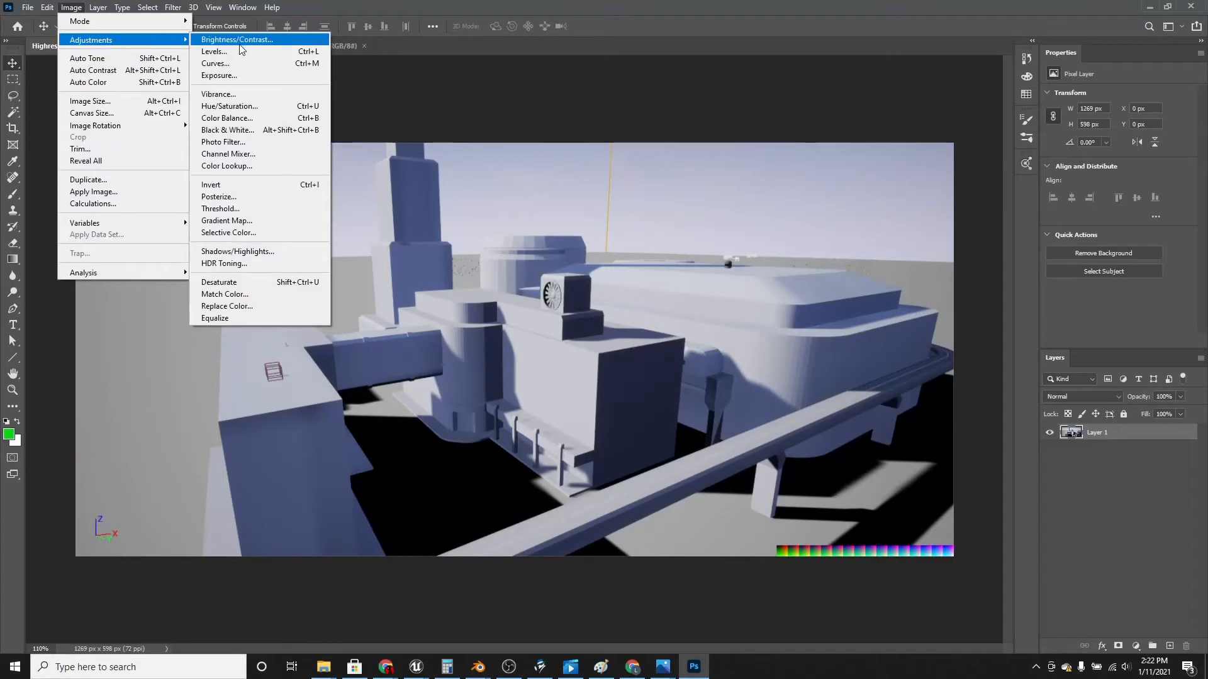
Apply Hue/Saturation with hue +40 (purple), saturation +90 and lightness +18
click(229, 106)
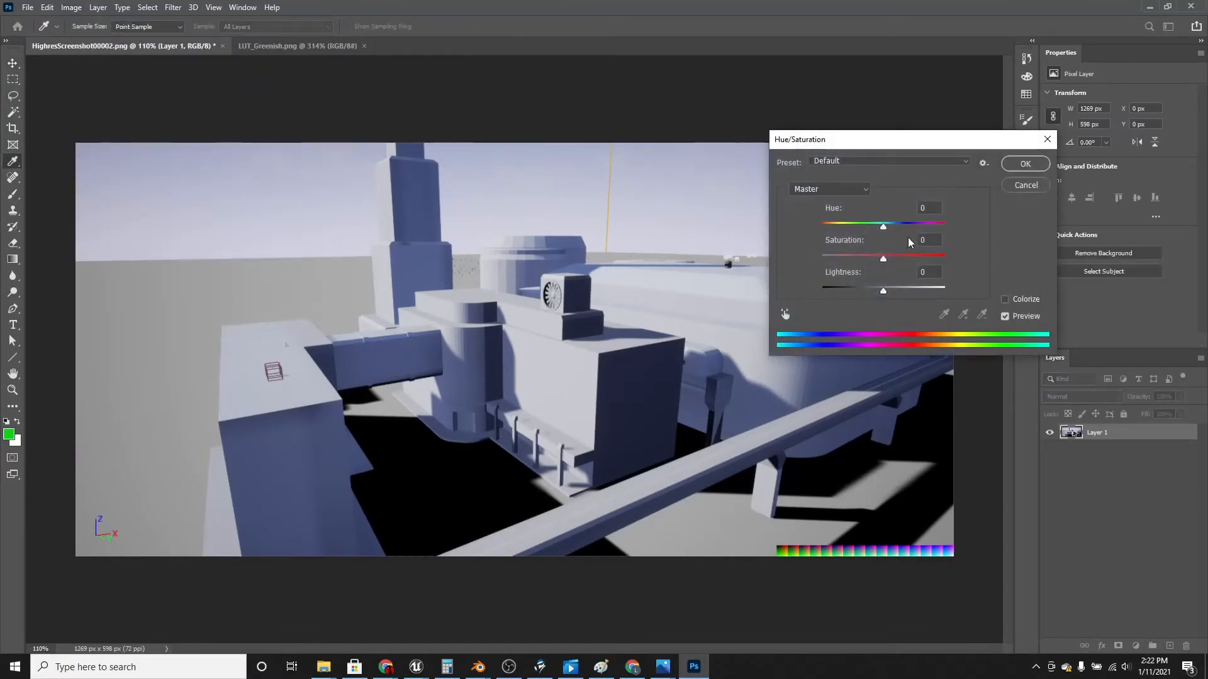
drag(883, 225, 944, 225)
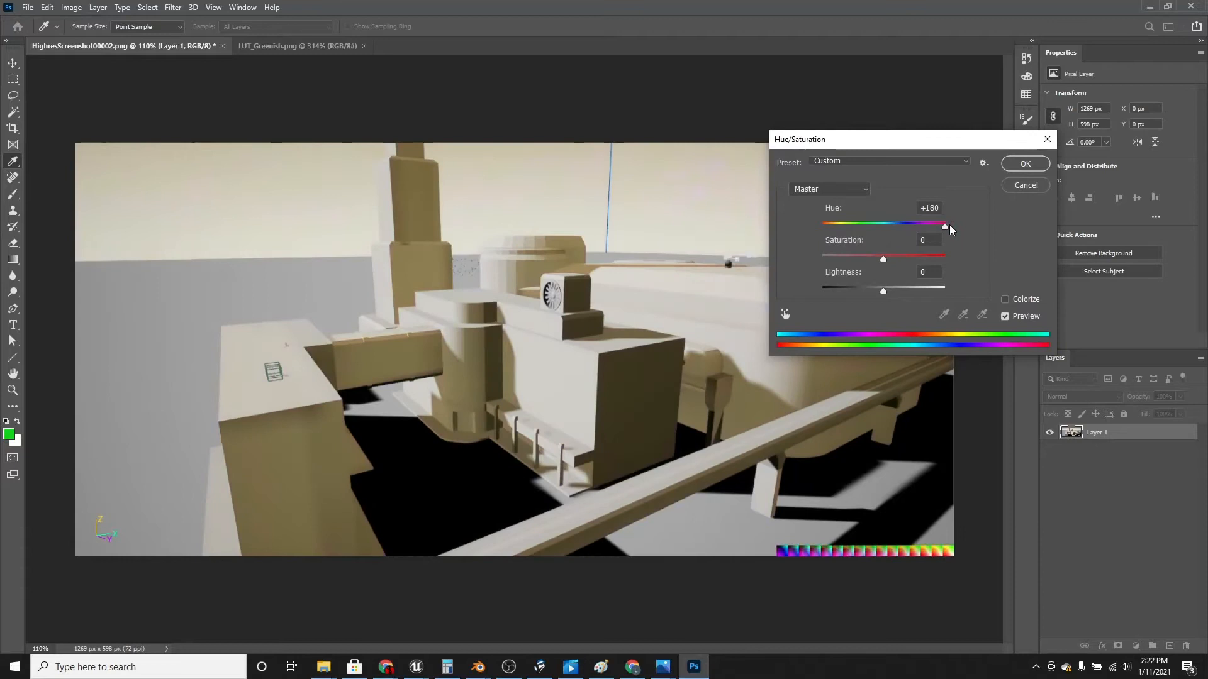
drag(945, 224, 861, 224)
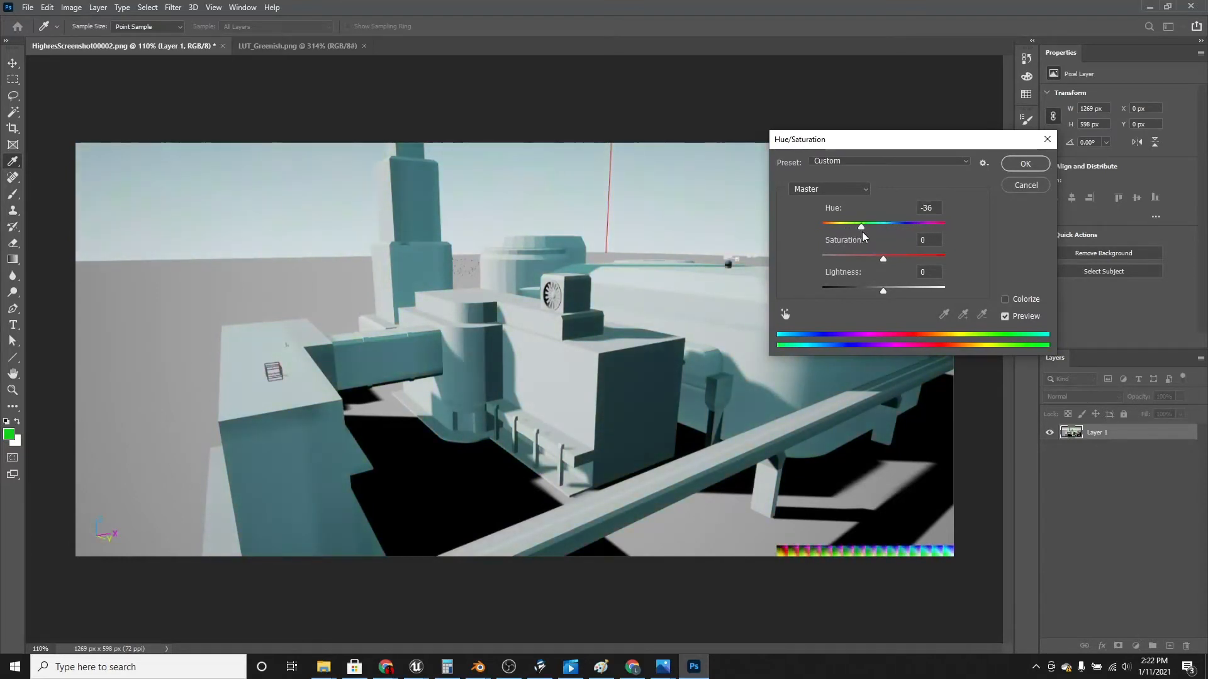
drag(860, 224, 908, 224)
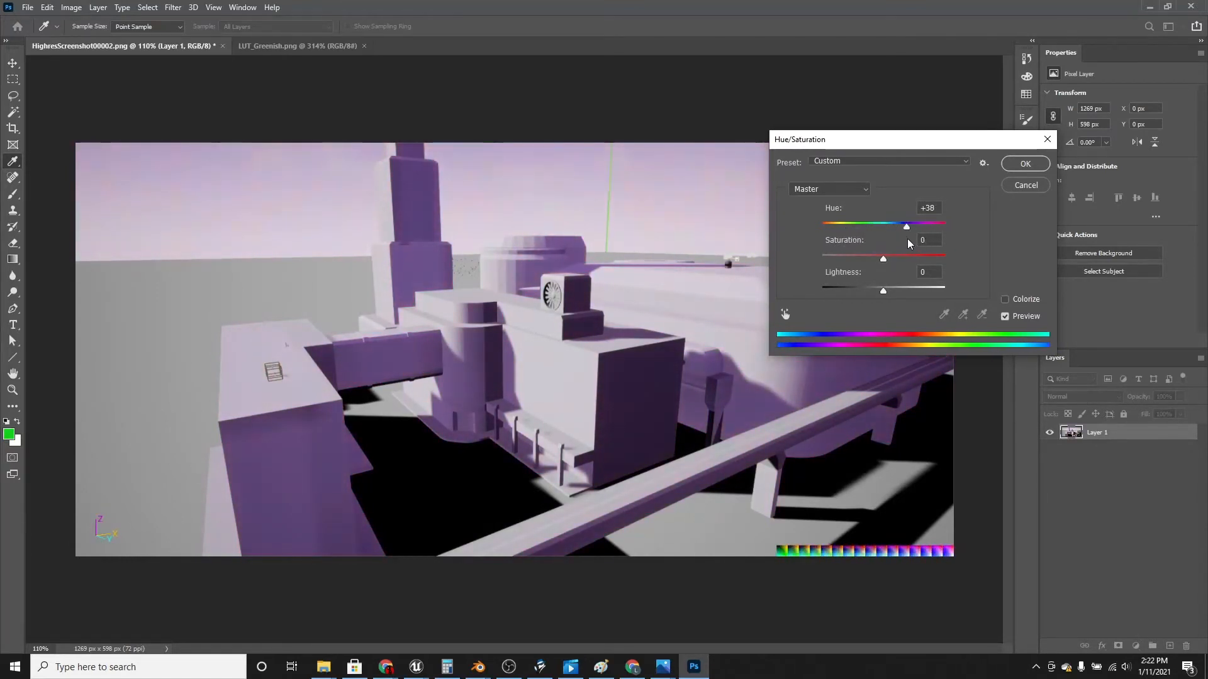
drag(905, 224, 845, 224)
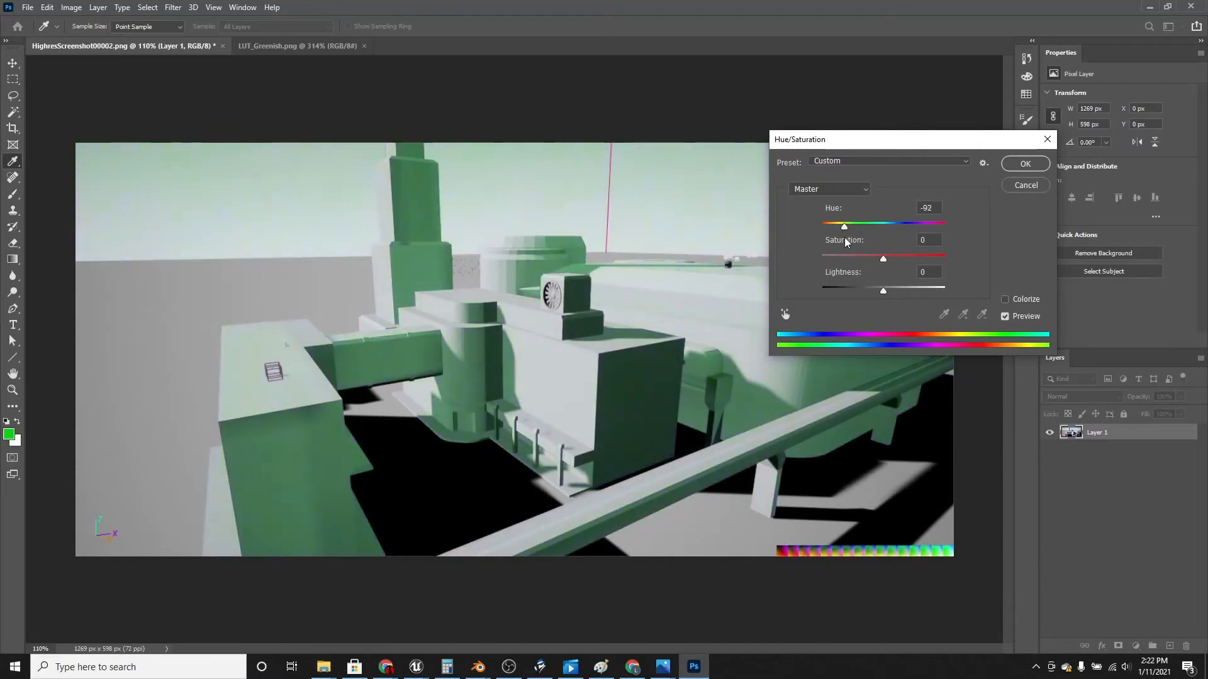
drag(843, 224, 830, 224)
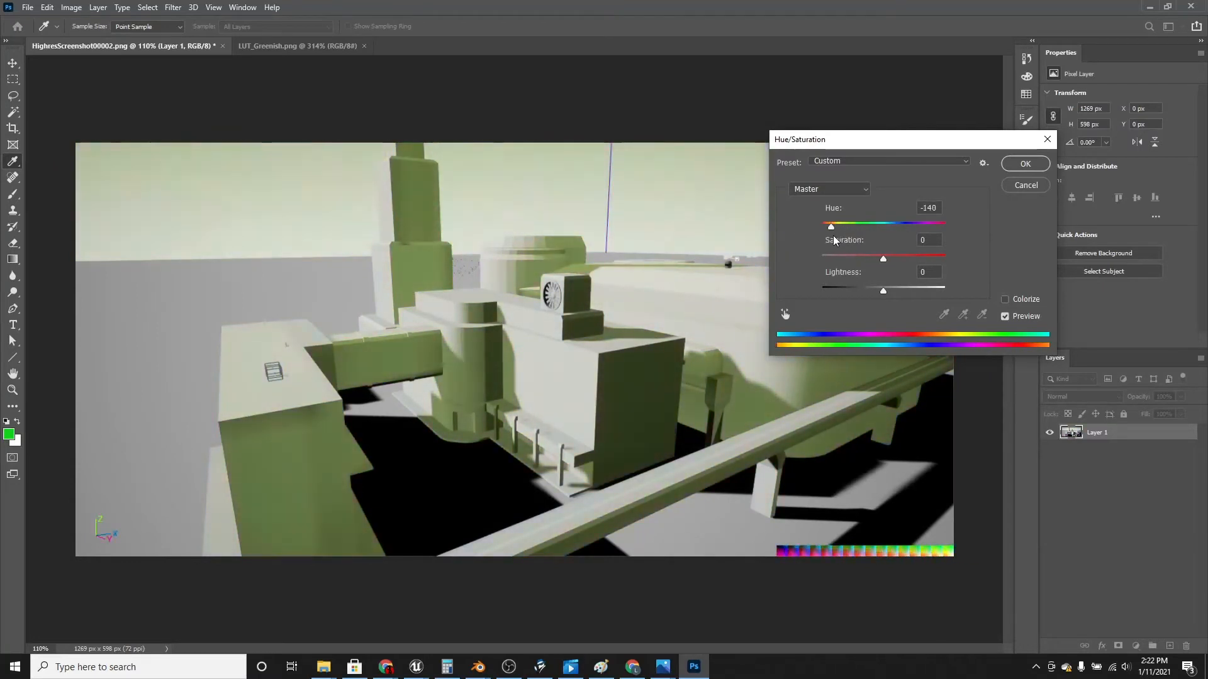
drag(830, 224, 907, 224)
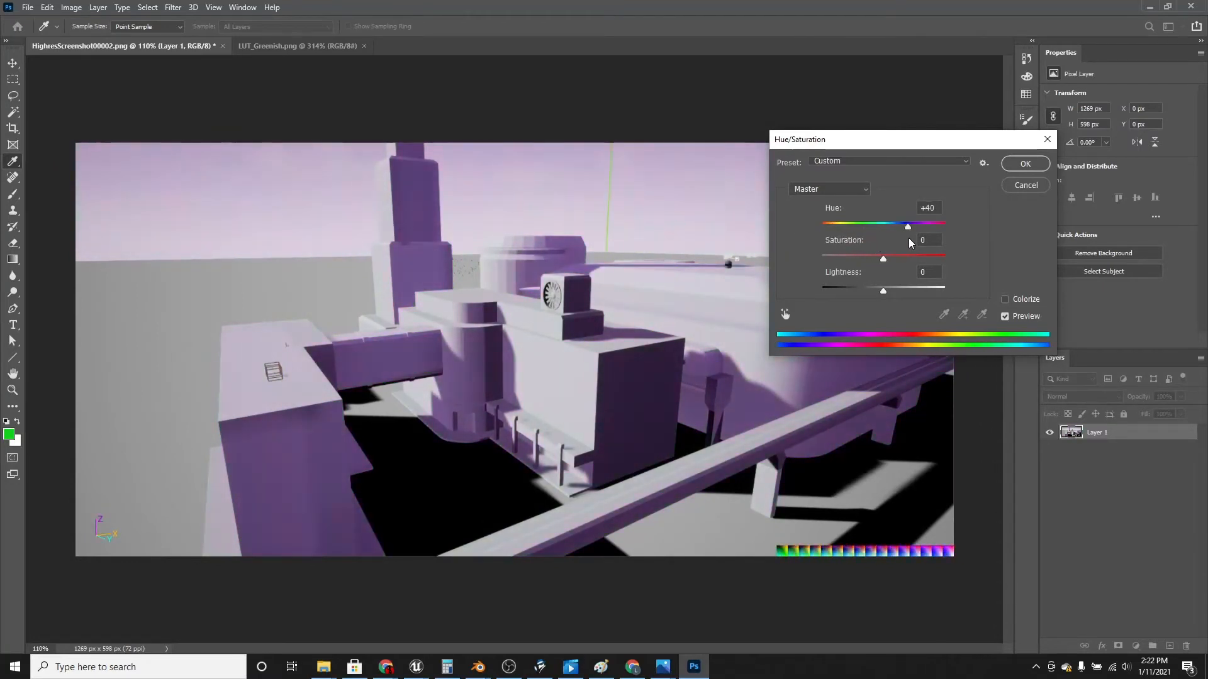
drag(883, 260, 884, 259)
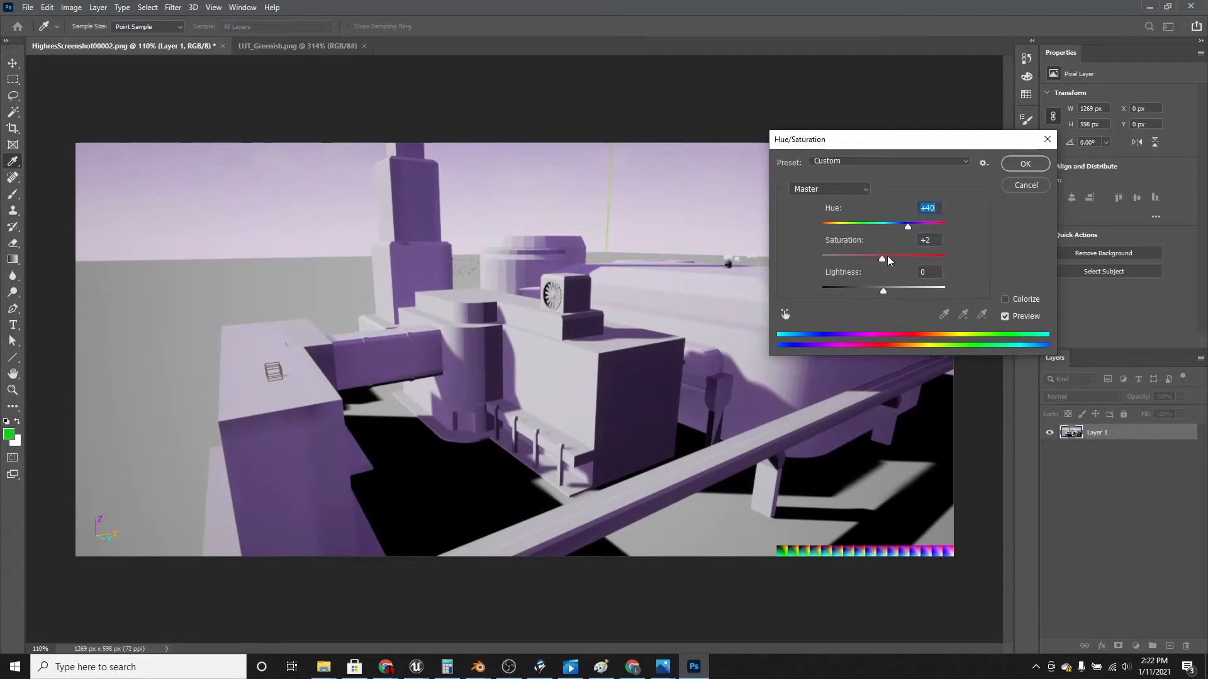
drag(883, 256, 922, 255)
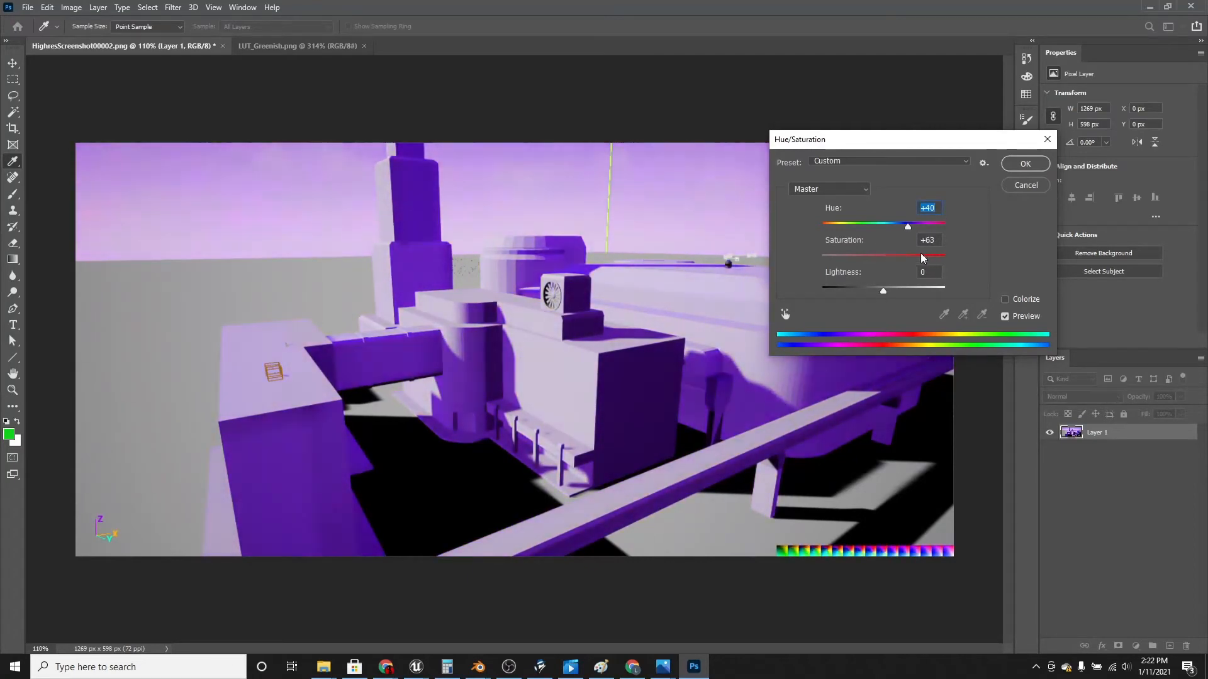
drag(921, 255, 939, 256)
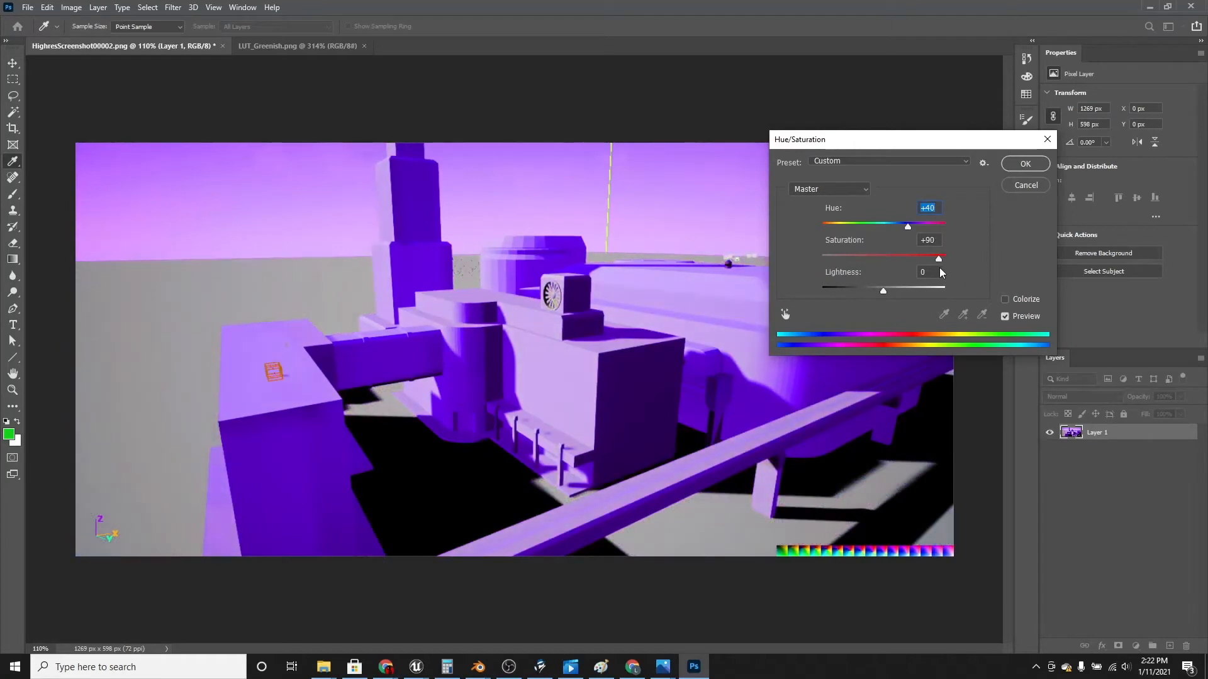
drag(883, 291, 929, 290)
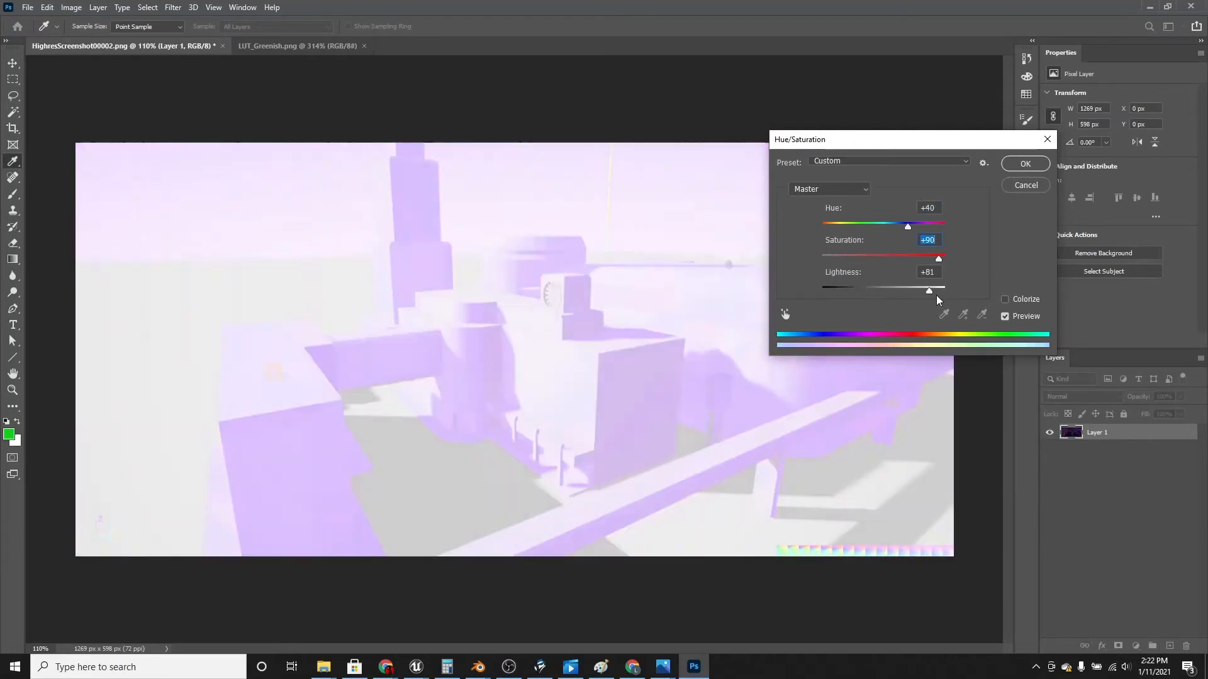
drag(928, 291, 894, 291)
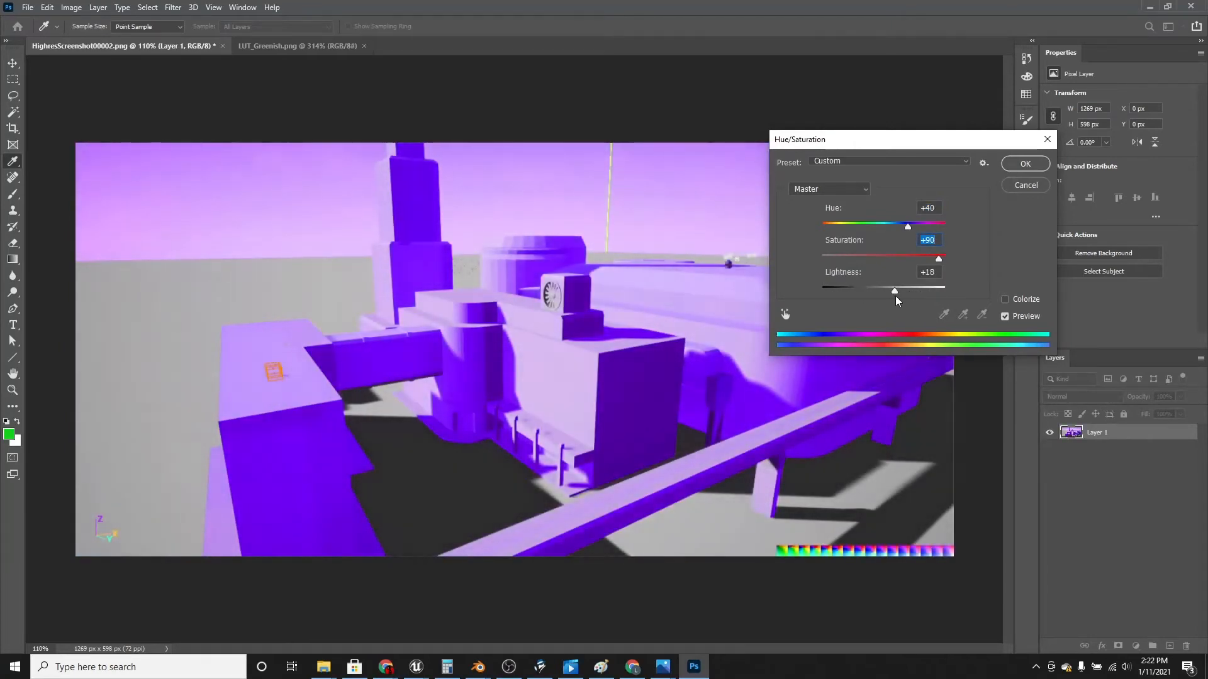
click(1024, 163)
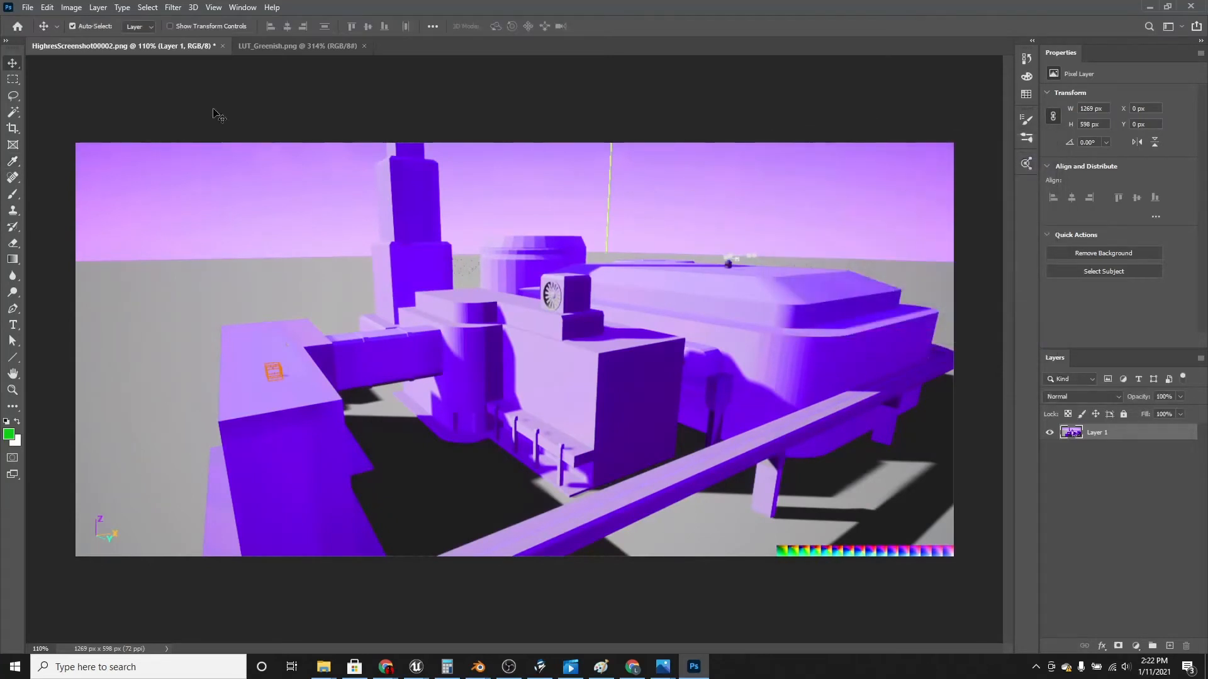
Apply Brightness/Contrast with brightness 28 and contrast -50
click(70, 7)
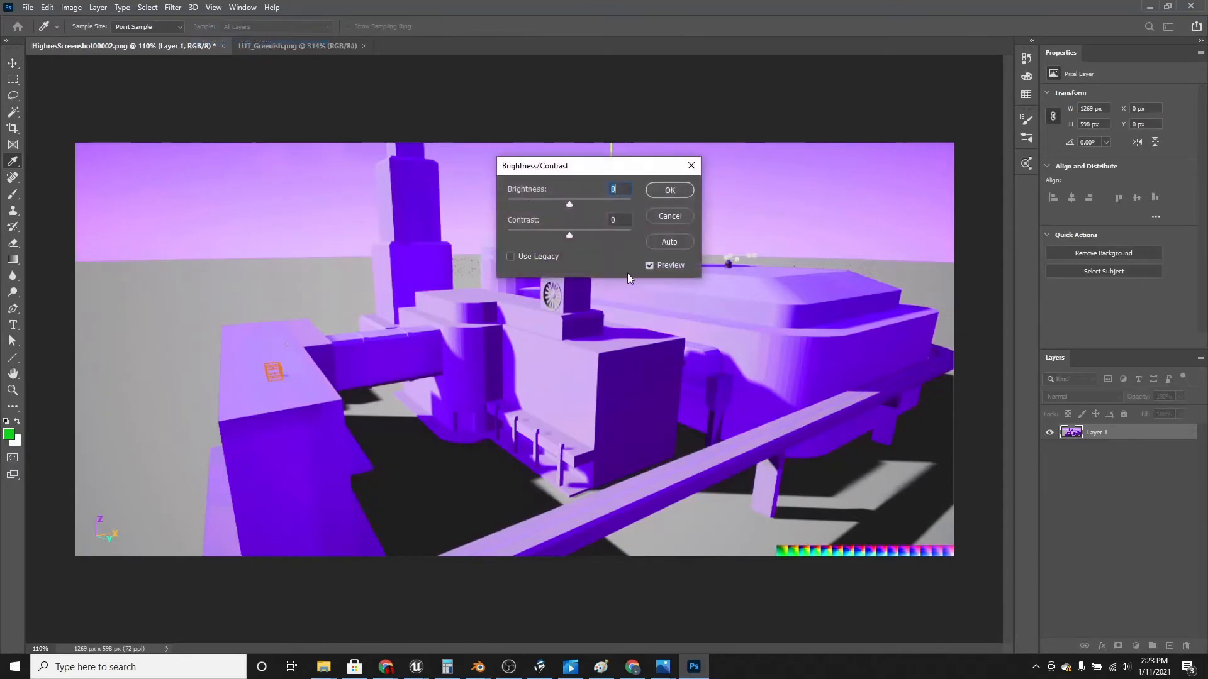
drag(569, 204, 571, 204)
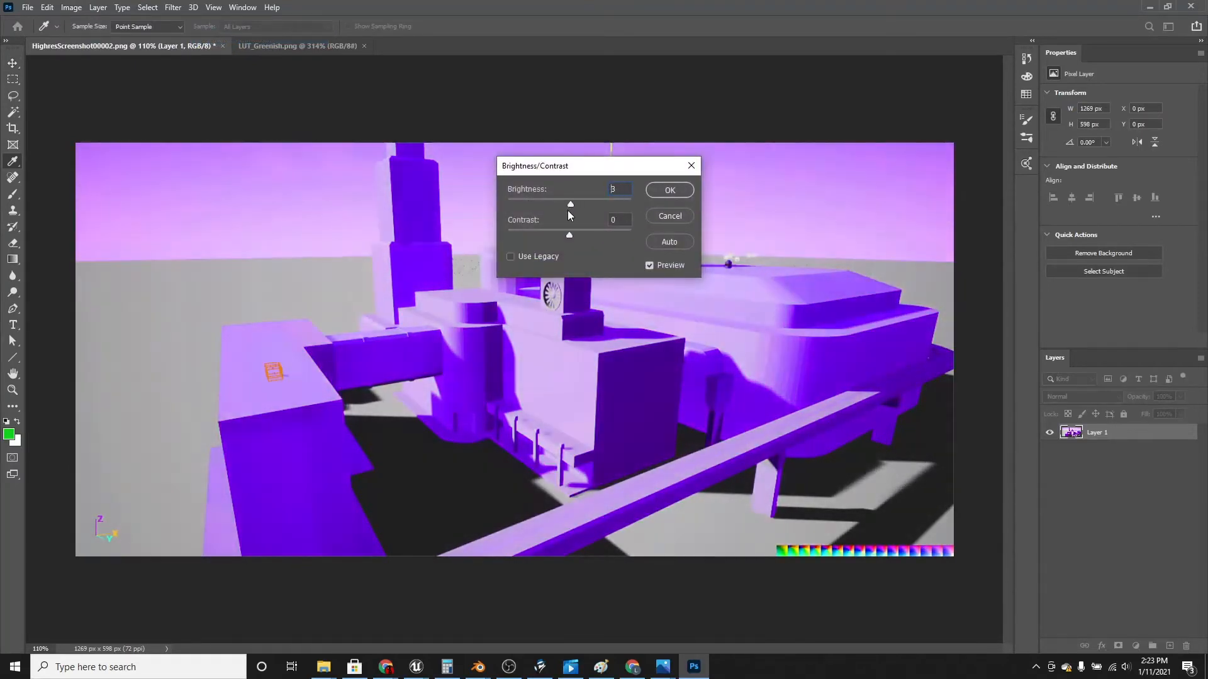
drag(570, 204, 589, 204)
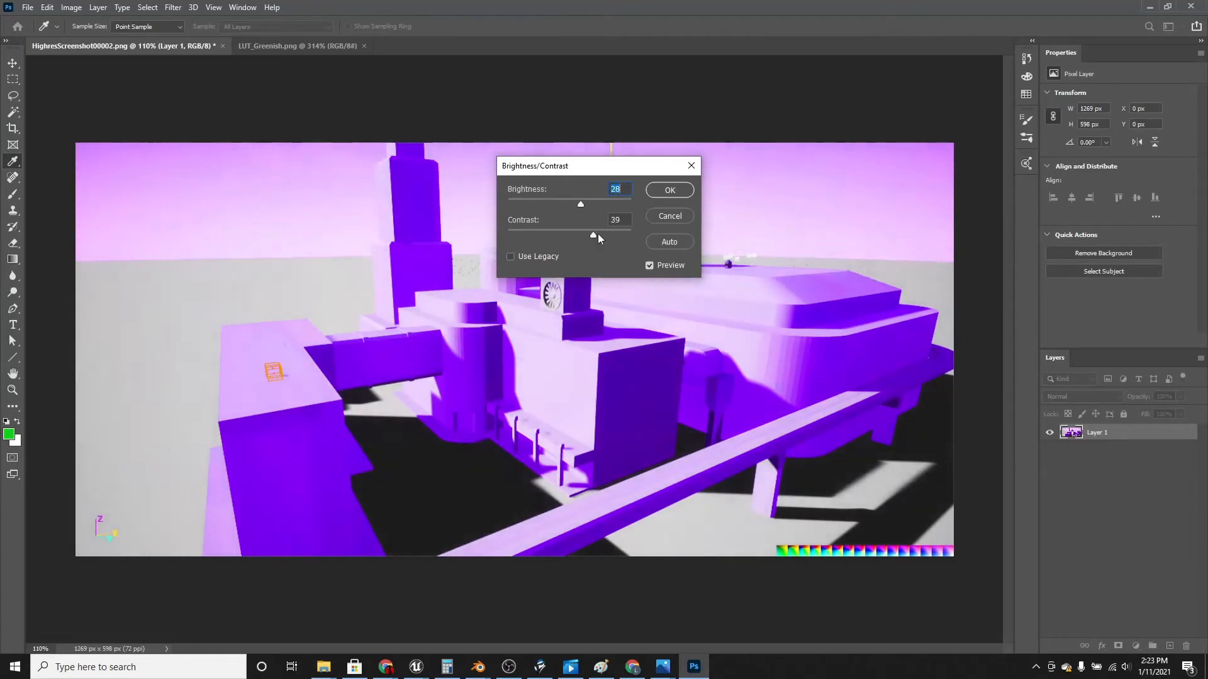
drag(593, 235, 508, 235)
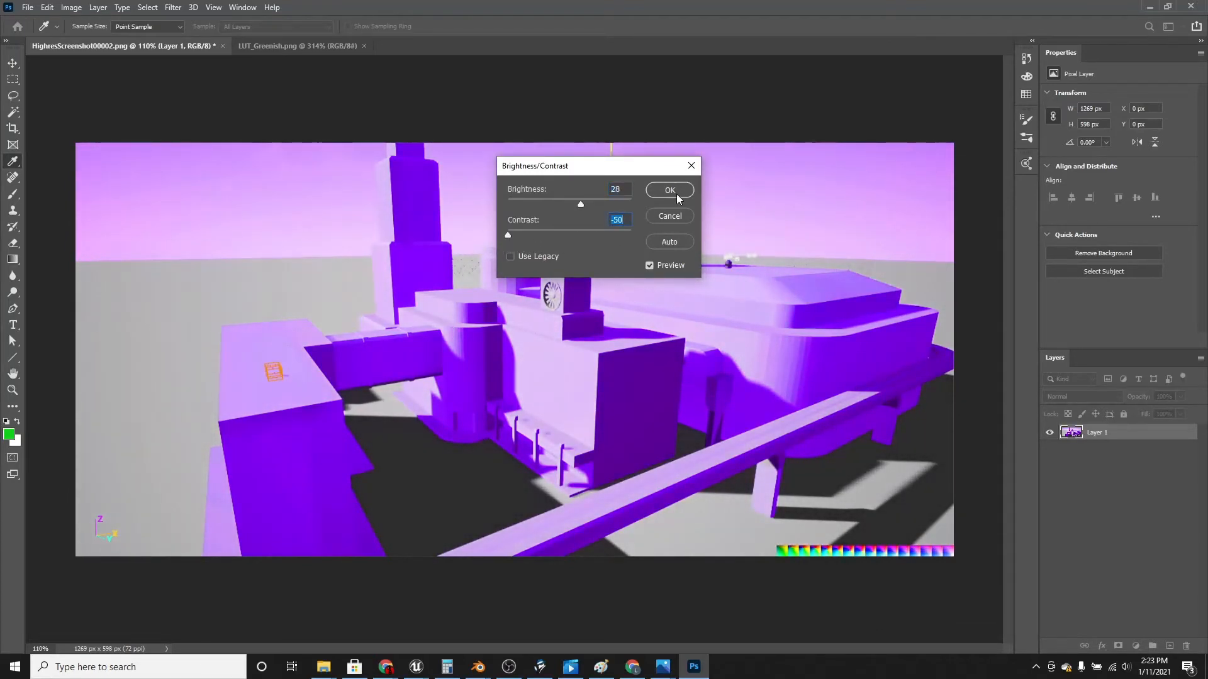
click(668, 190)
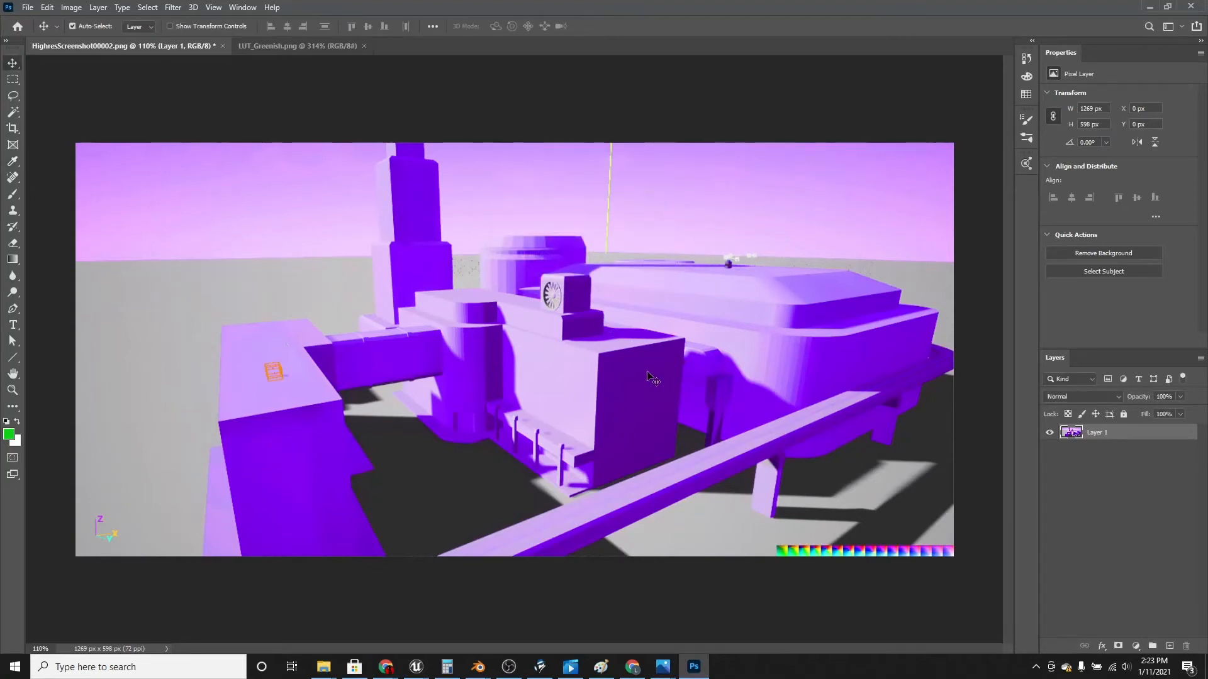
click(70, 7)
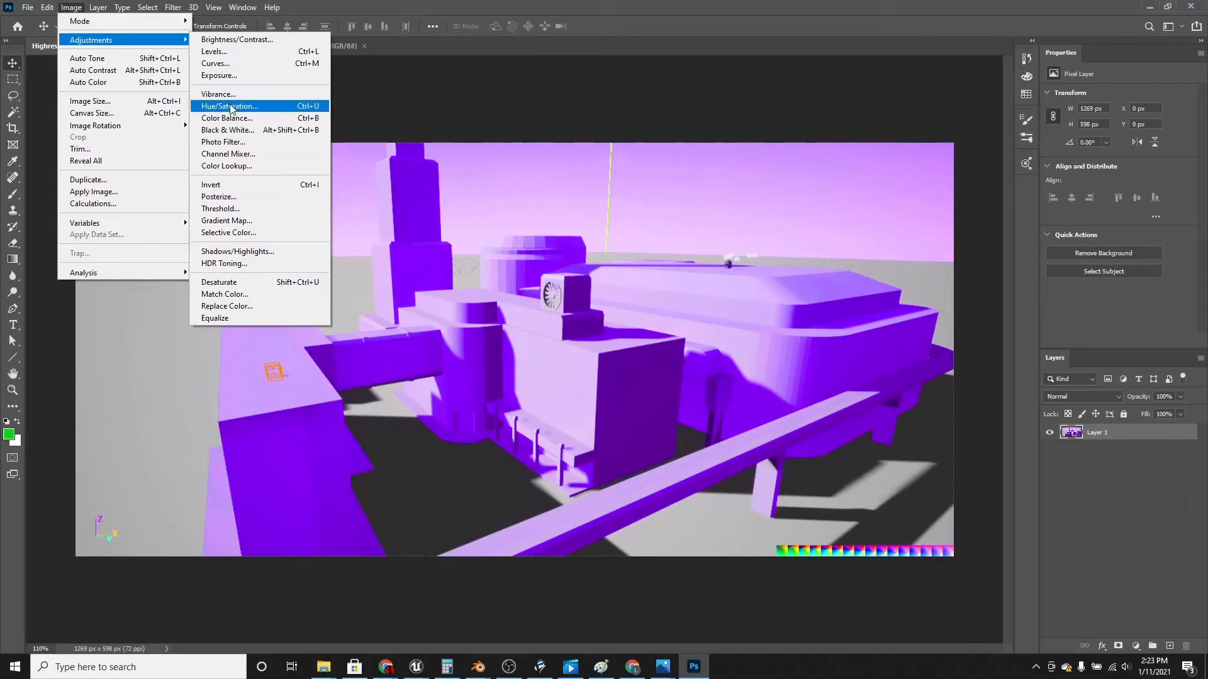
Apply Vibrance at +100 with saturation nudged to -1
click(218, 94)
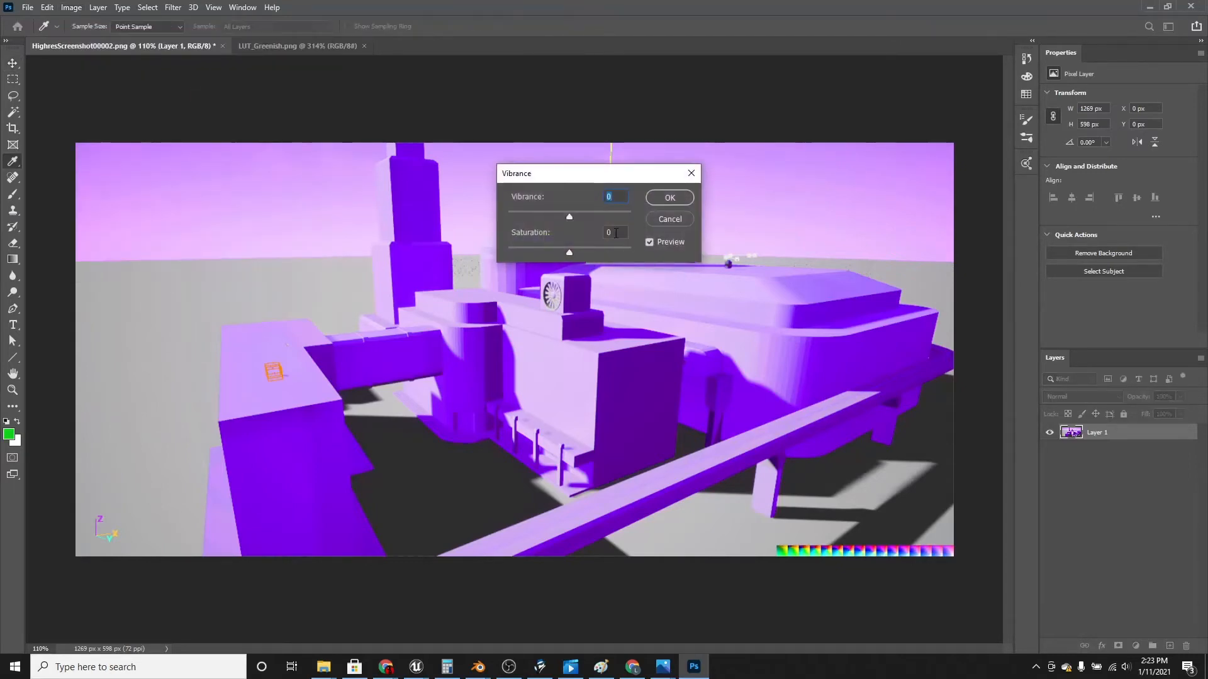
drag(568, 216, 550, 216)
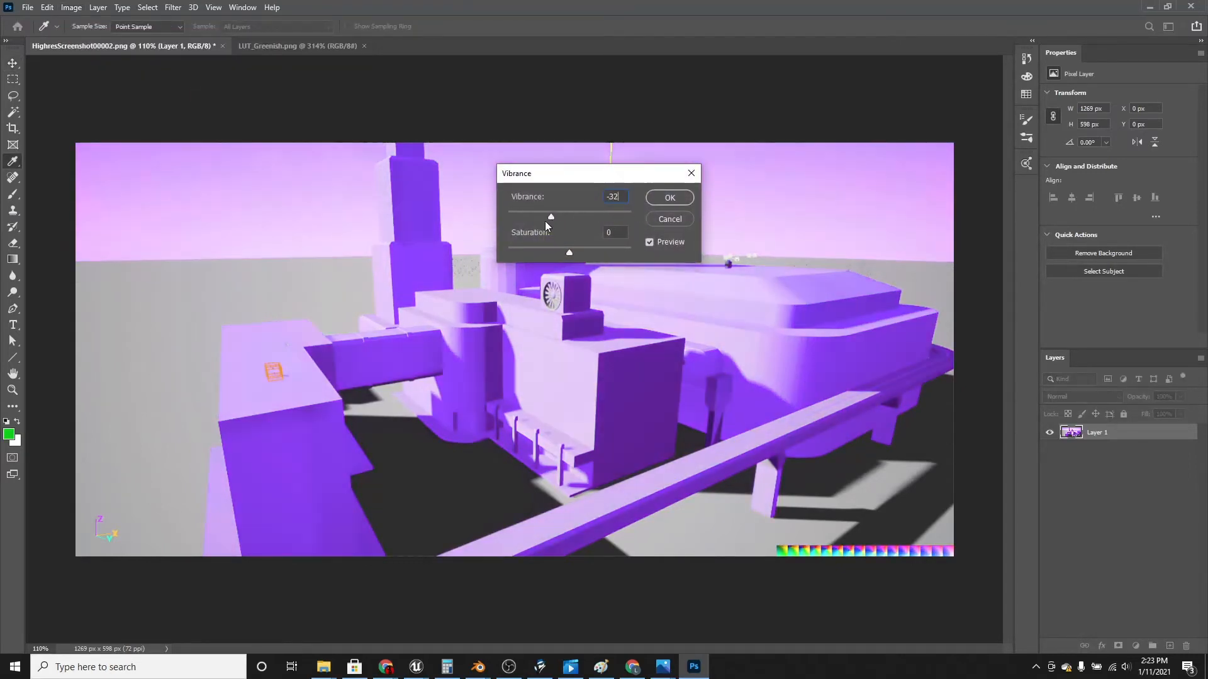
drag(550, 216, 630, 217)
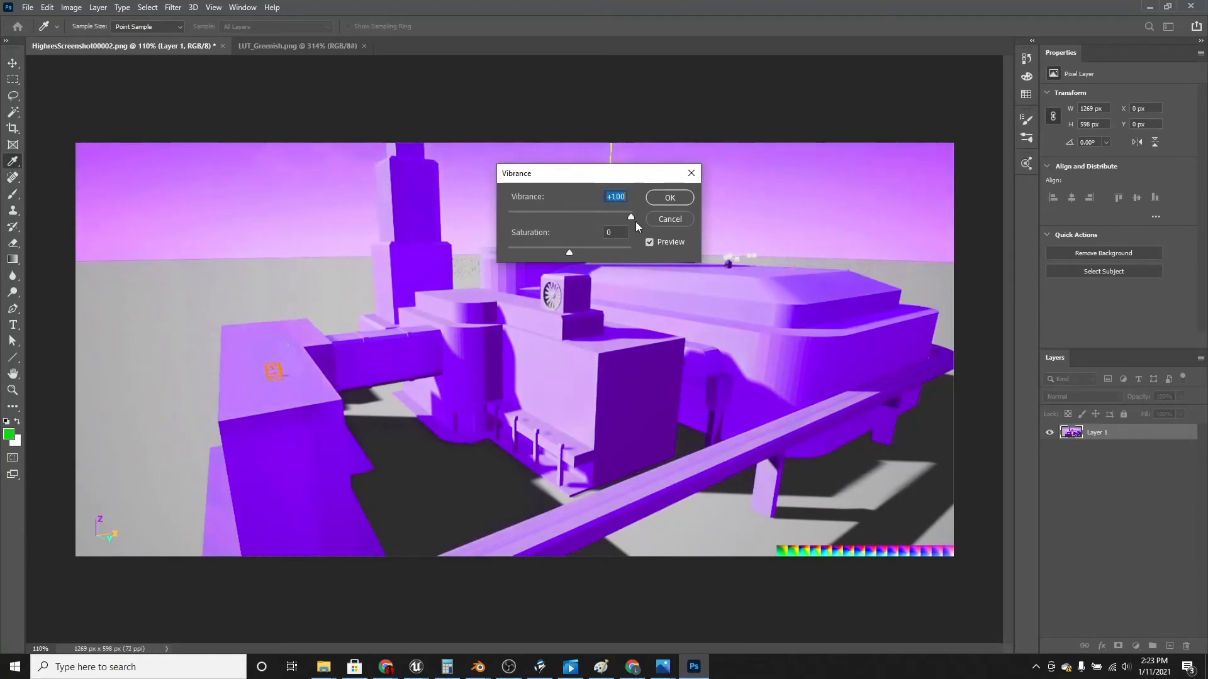
drag(569, 253, 561, 253)
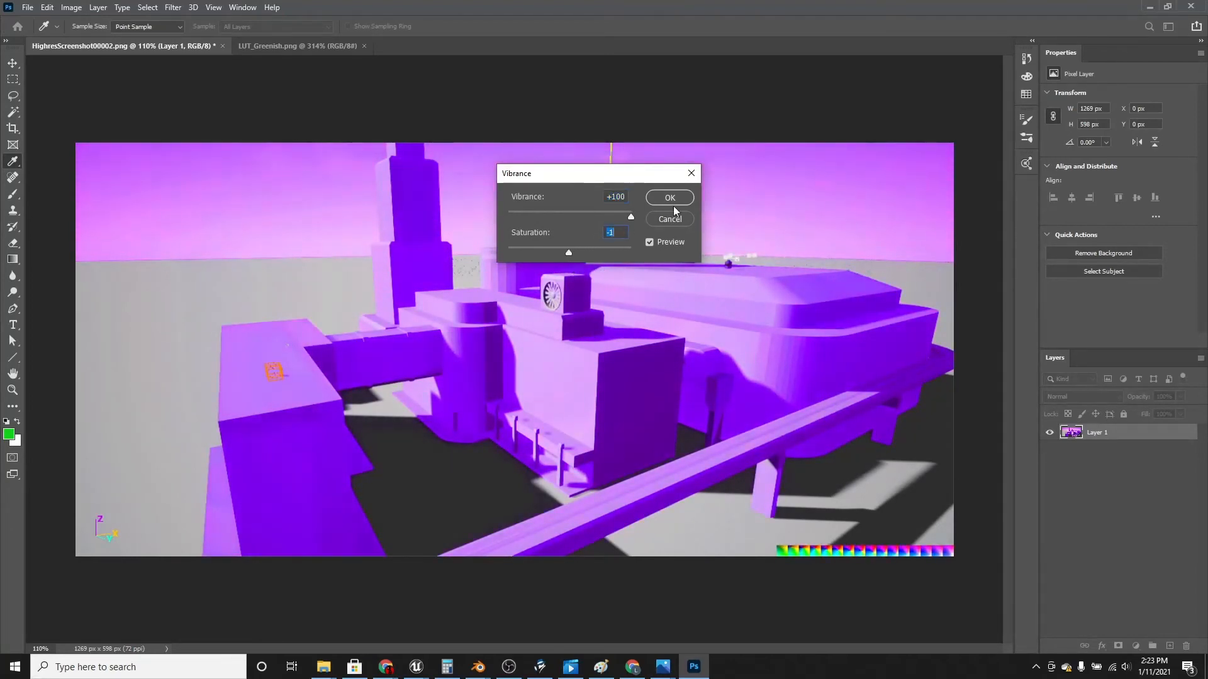
click(668, 198)
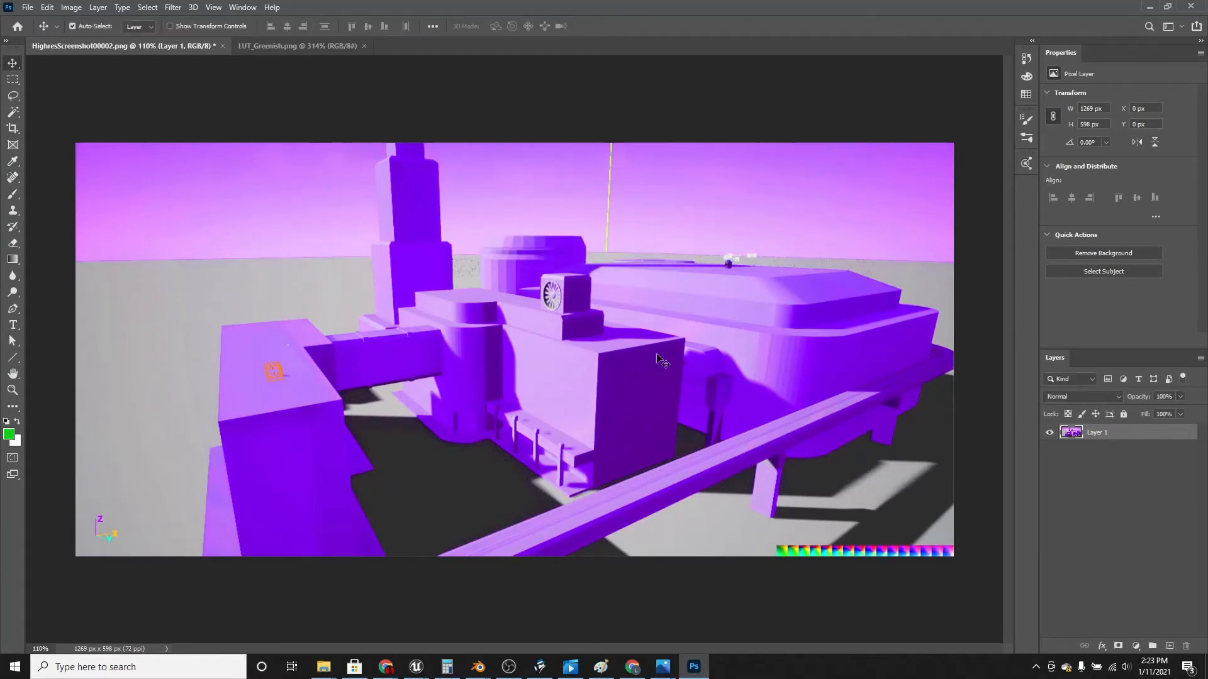
mouse_move(752, 527)
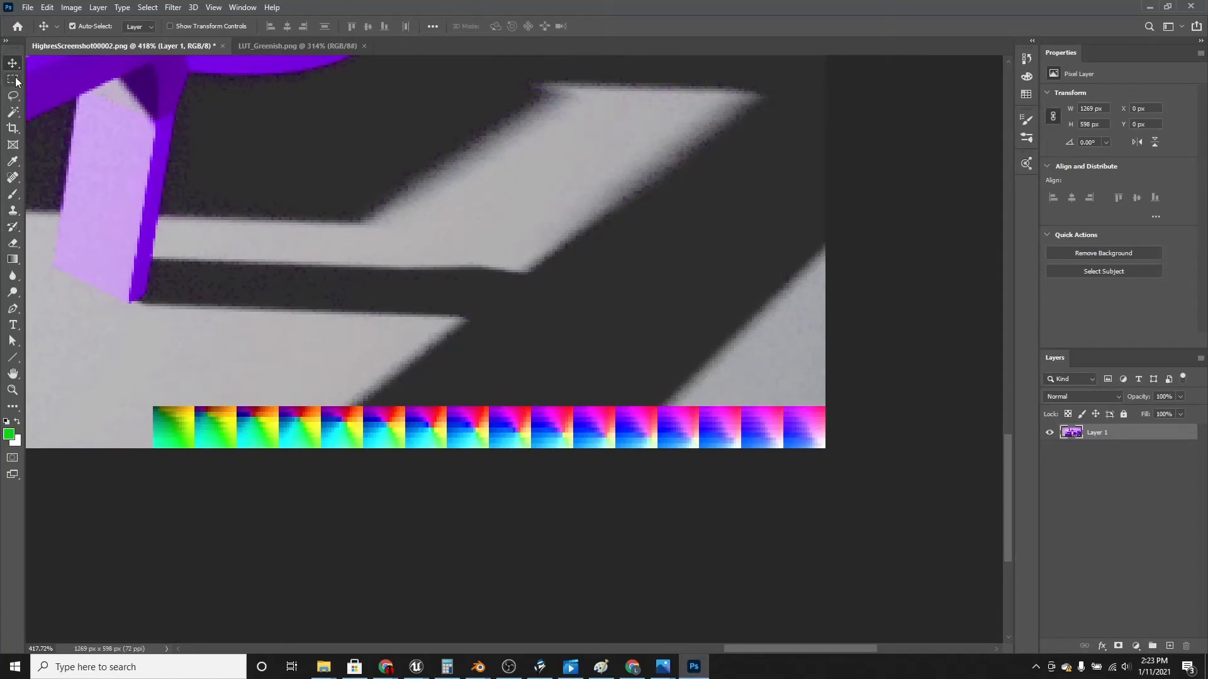
mouse_move(13, 80)
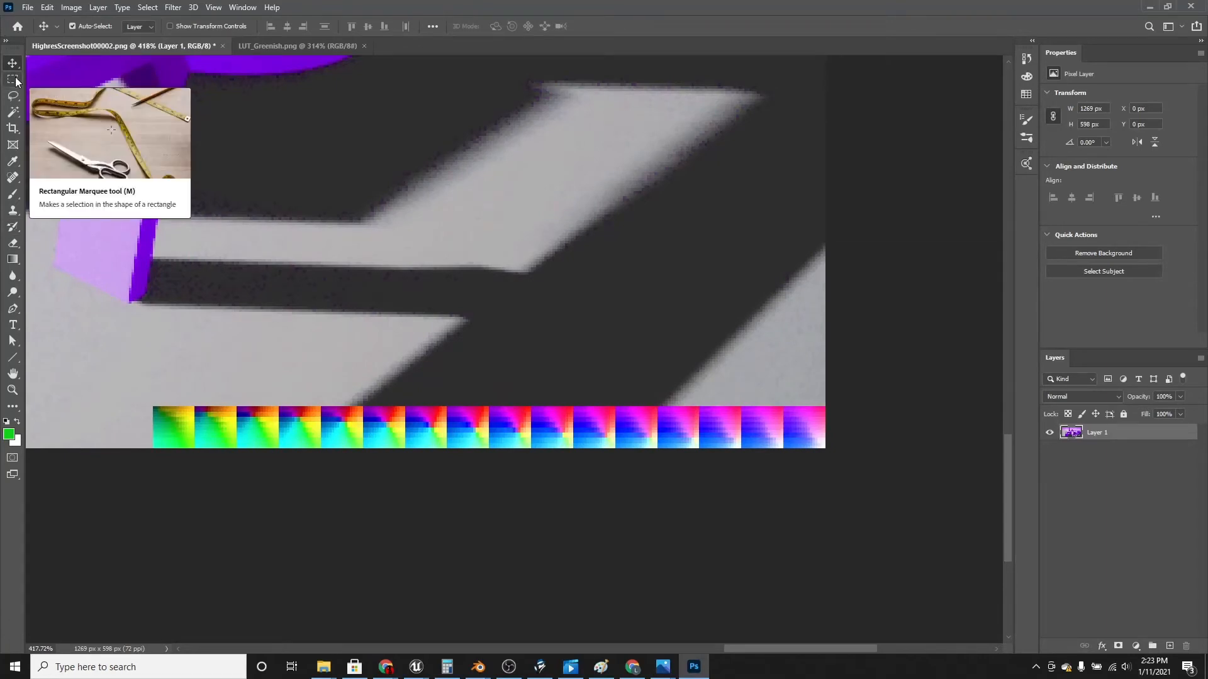
Copy the graded colour strip from the screenshot into LUT_Greenish and delete its Background layer
click(13, 79)
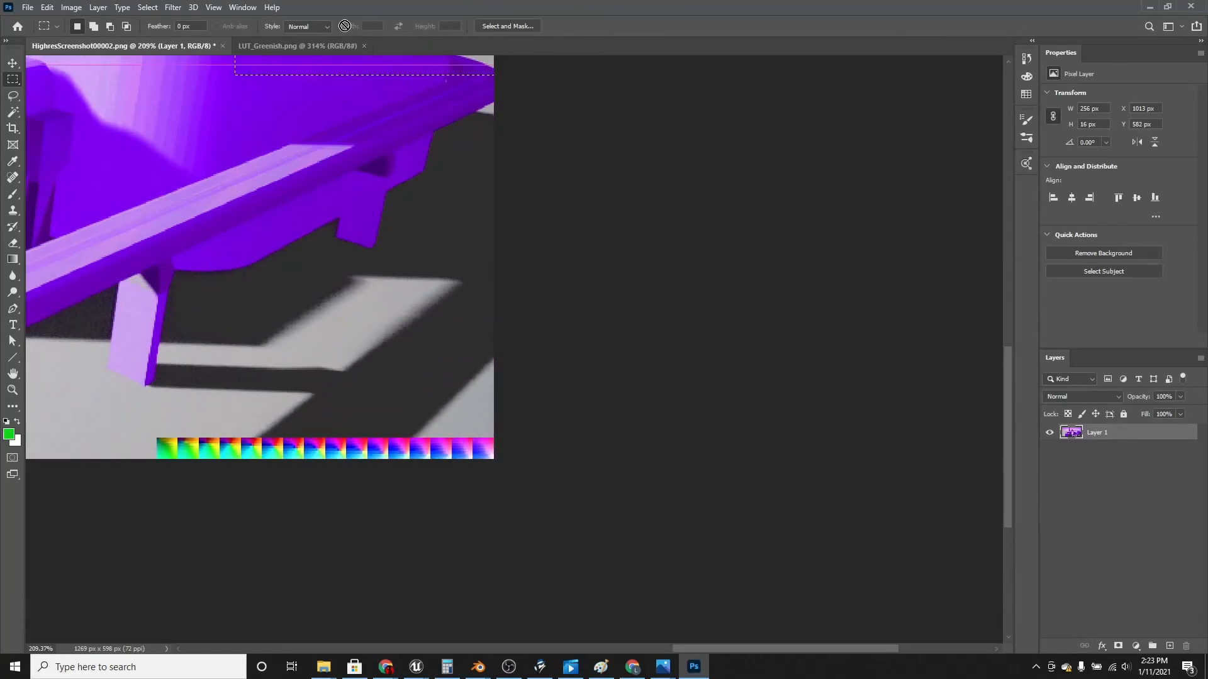
click(301, 45)
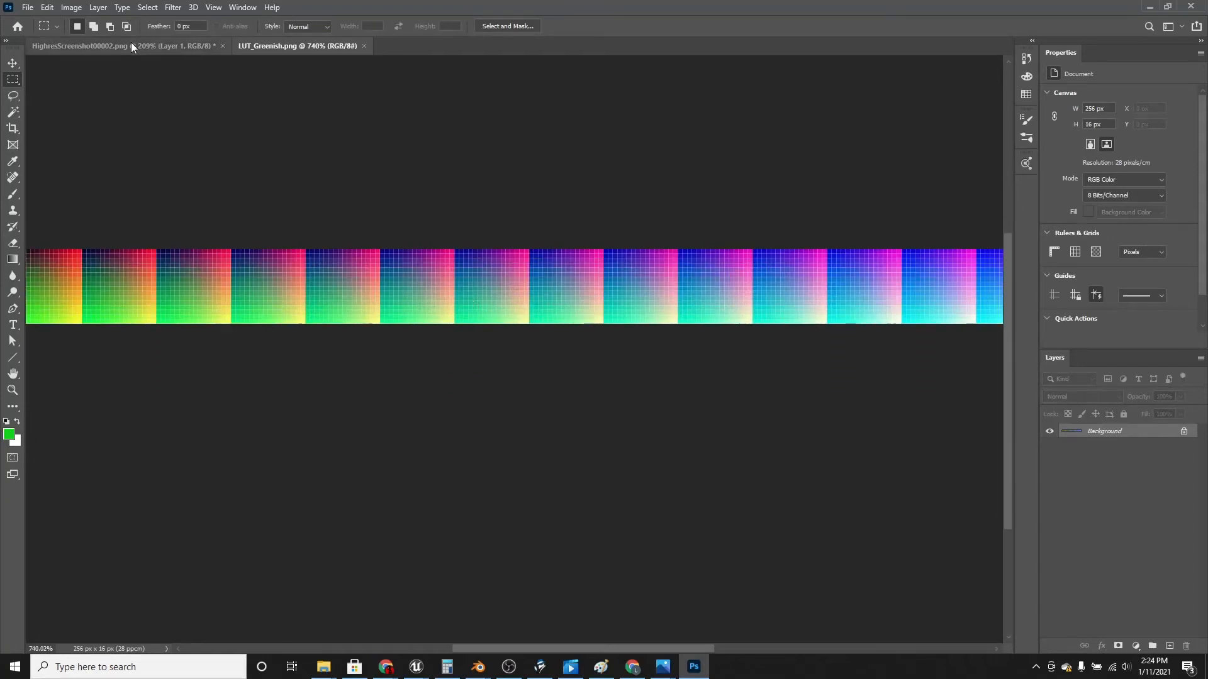
click(80, 45)
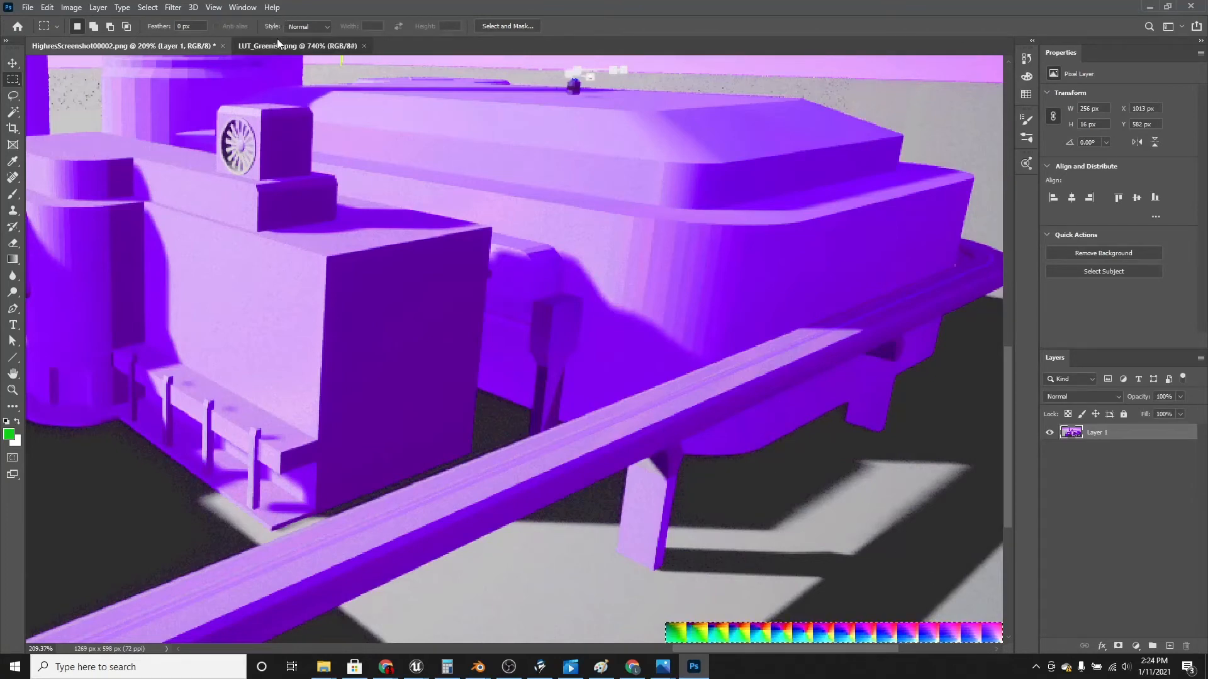
click(297, 46)
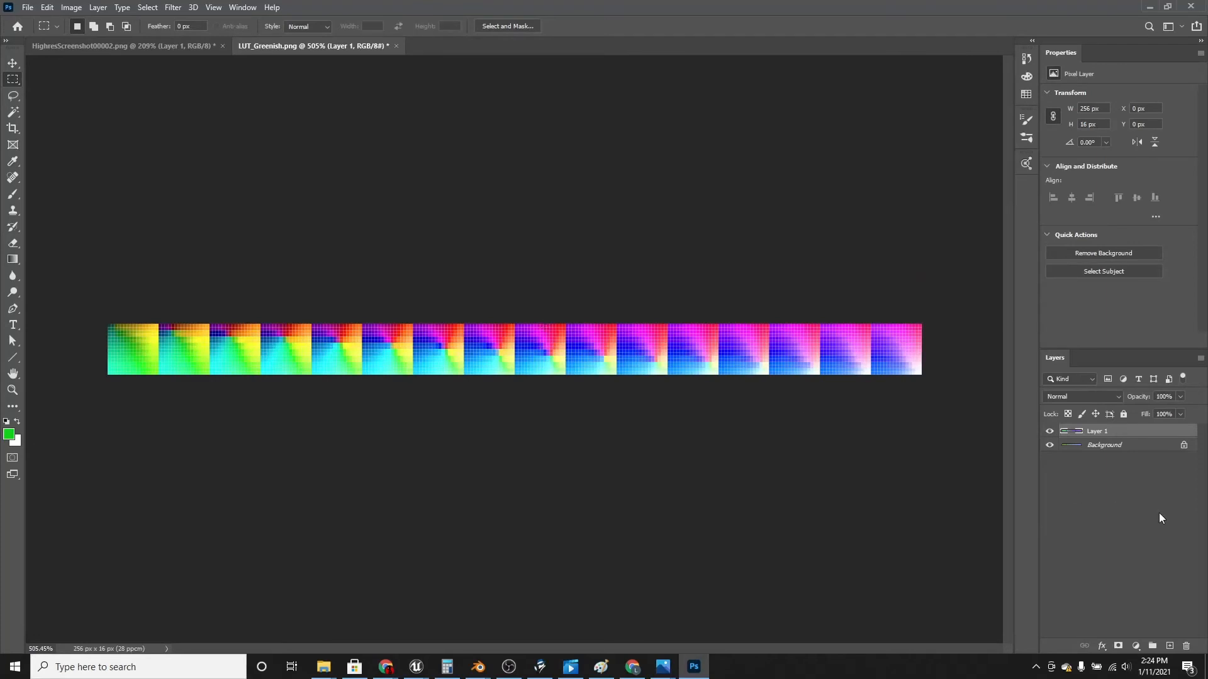
click(1104, 445)
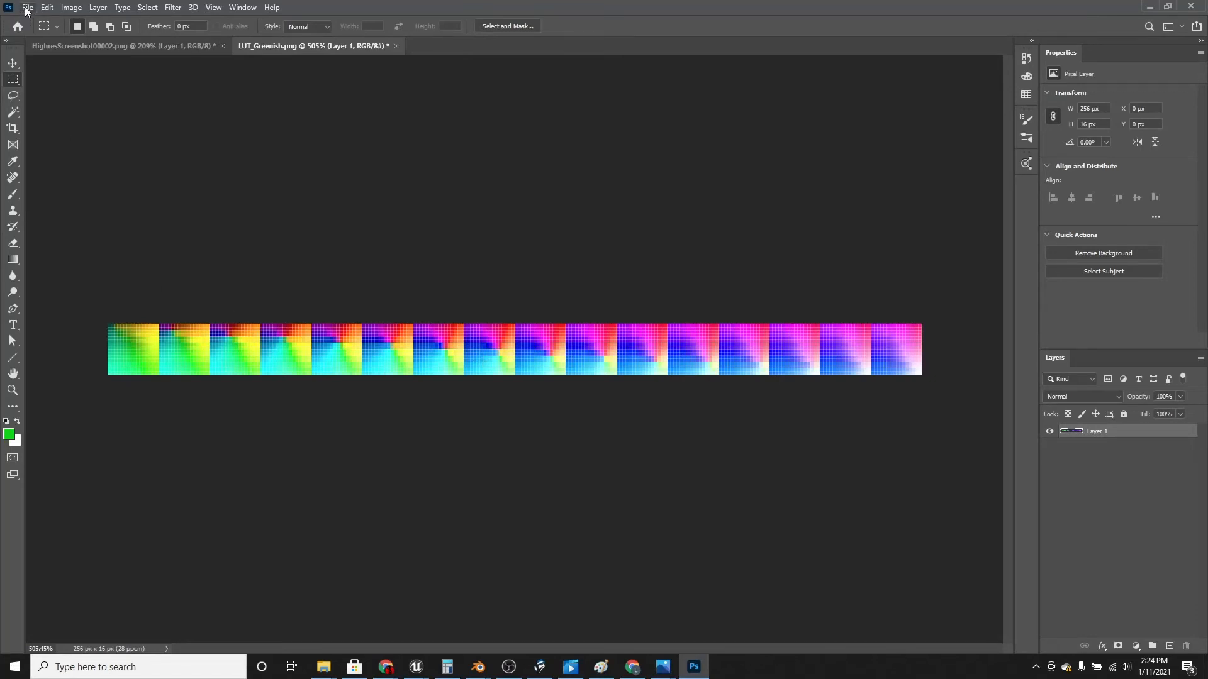
Save the strip to the computer as LUT_Greenish.png, replacing the existing file
click(26, 8)
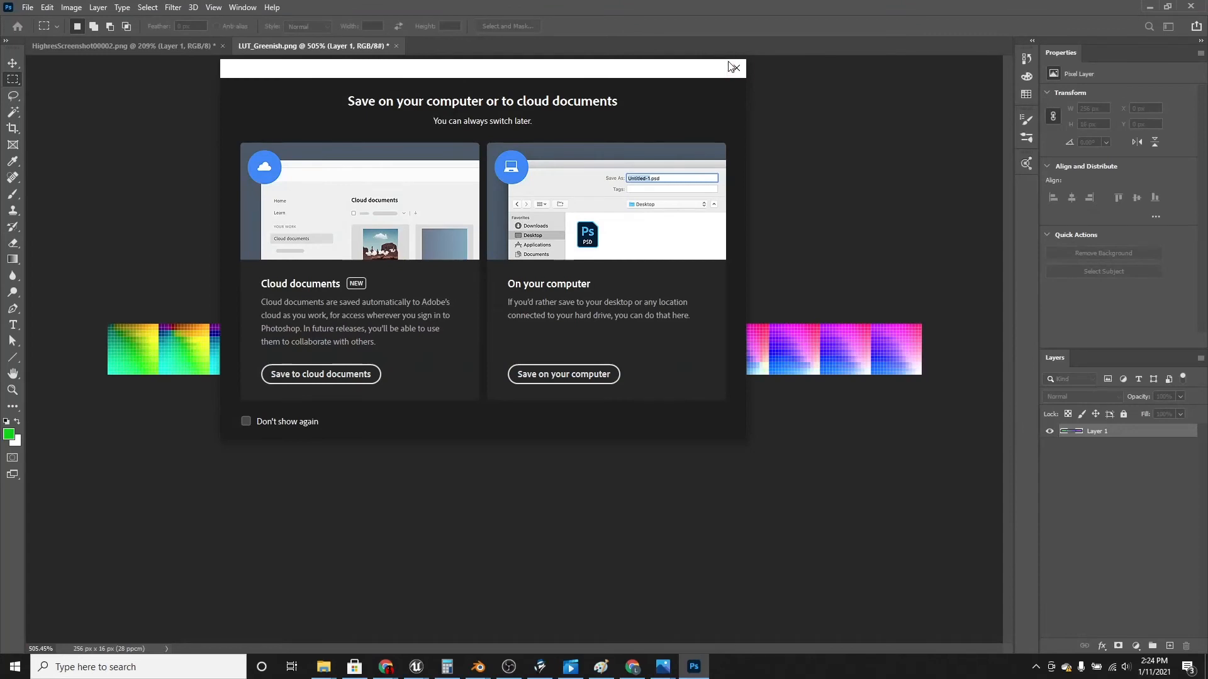
click(26, 8)
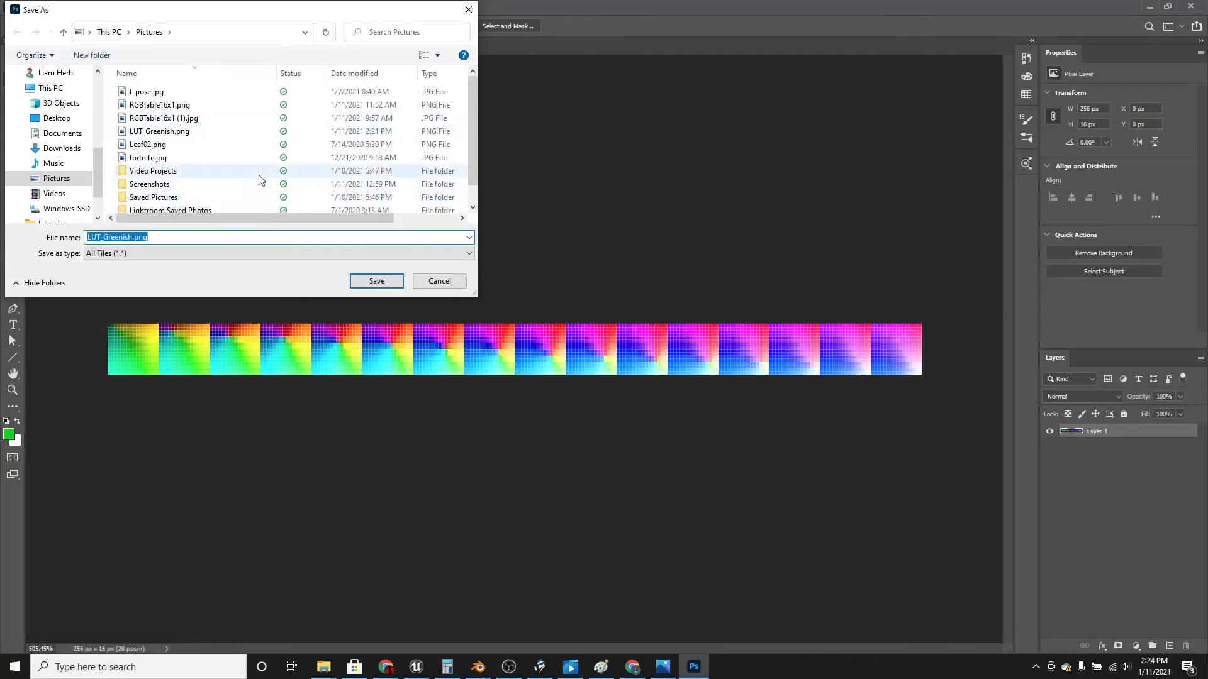
scroll(down, 3)
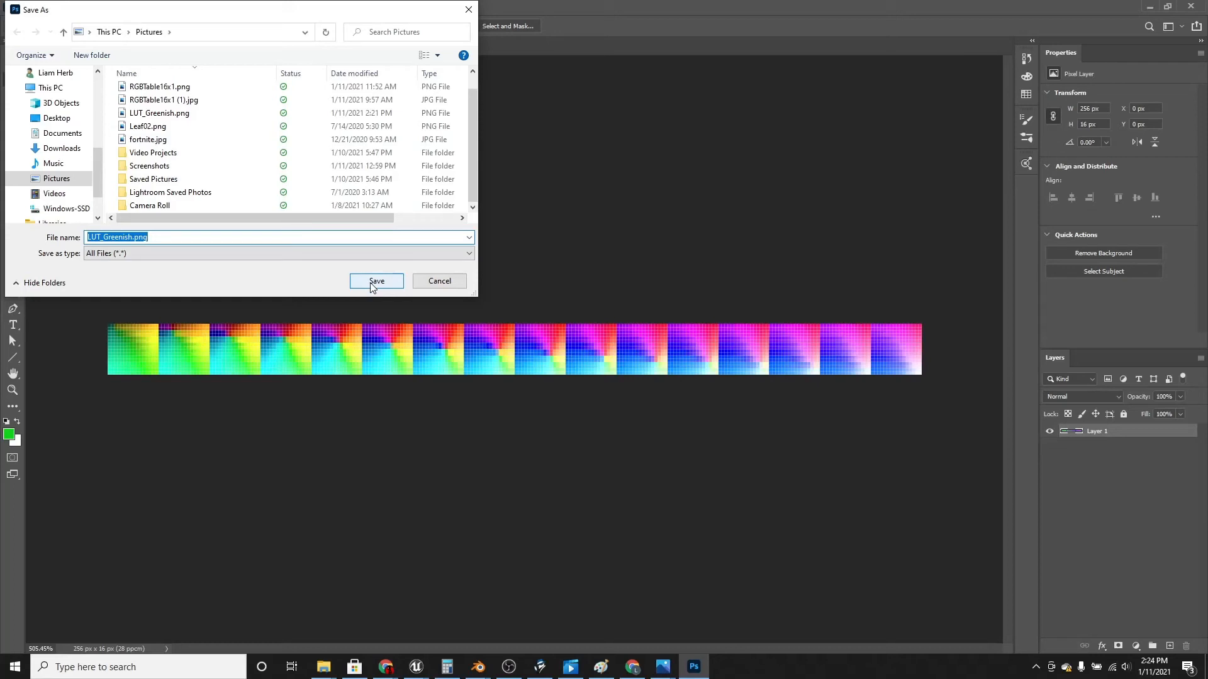
click(377, 280)
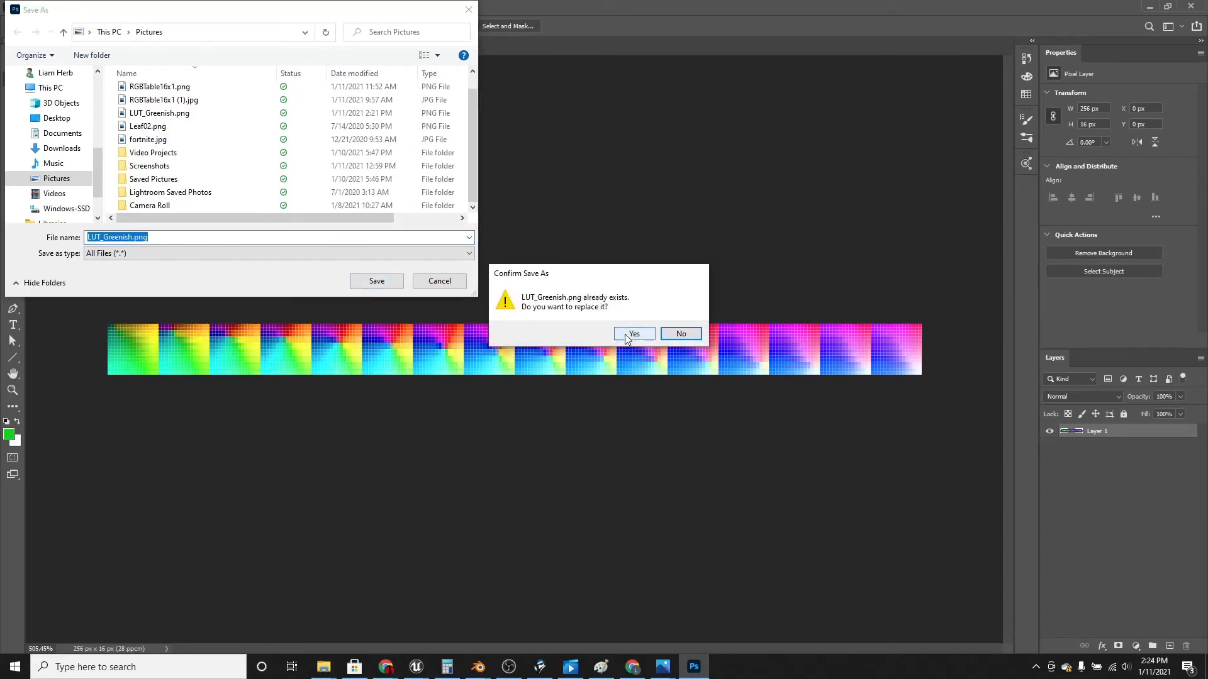
click(633, 333)
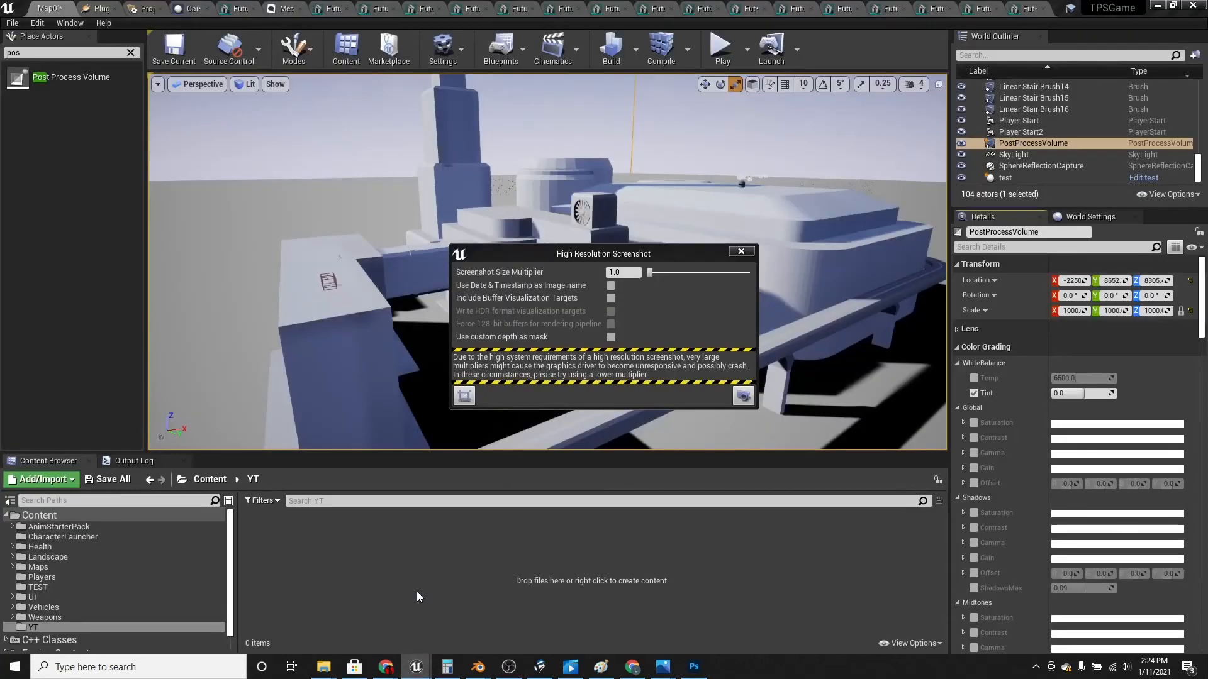
Import LUT_Greenish.png into the /Game/YT content folder as a texture asset
click(740, 252)
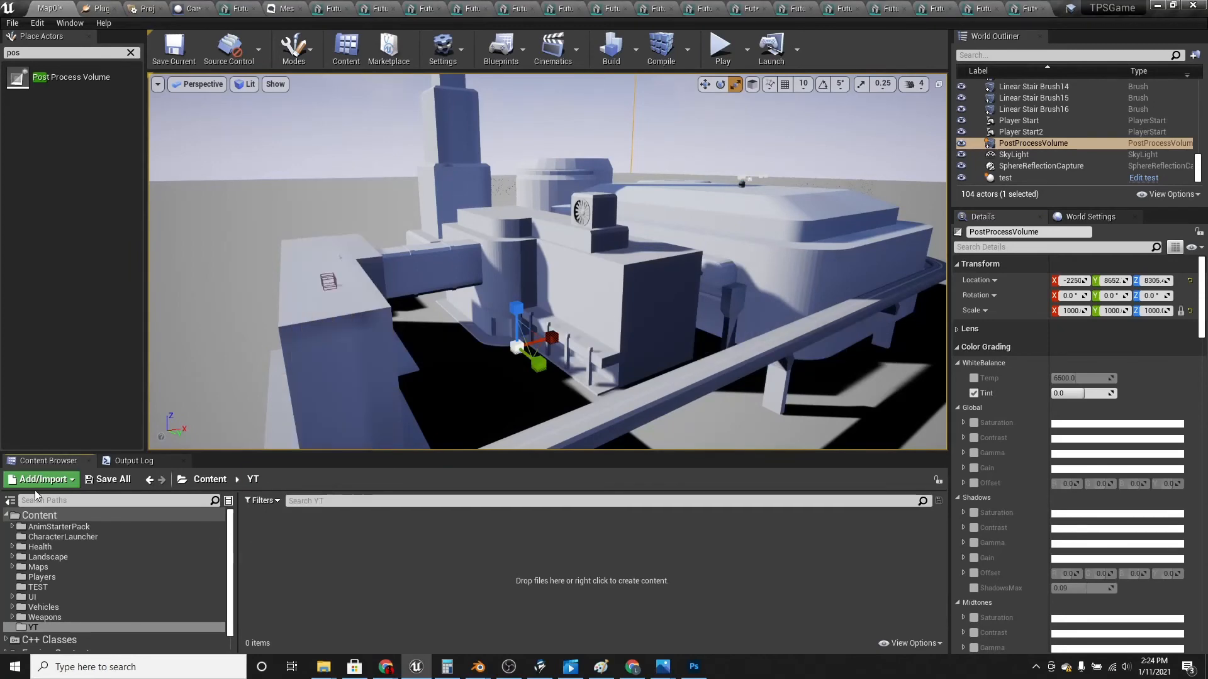
click(41, 480)
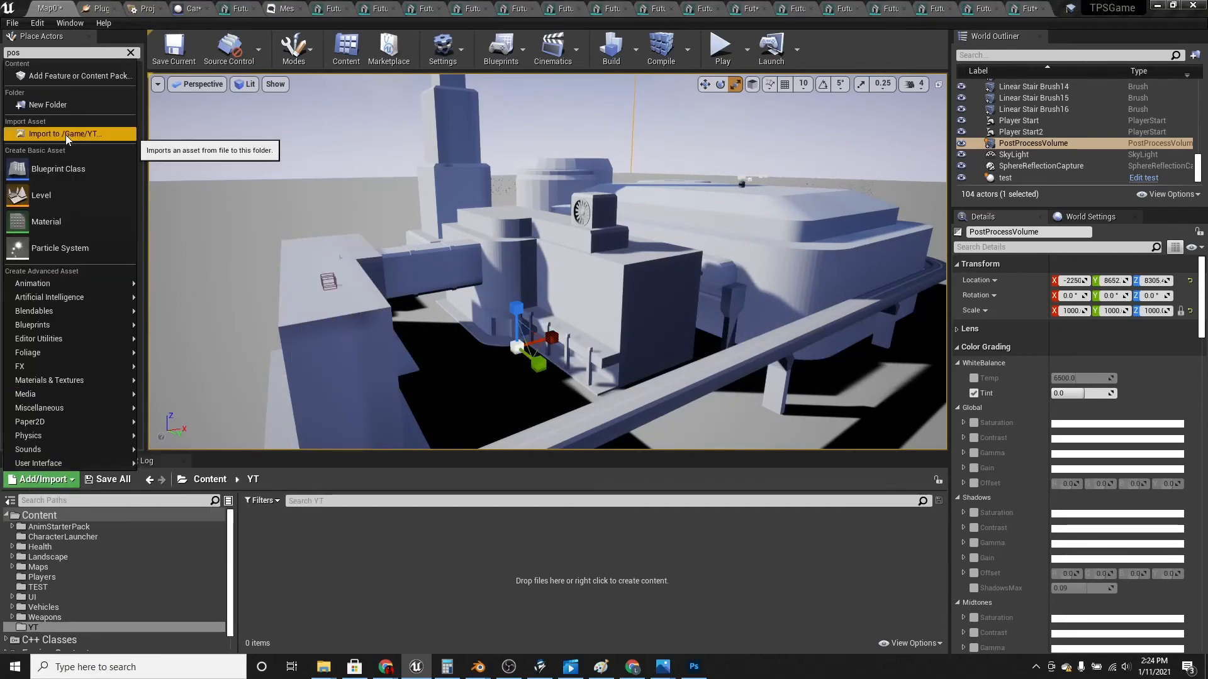
click(64, 133)
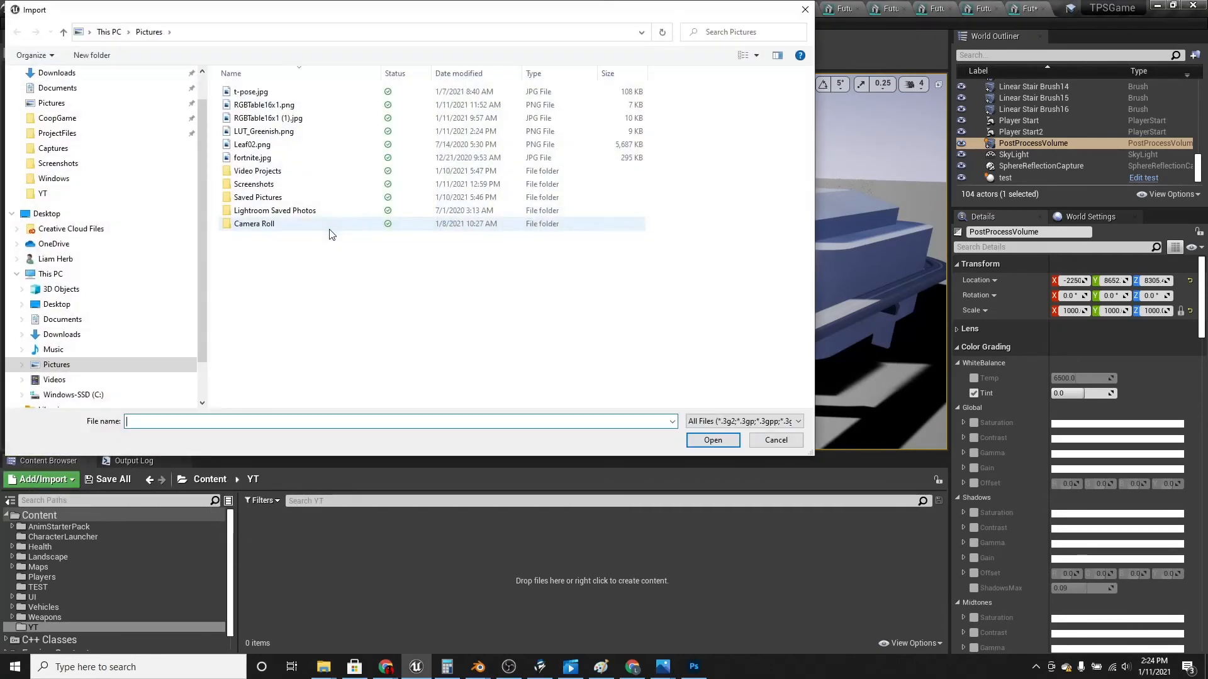
click(263, 131)
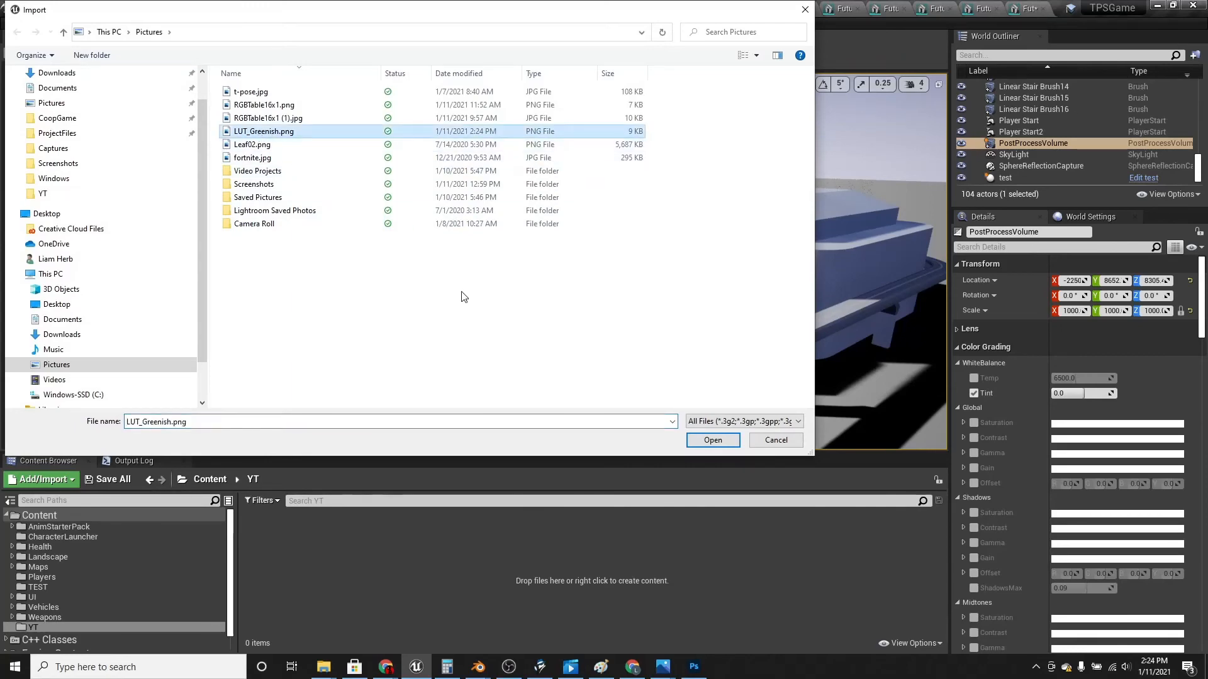
click(712, 440)
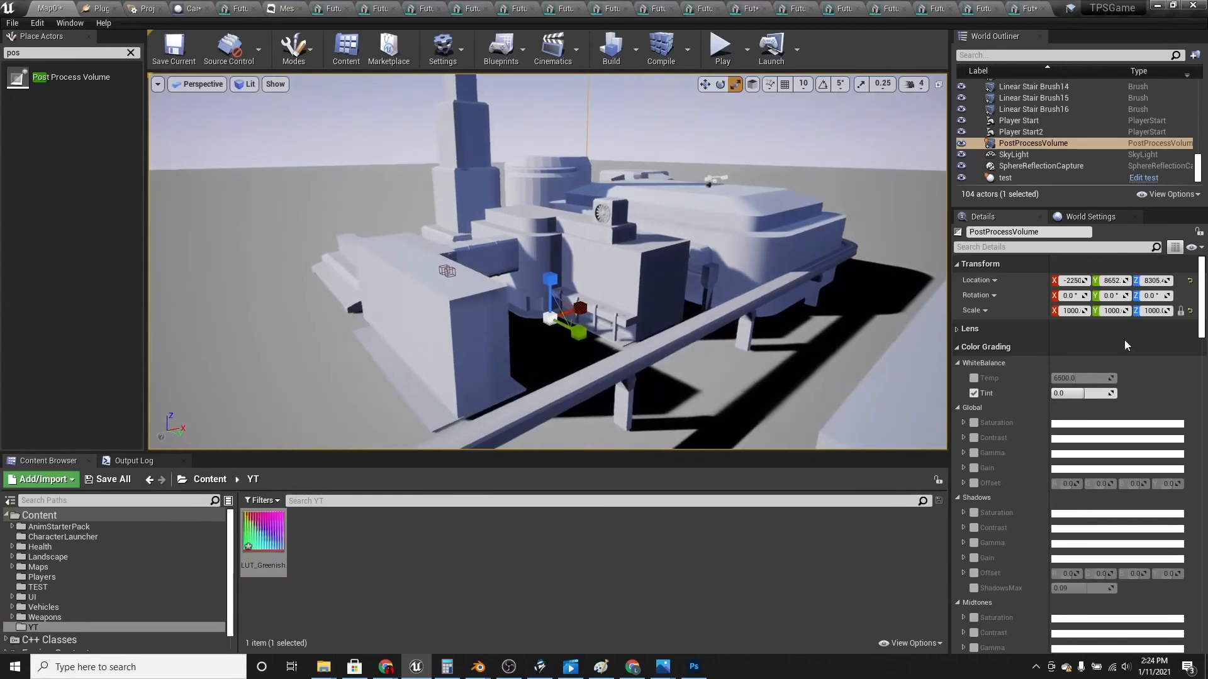
Turn off the Tint override, enable Color Grading LUT with LUT_Greenish, and play the level
scroll(down, 3)
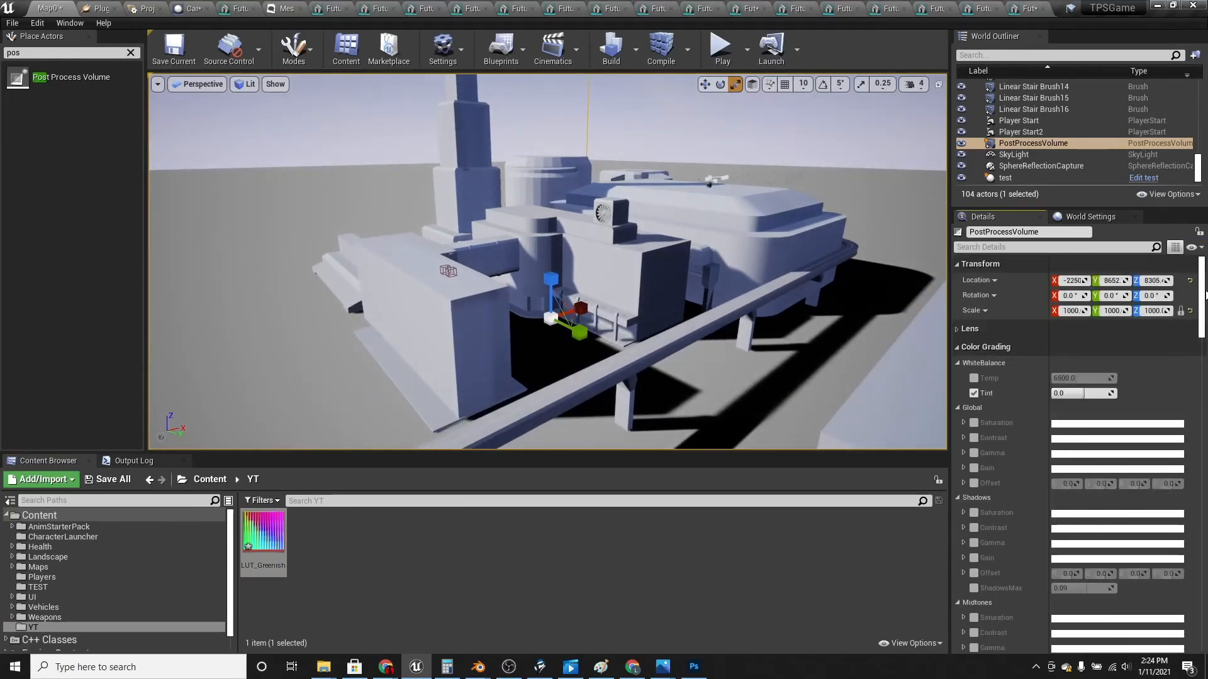
click(975, 394)
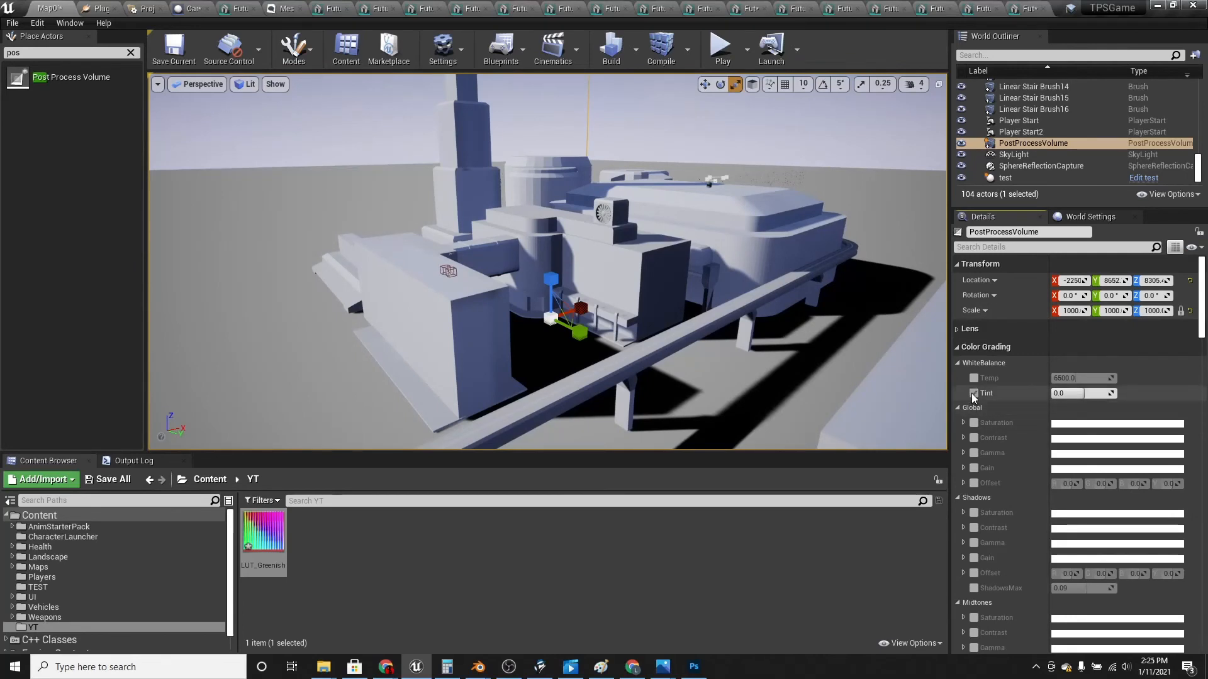
scroll(down, 3)
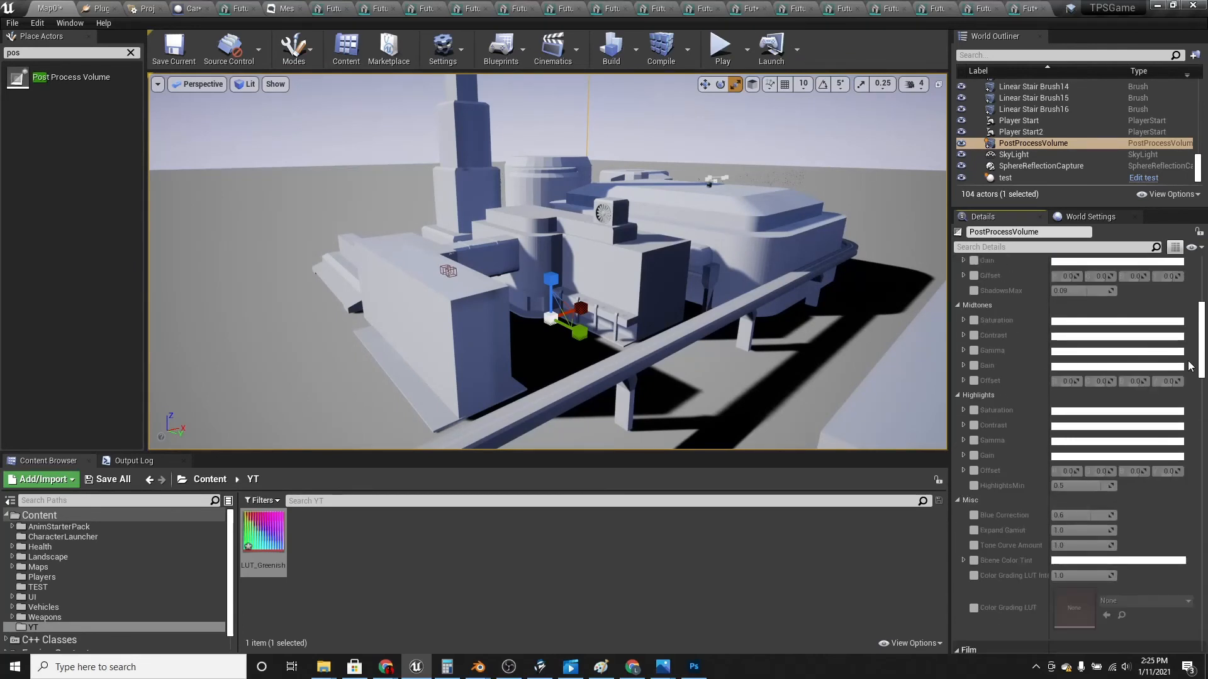
scroll(down, 3)
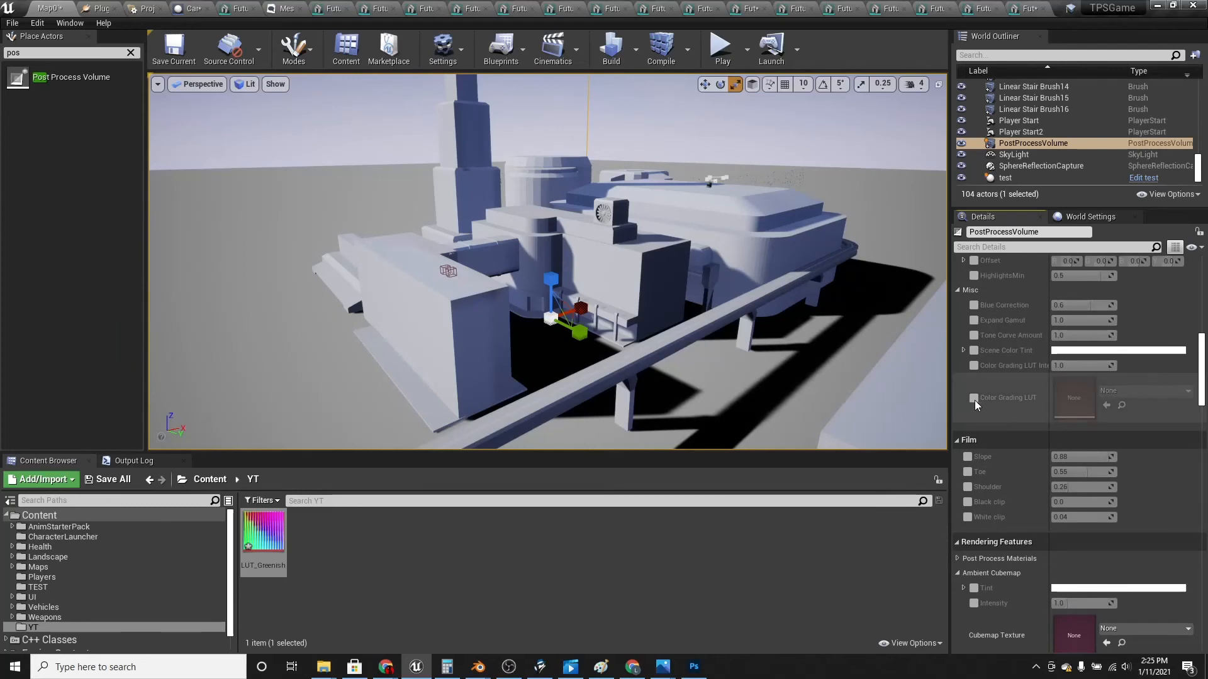
click(974, 397)
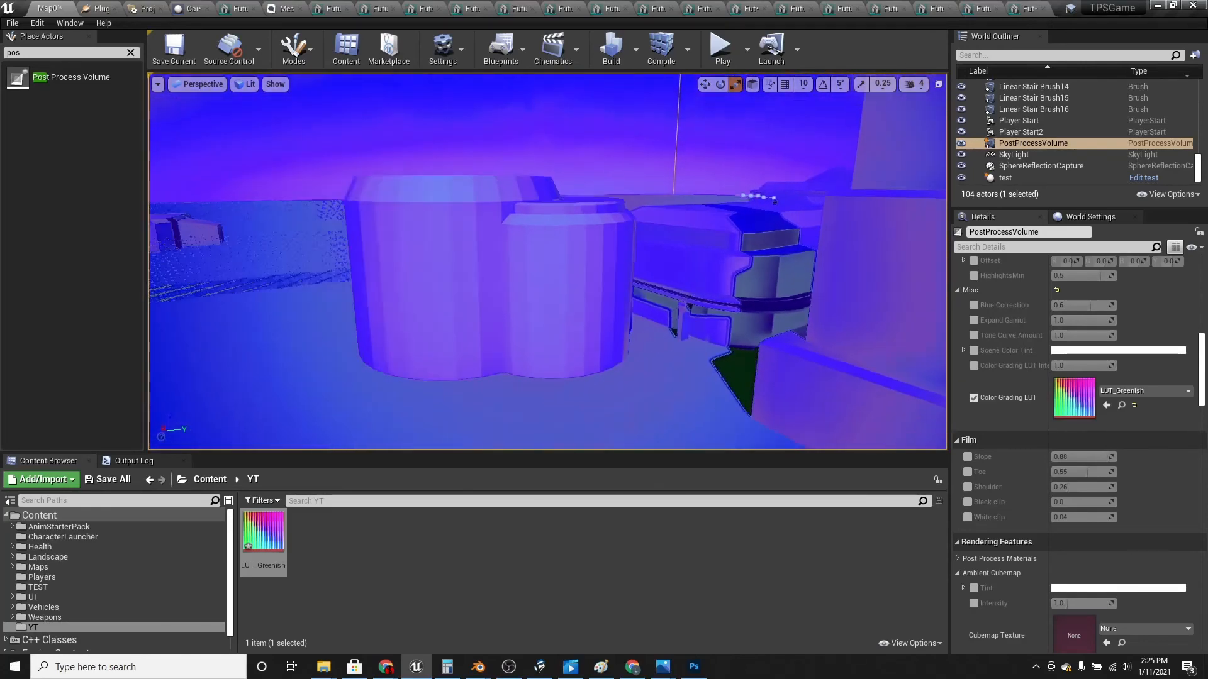
click(719, 45)
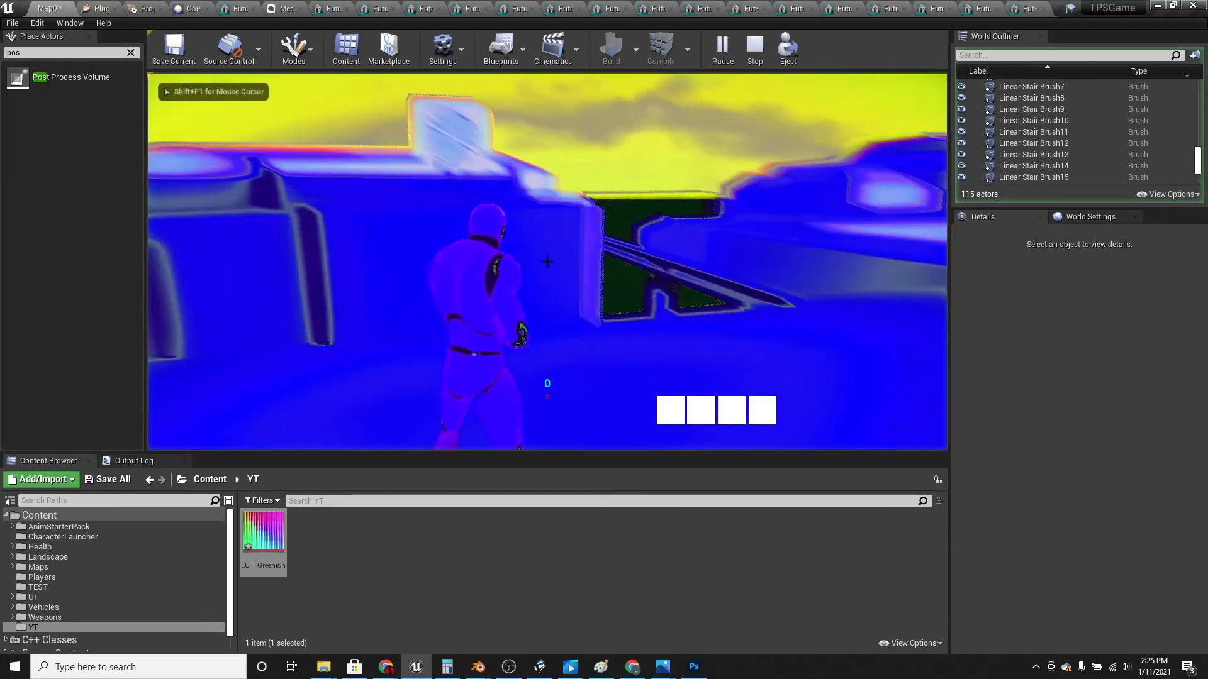